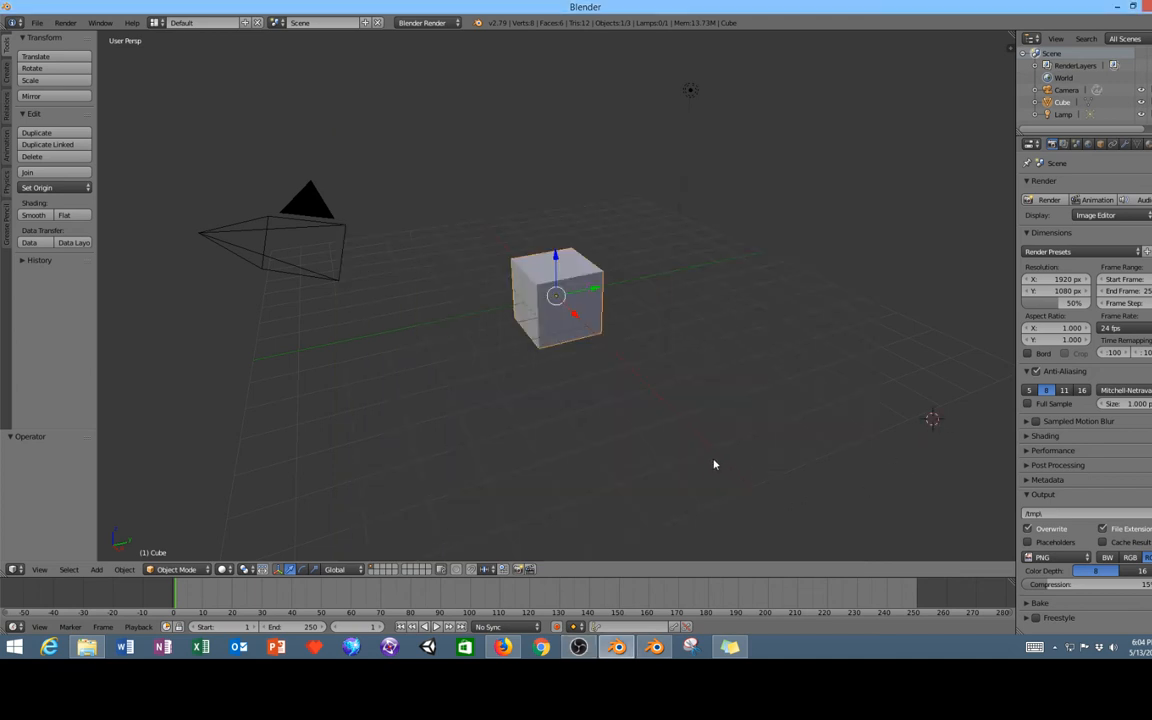
mouse_move(396, 444)
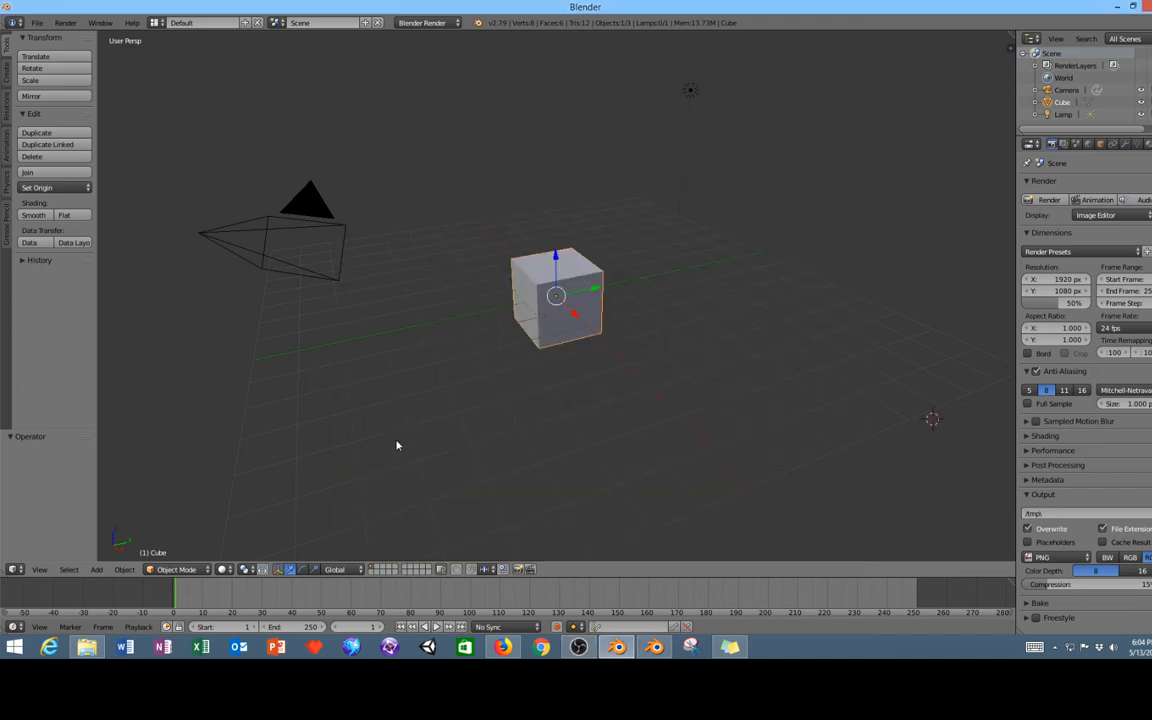
Bring the Blender 2.8 window with the default cube scene to the front.
click(652, 646)
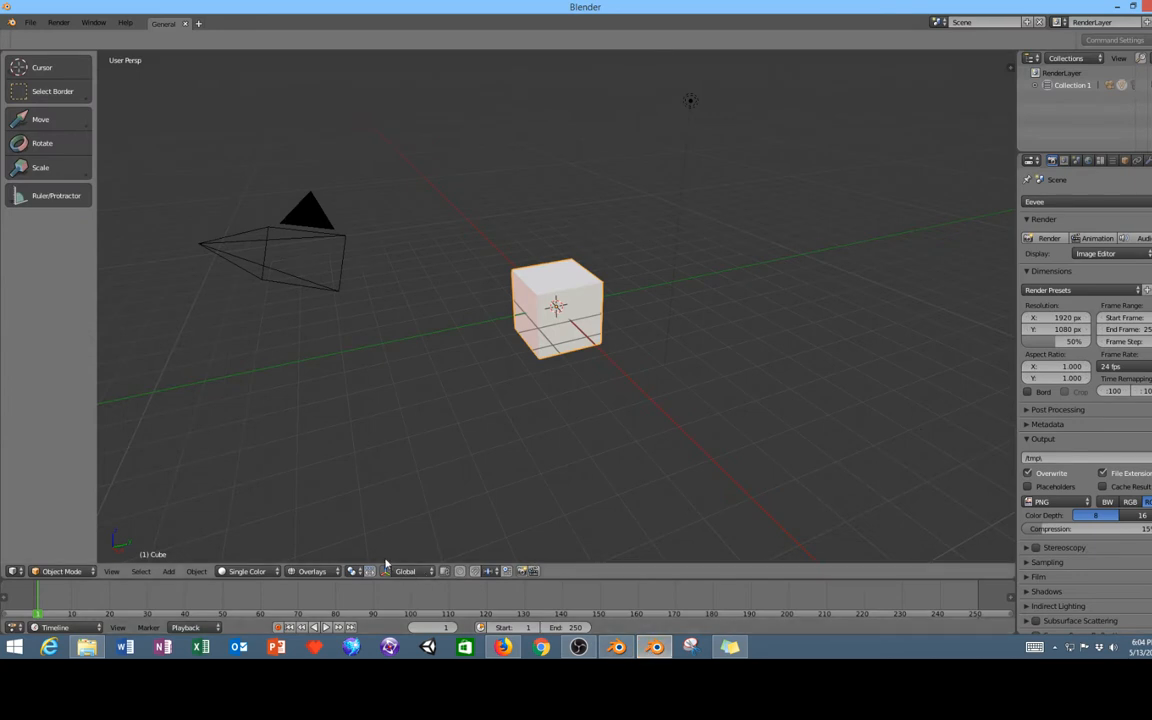
mouse_move(464, 442)
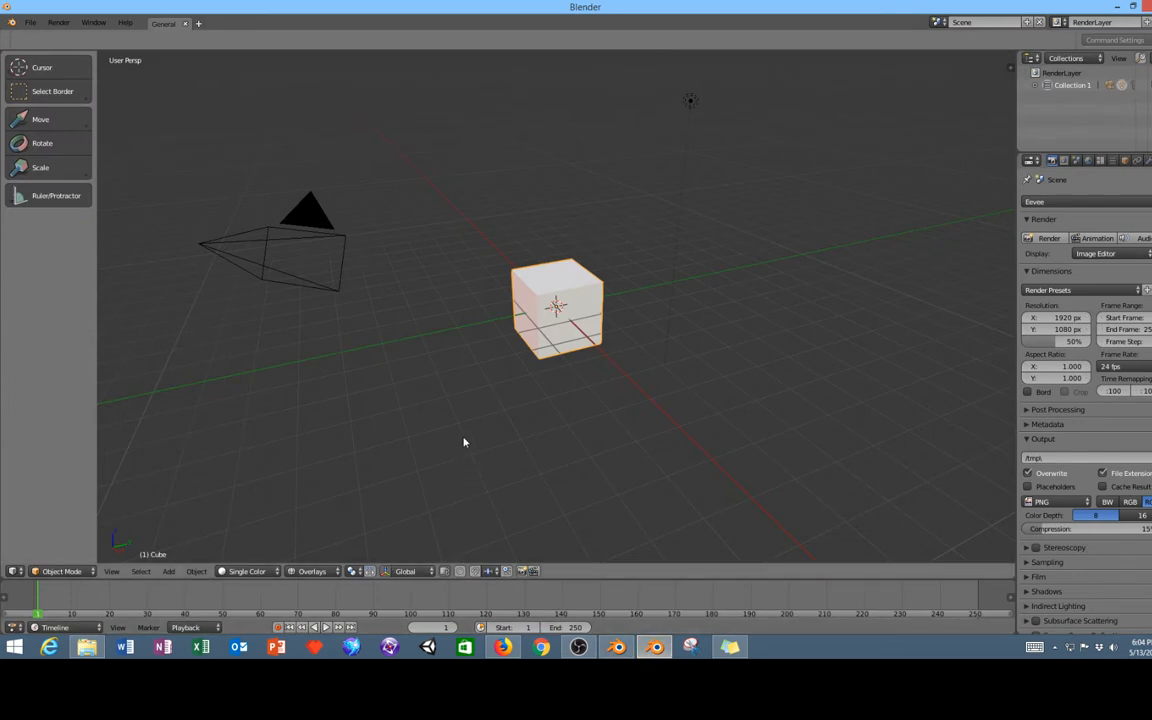
mouse_move(380, 384)
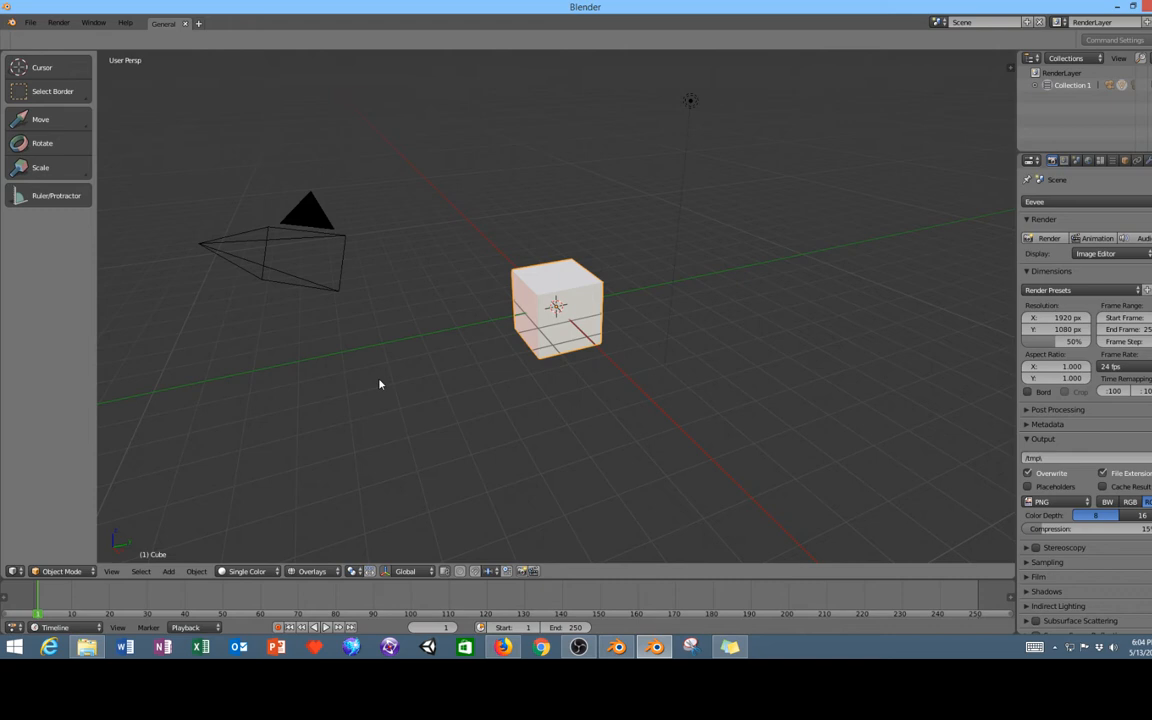
mouse_move(596, 578)
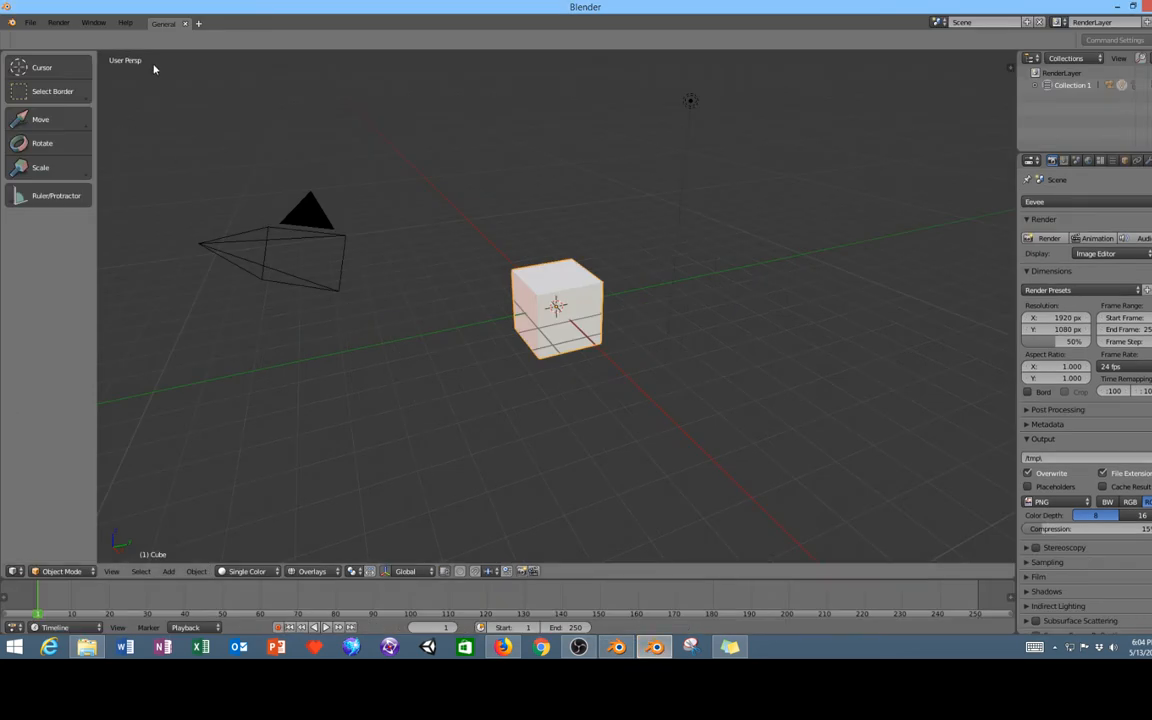
click(198, 24)
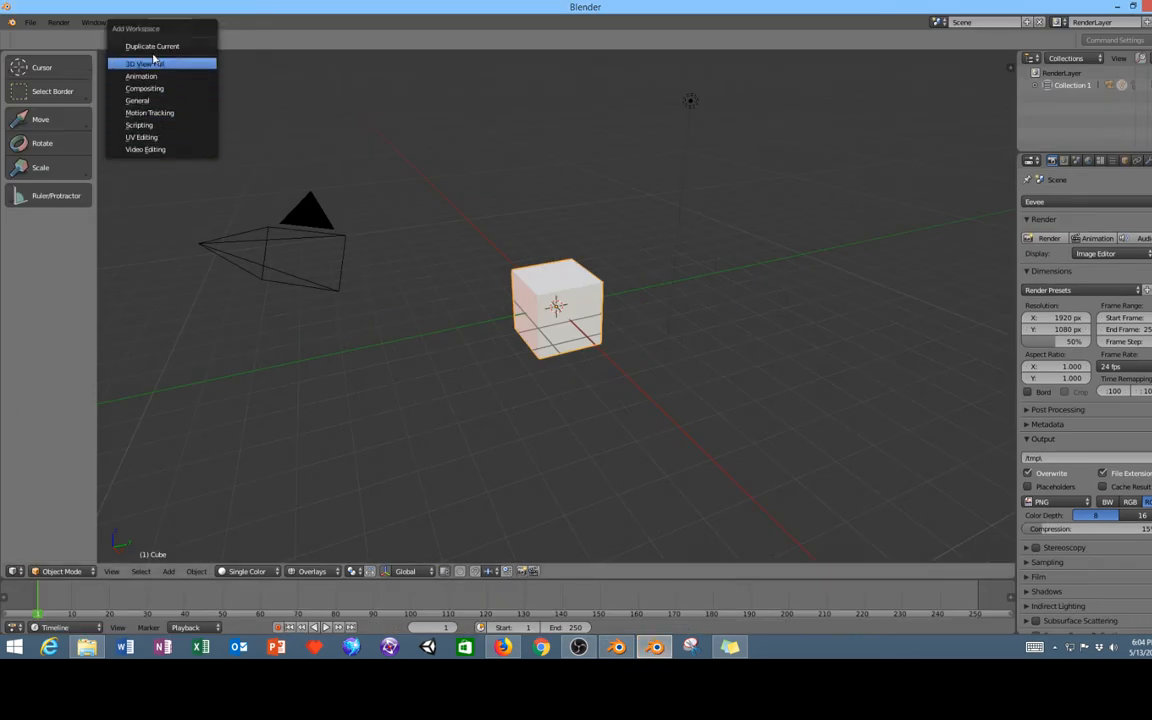
click(140, 124)
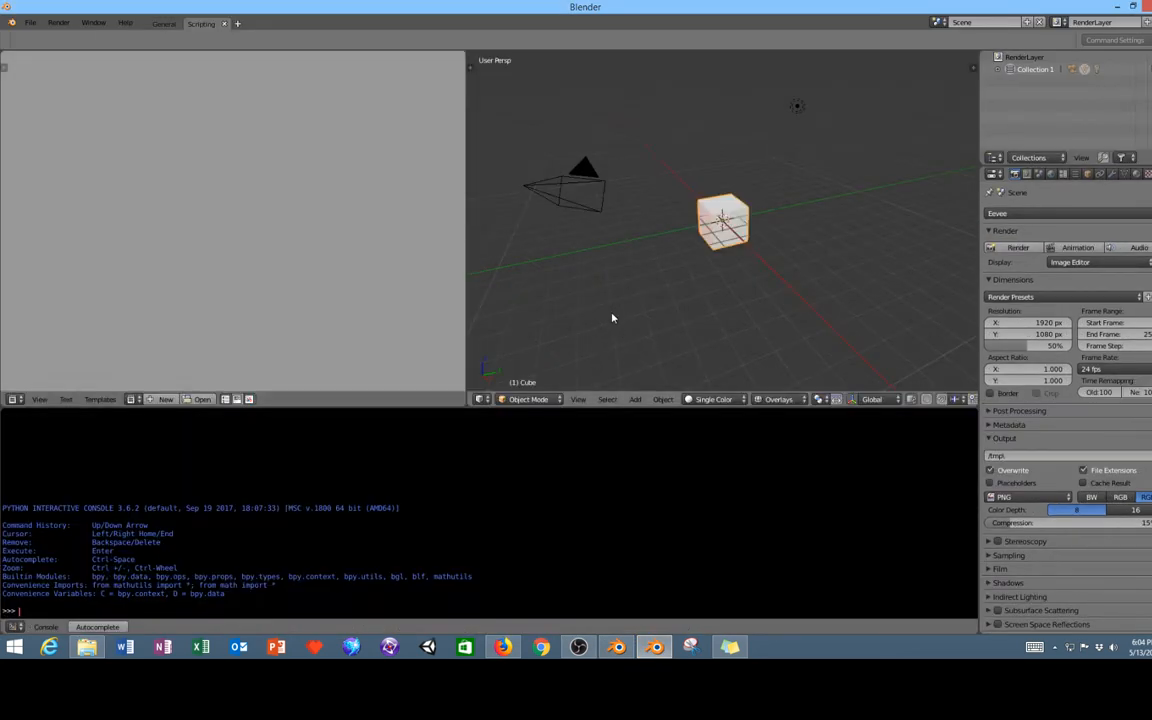
click(164, 24)
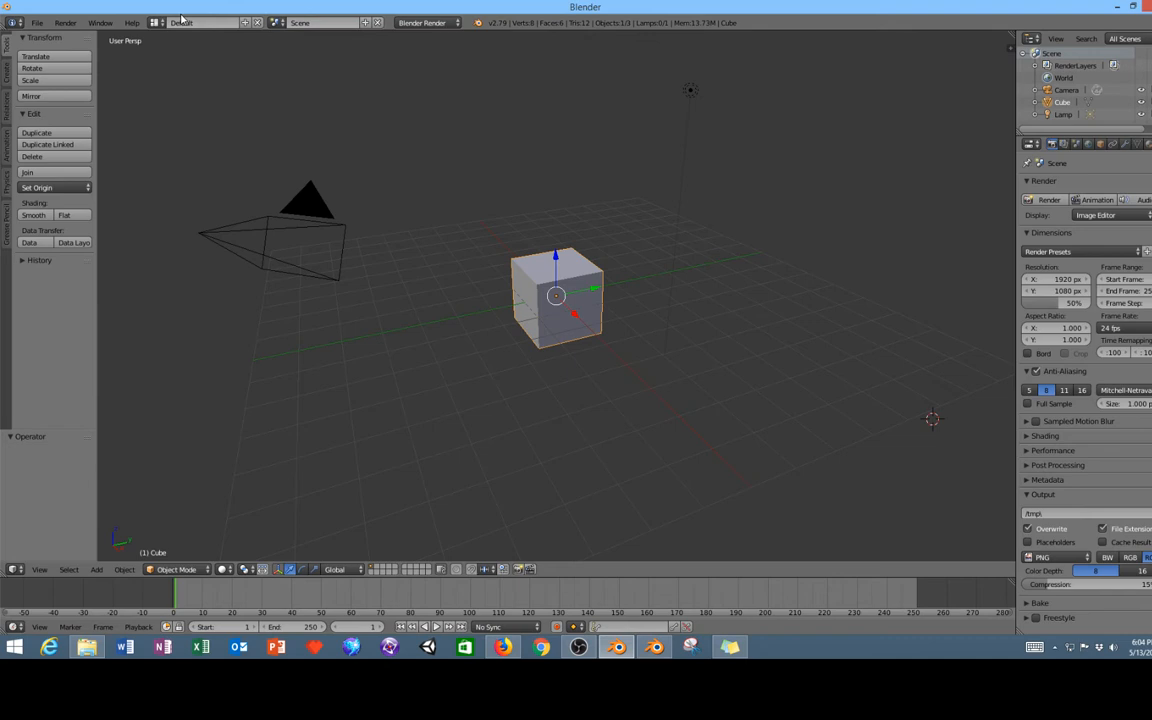
click(200, 22)
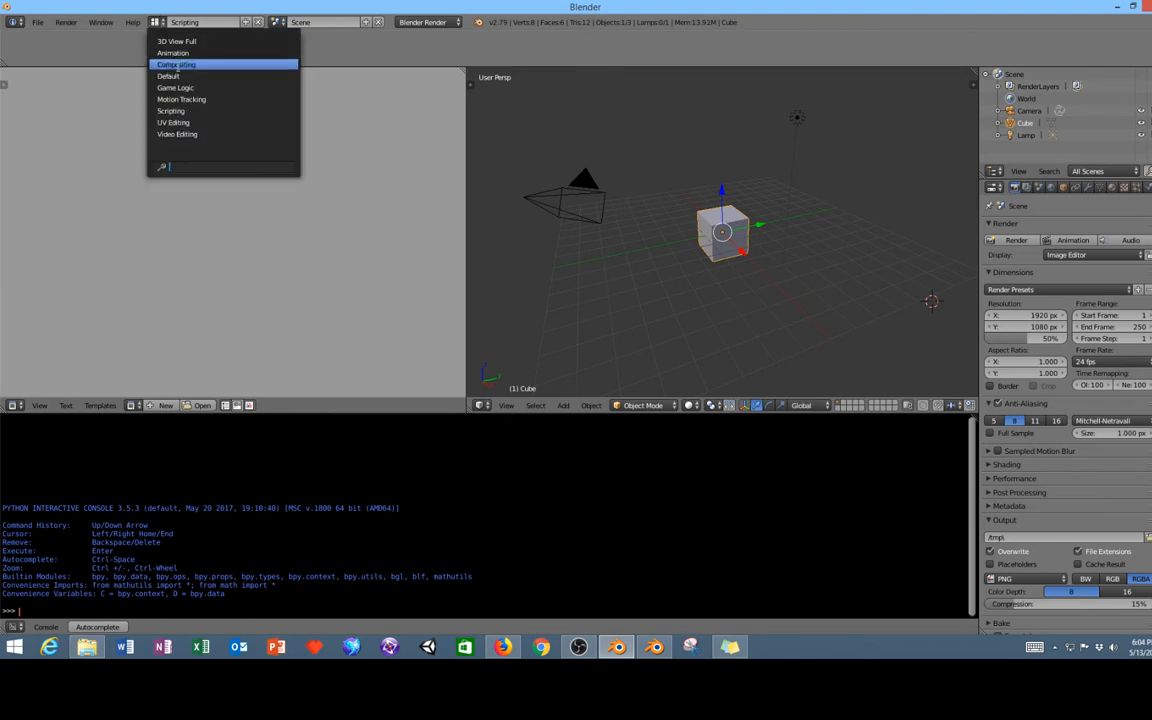
click(168, 76)
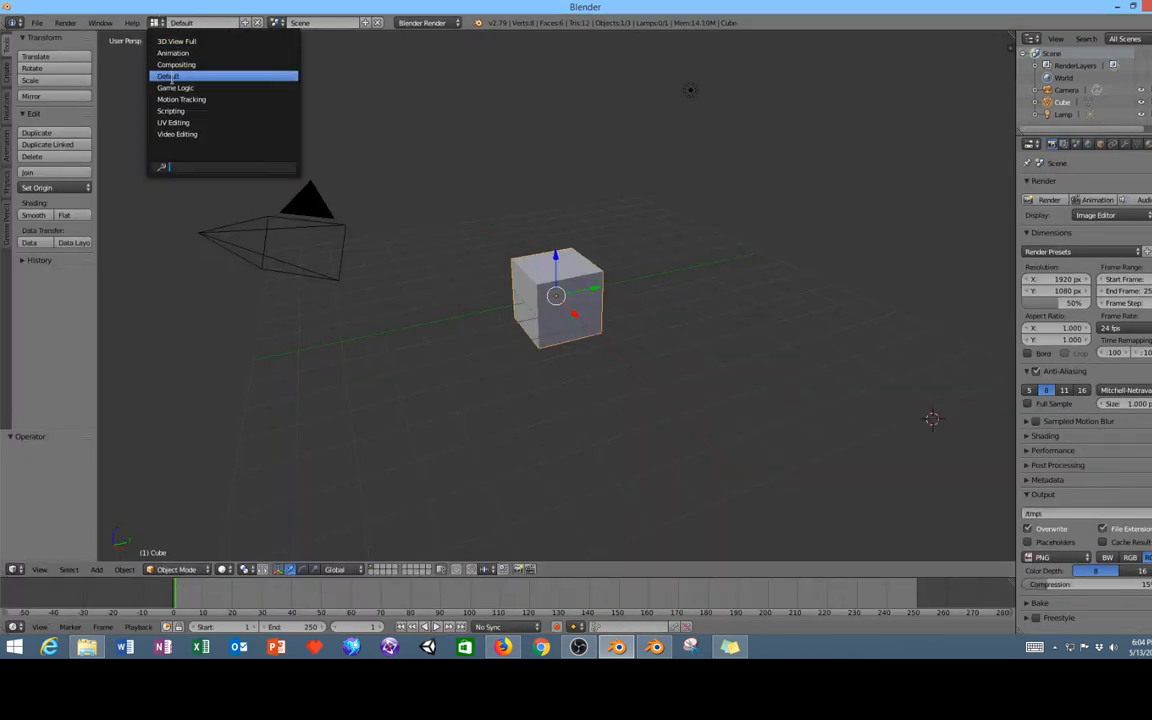
click(176, 88)
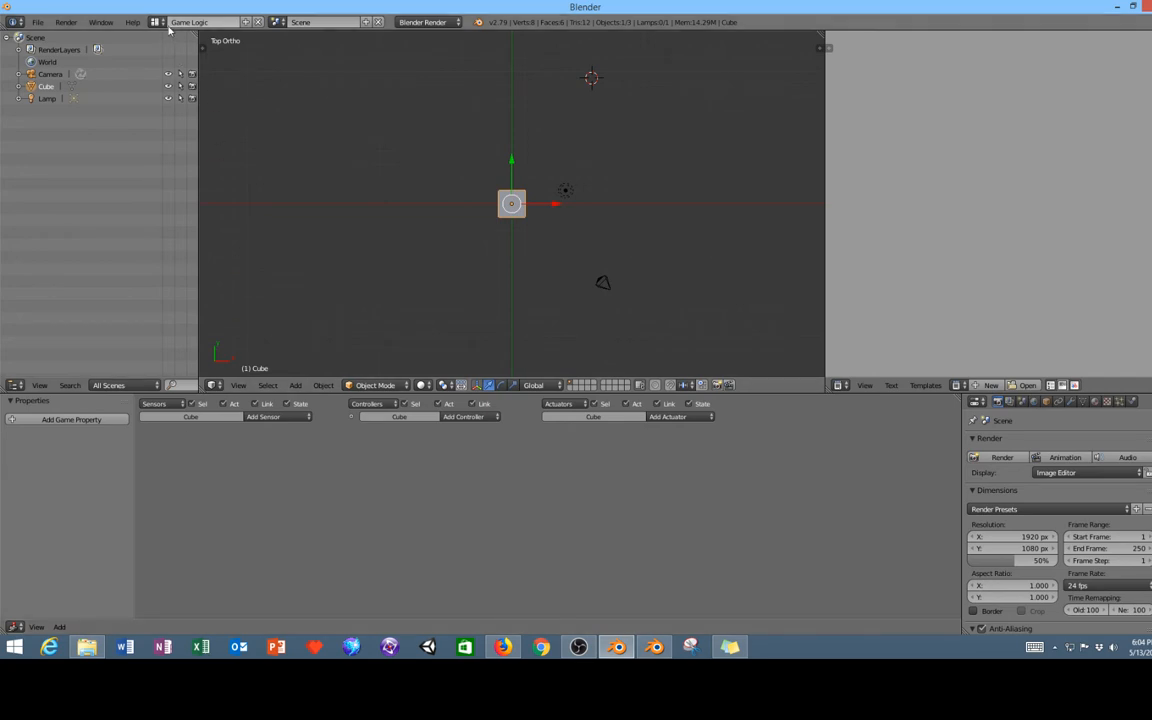
mouse_move(156, 22)
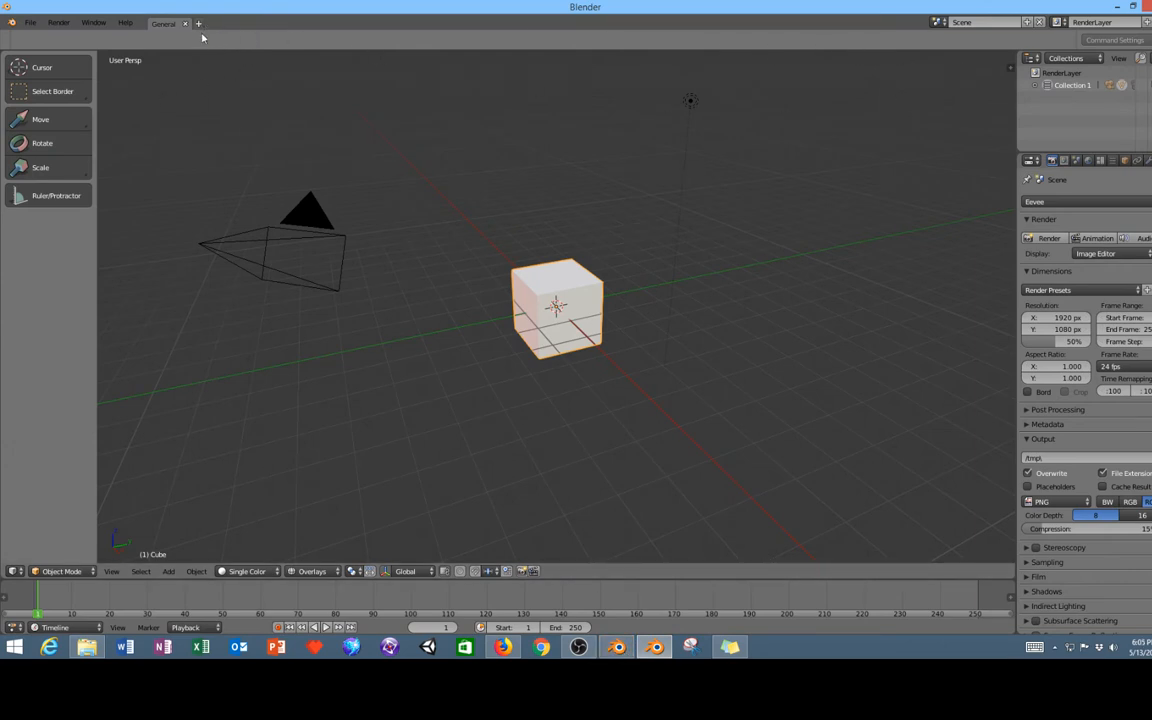
Add a Compositing workspace and flip between the Layout and Compositing workspaces.
click(198, 24)
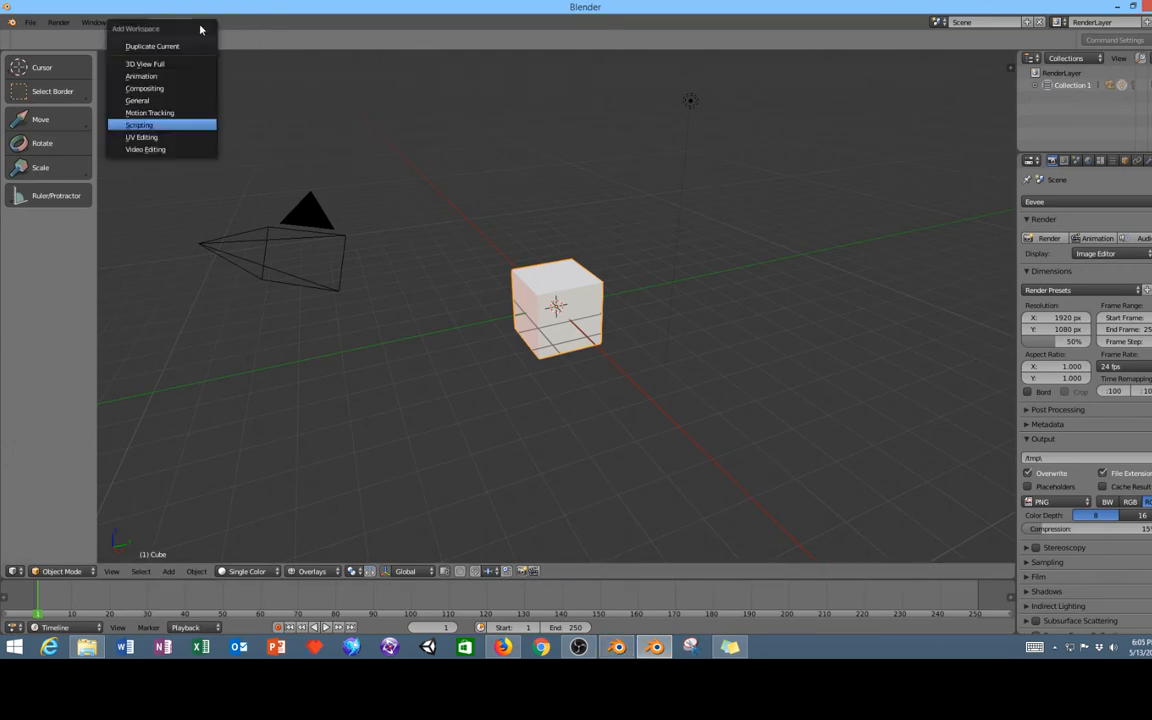
mouse_move(144, 64)
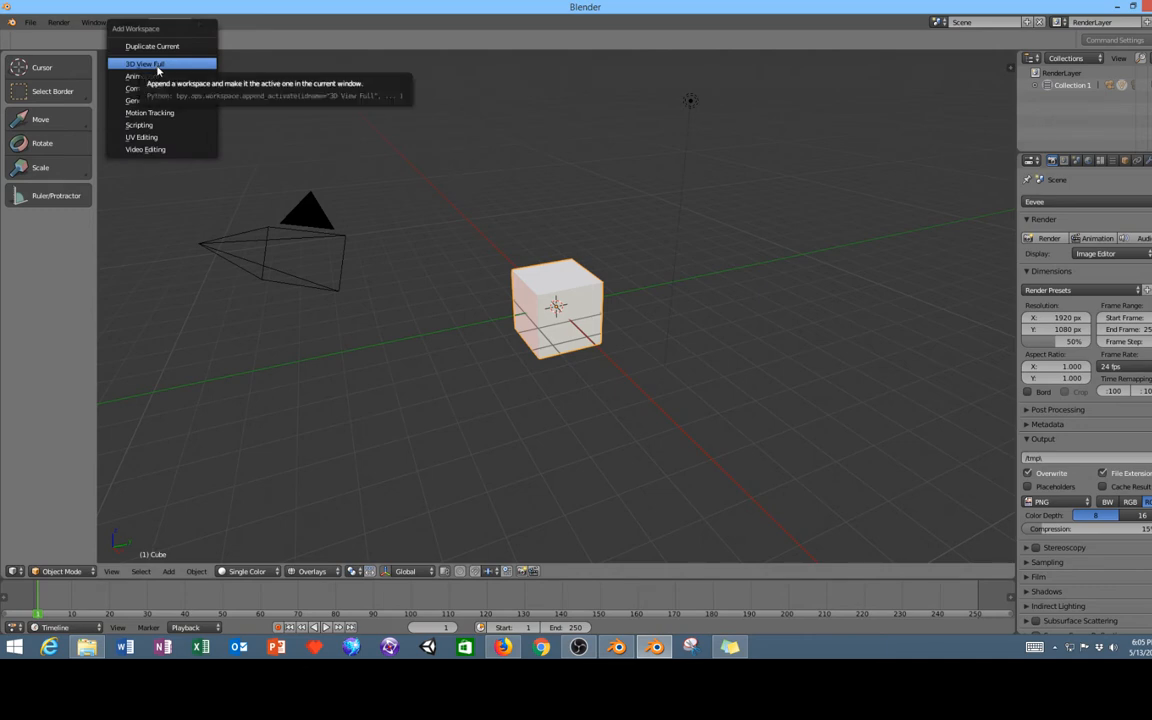
click(144, 88)
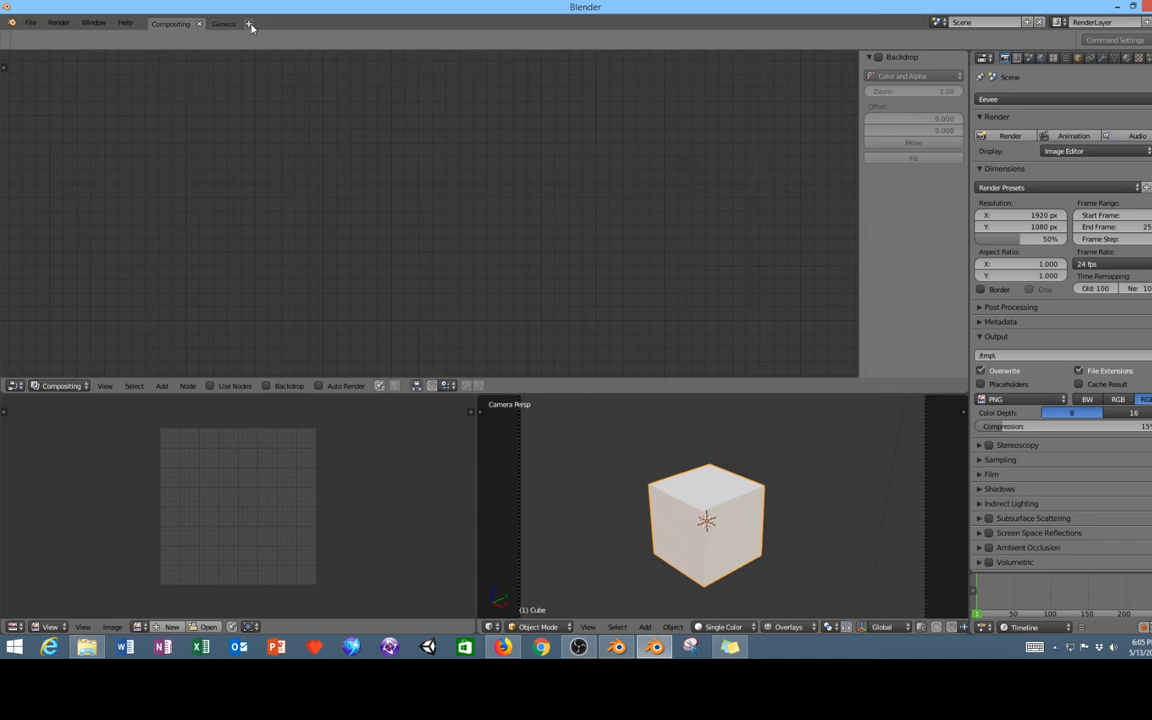
click(212, 24)
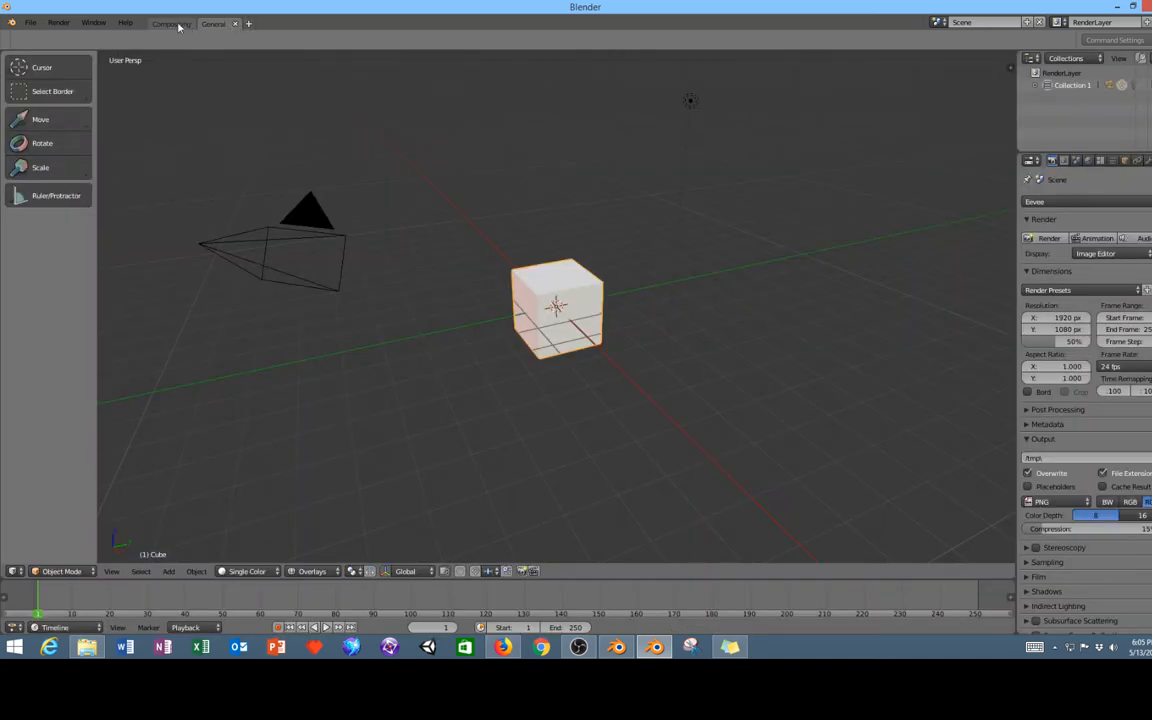
click(170, 24)
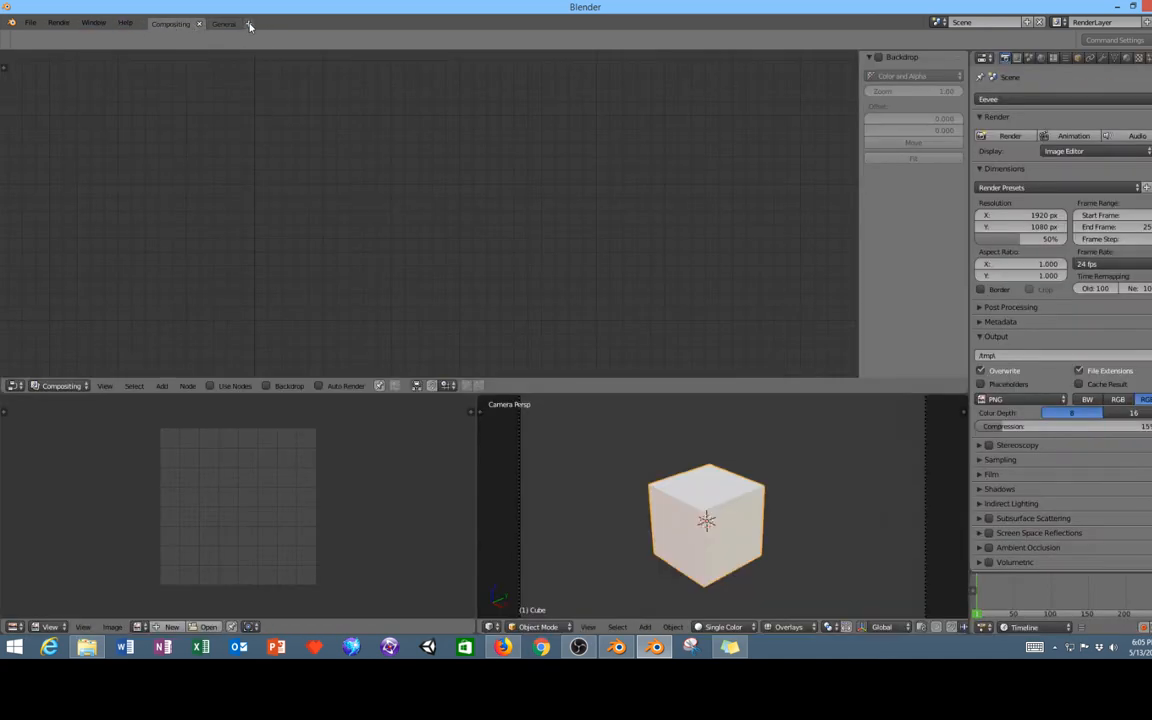
Reopen the add-workspace list, dismiss it, and leave it open again.
click(248, 24)
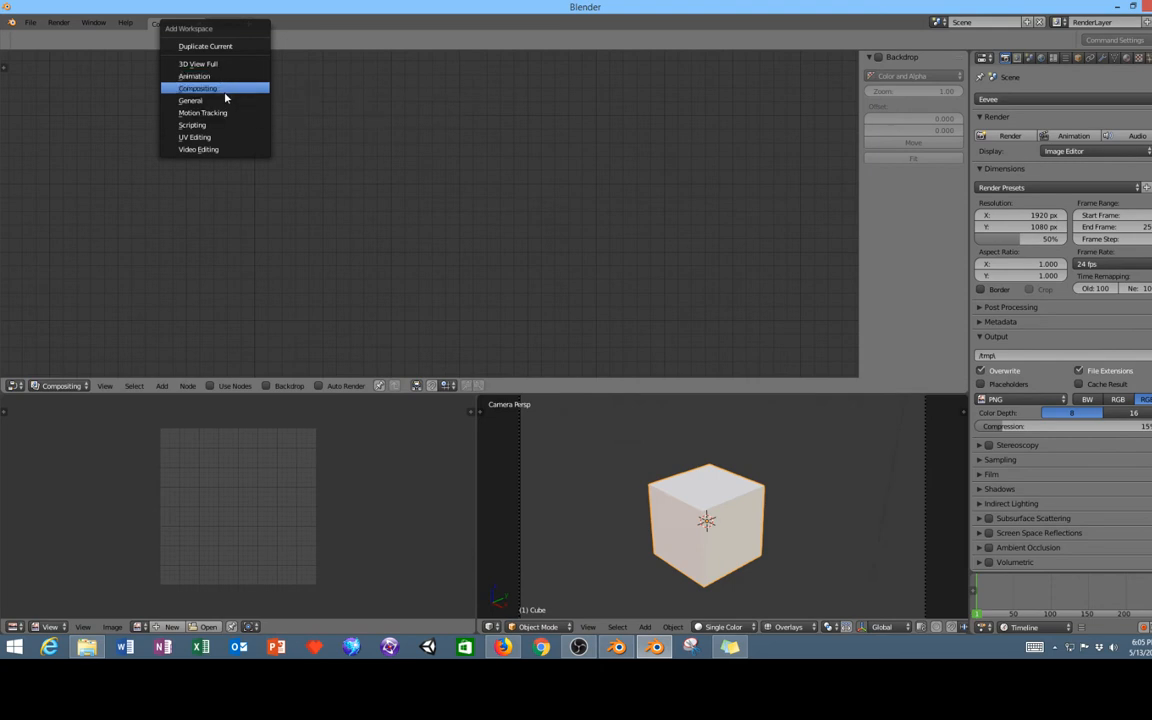
click(190, 100)
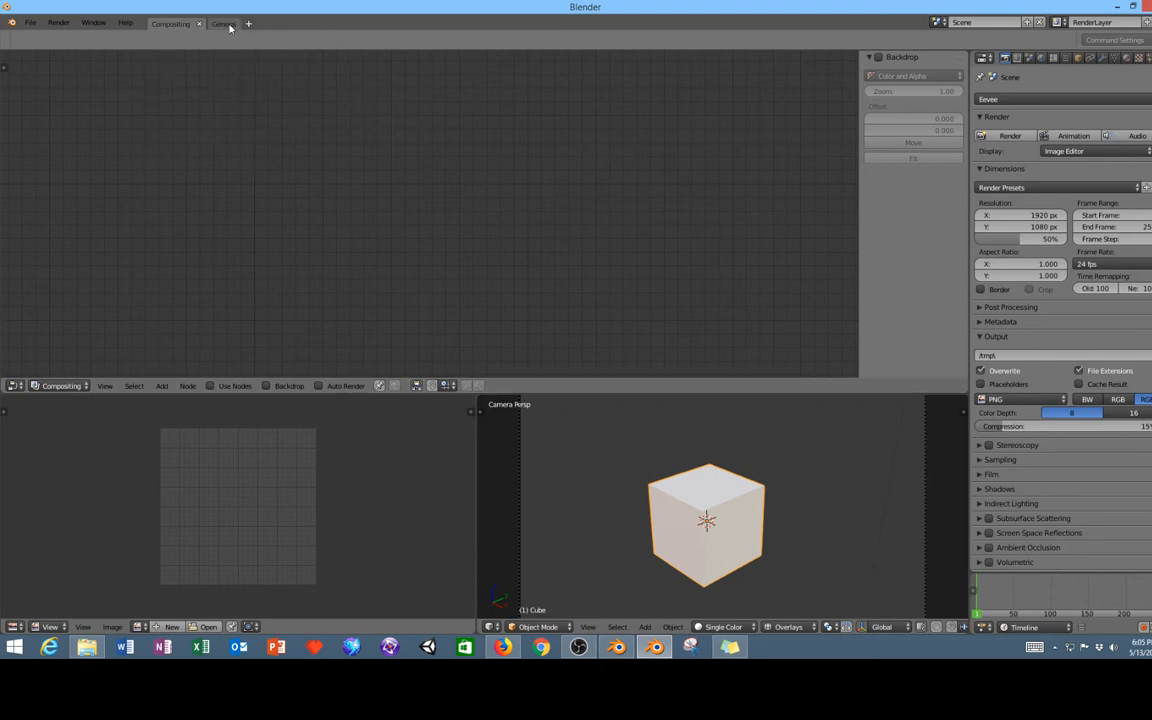
click(236, 24)
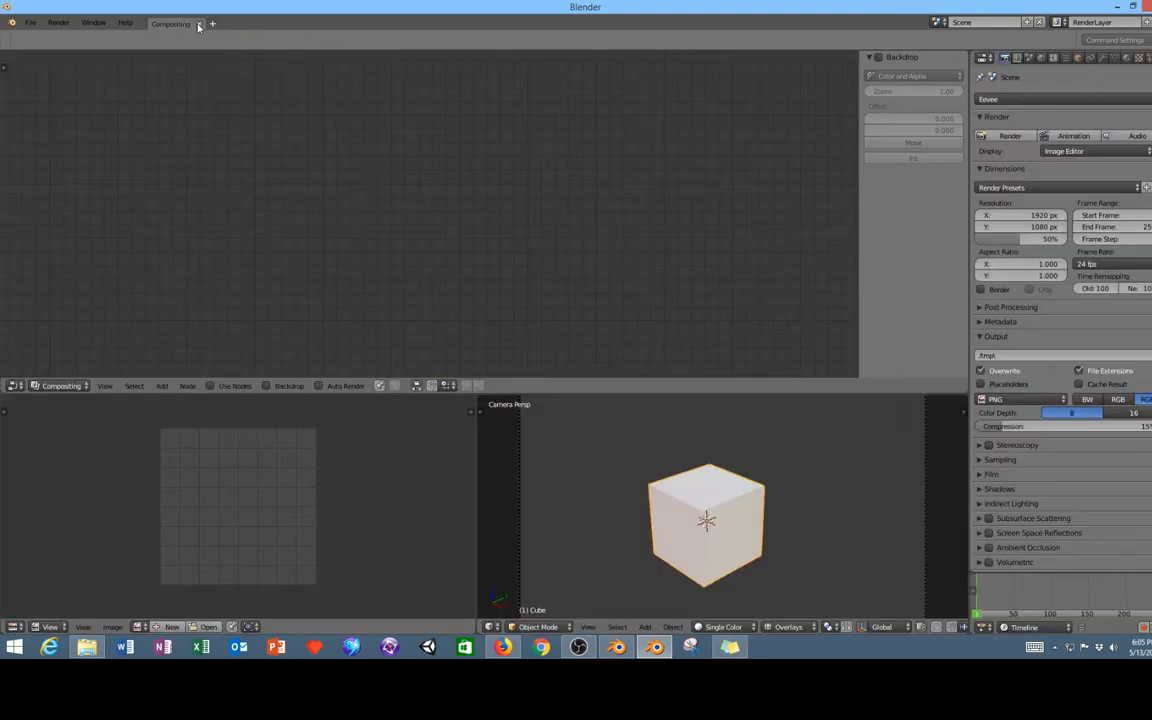
click(212, 24)
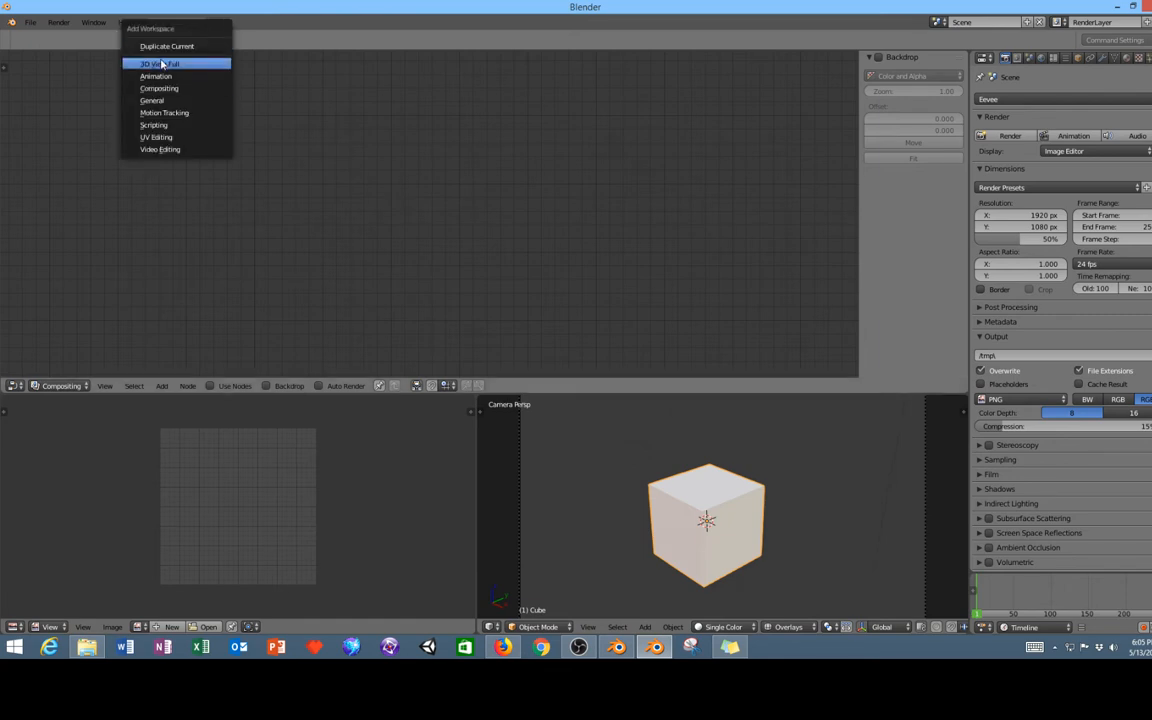
mouse_move(152, 100)
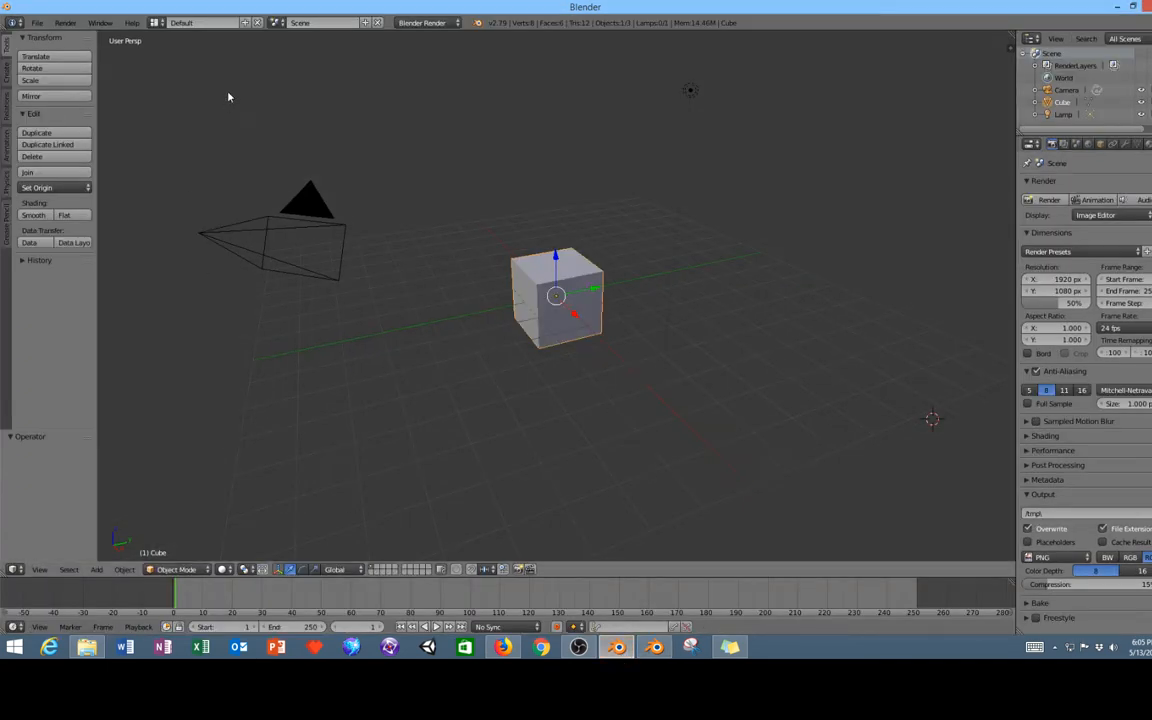
click(200, 22)
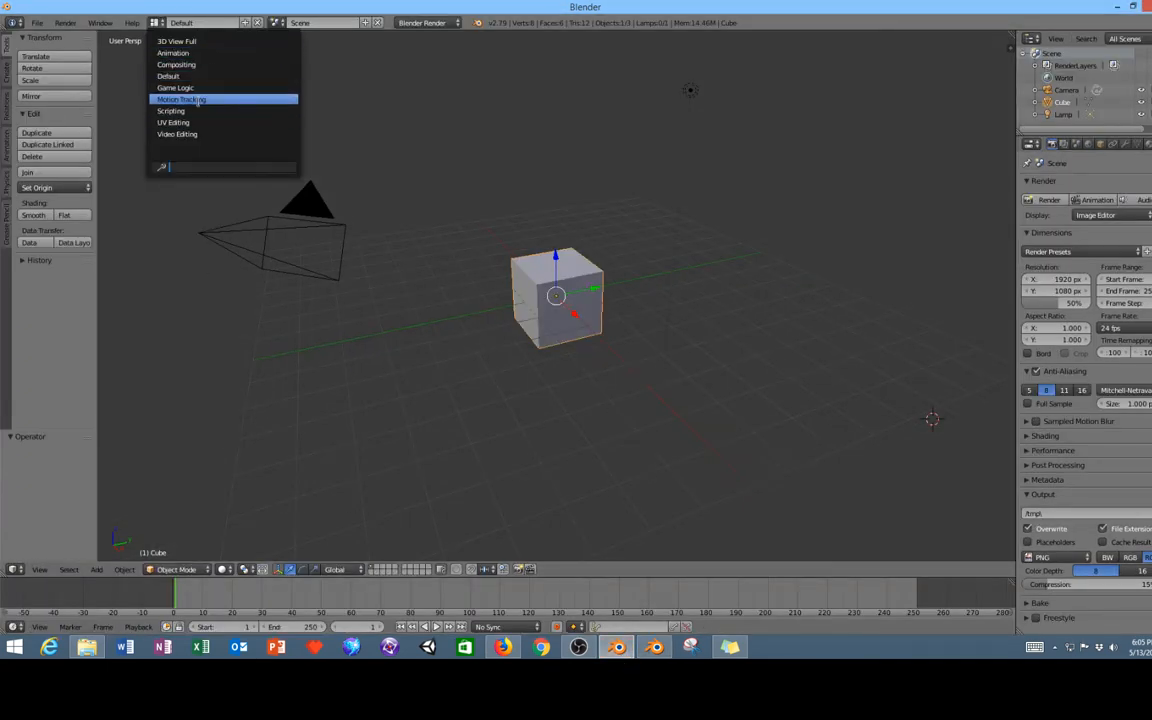
mouse_move(172, 112)
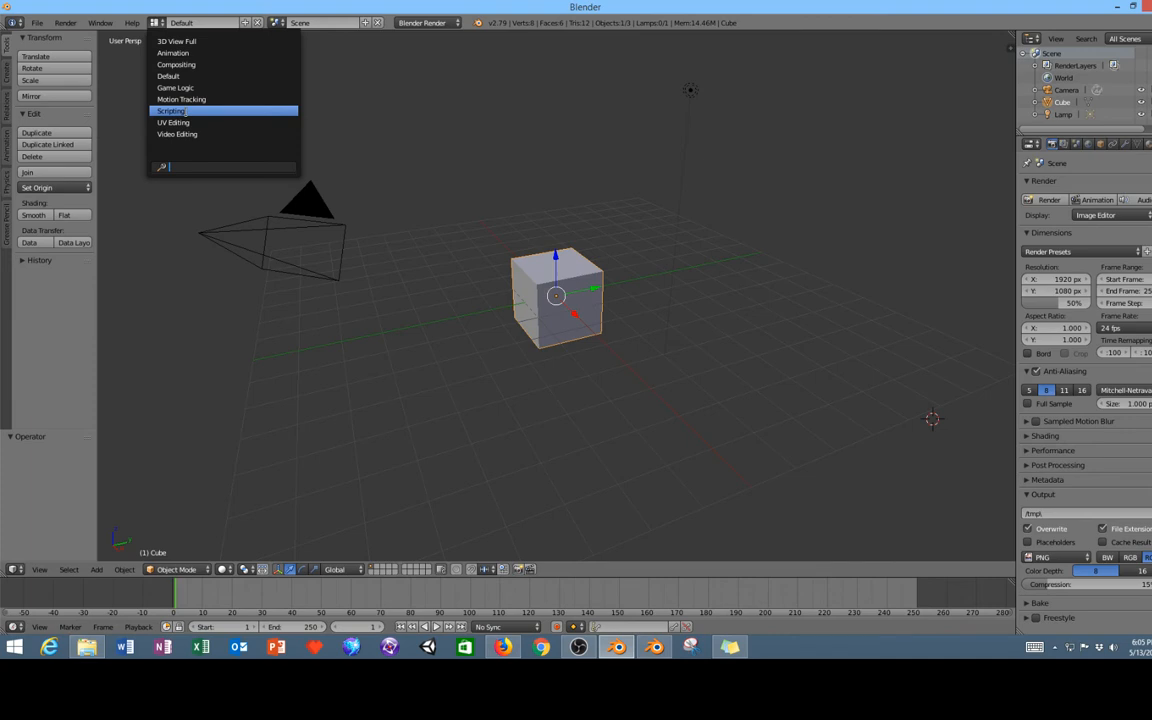
click(172, 112)
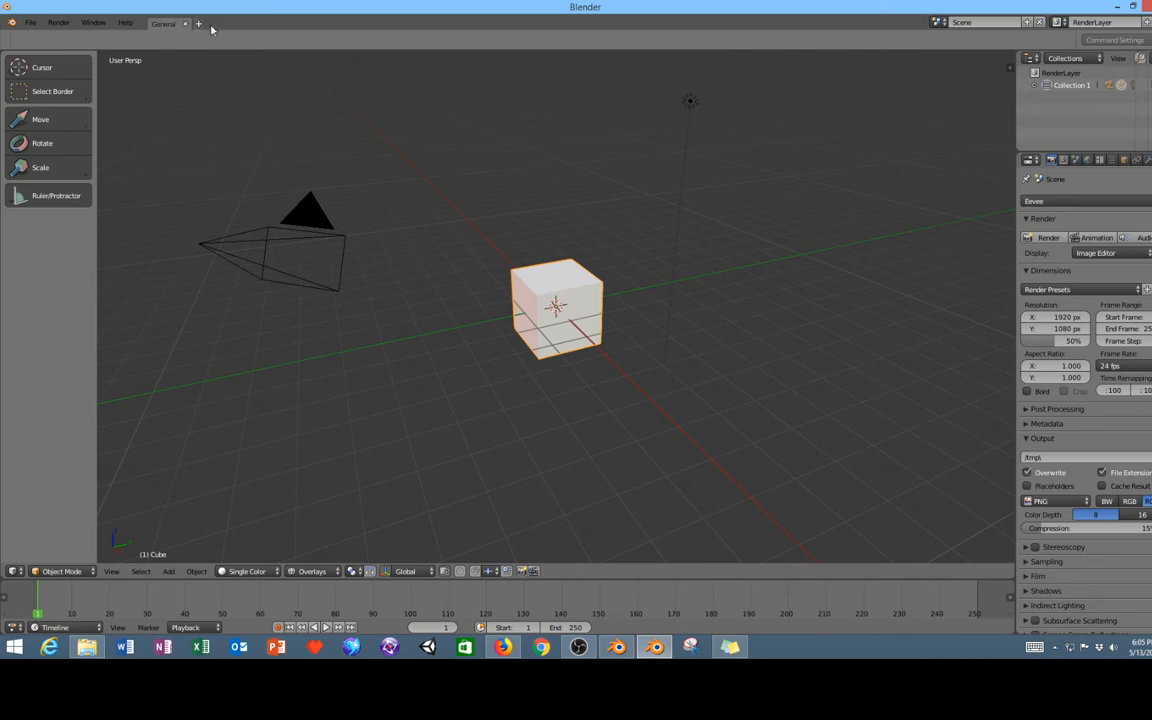
mouse_move(276, 86)
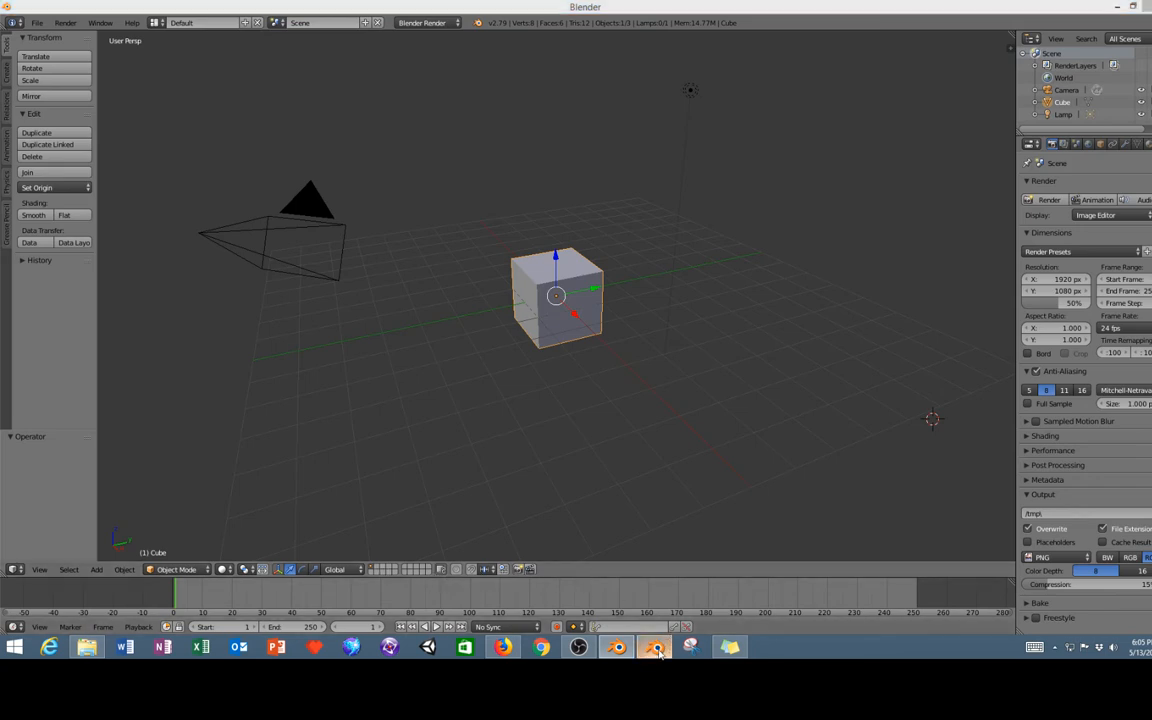
click(656, 646)
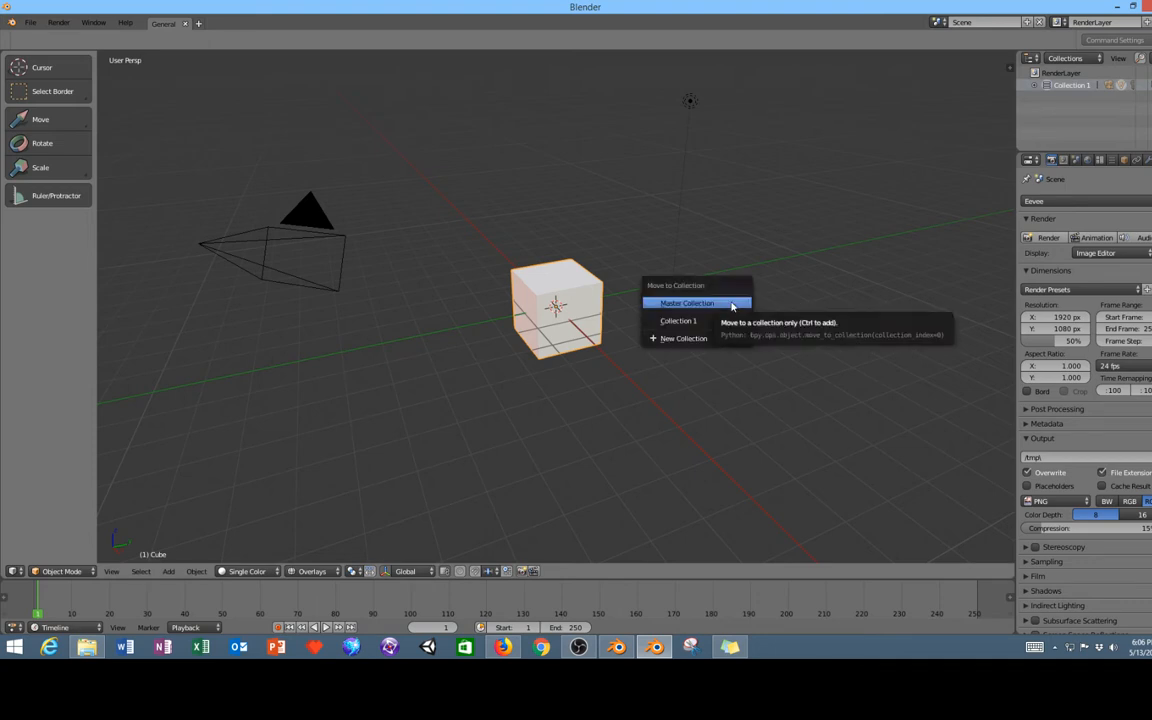
mouse_move(678, 320)
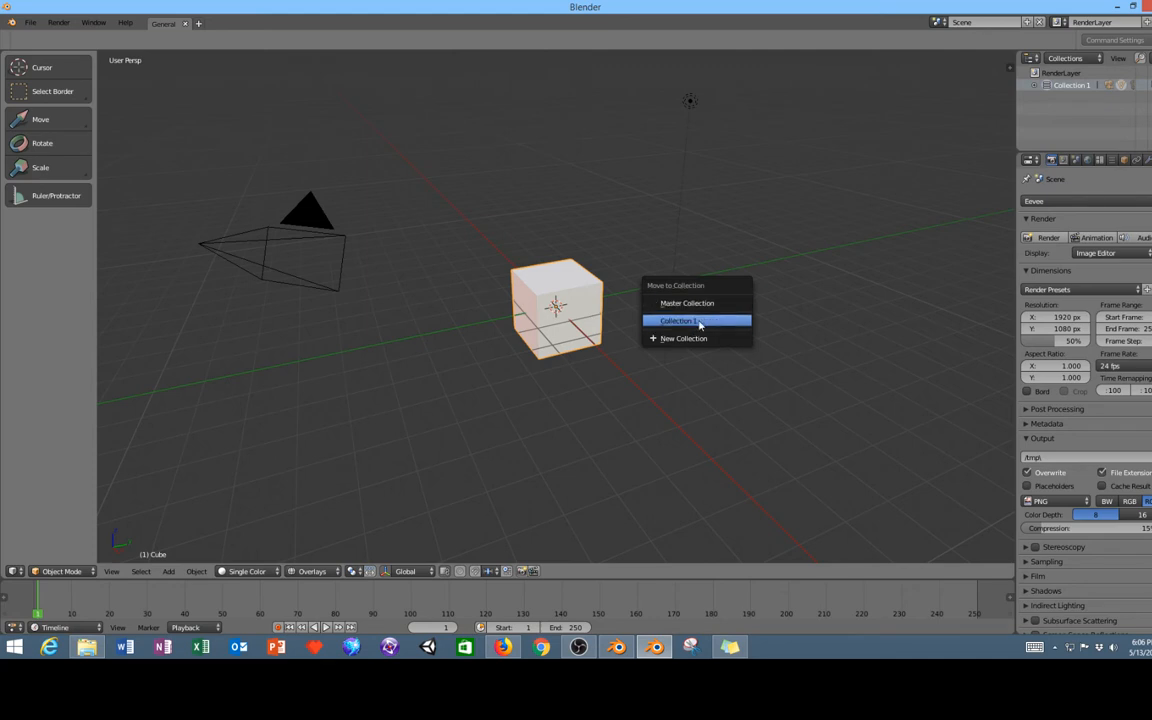
mouse_move(708, 338)
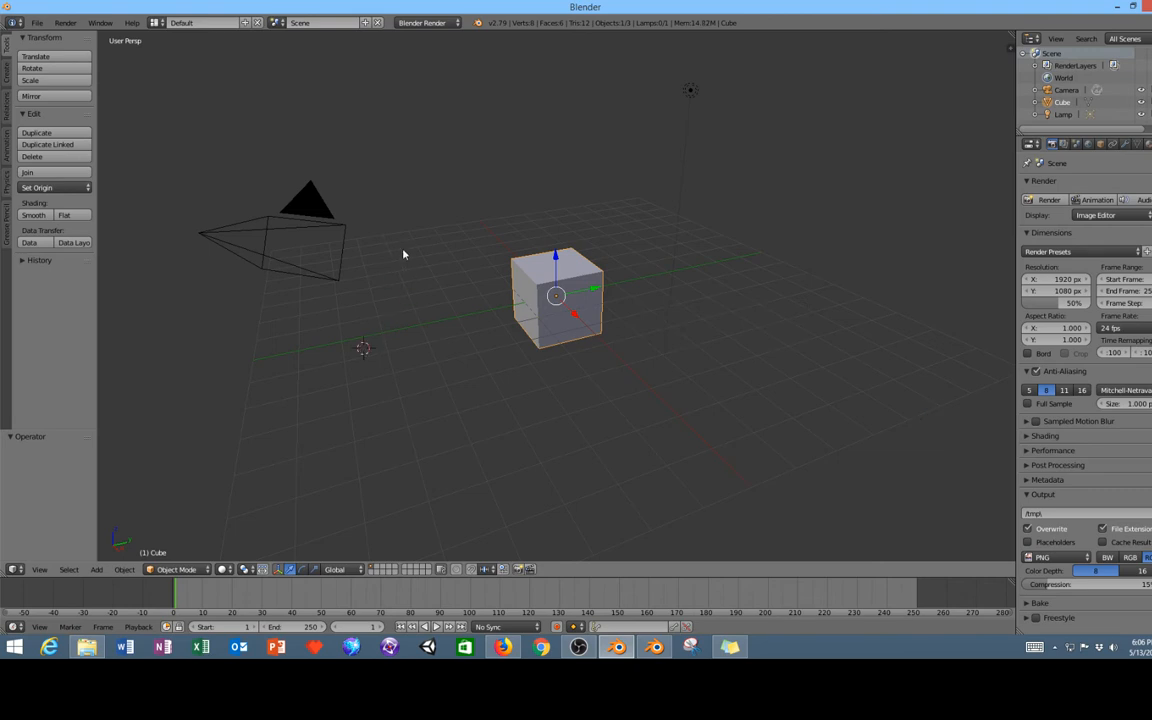
mouse_move(596, 236)
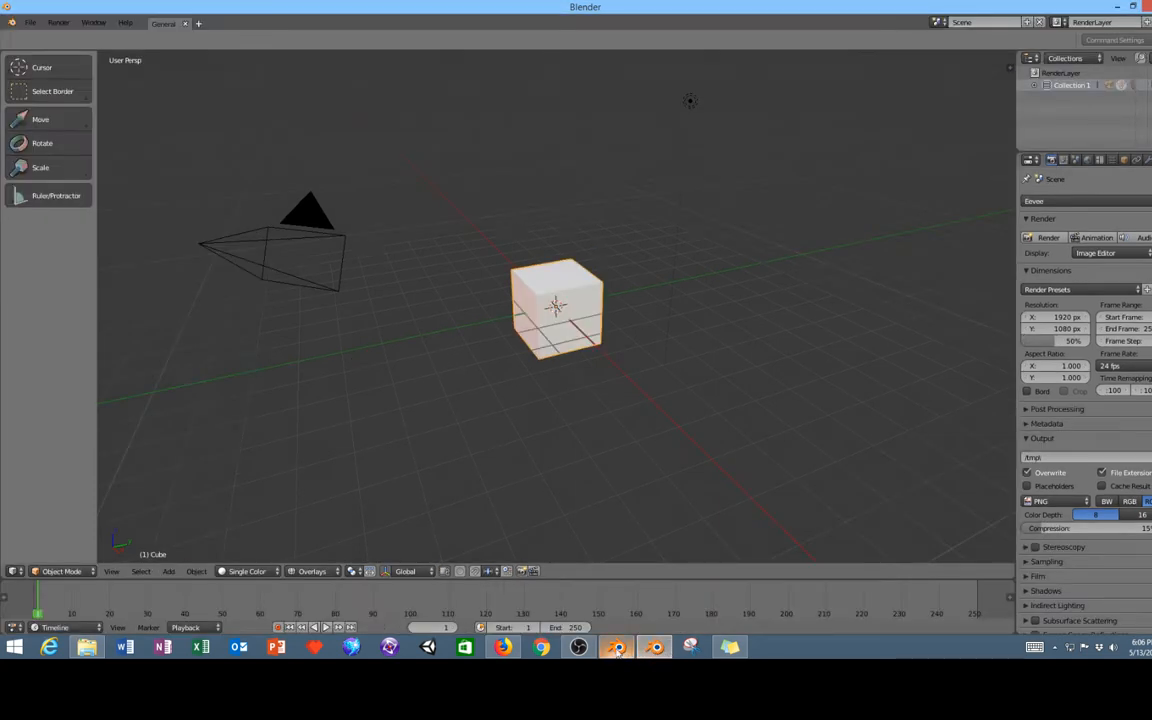
In the Overlays popover, toggle the 3D cursor and floor grid off and back on.
click(312, 572)
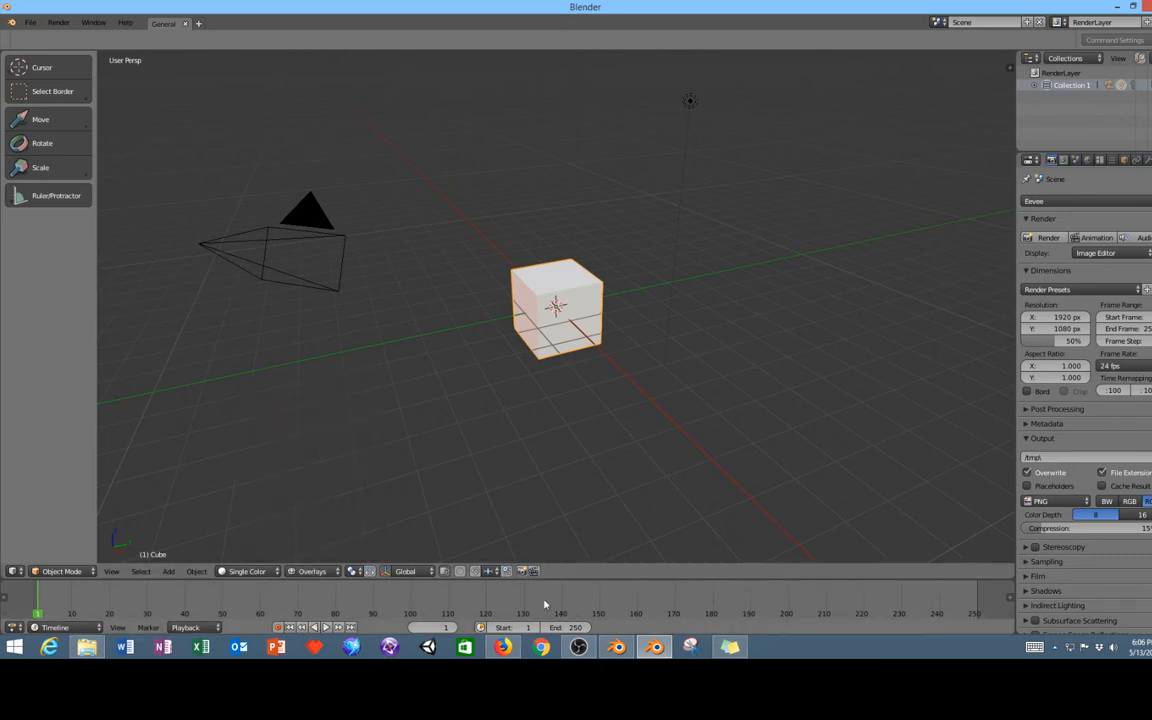
click(312, 572)
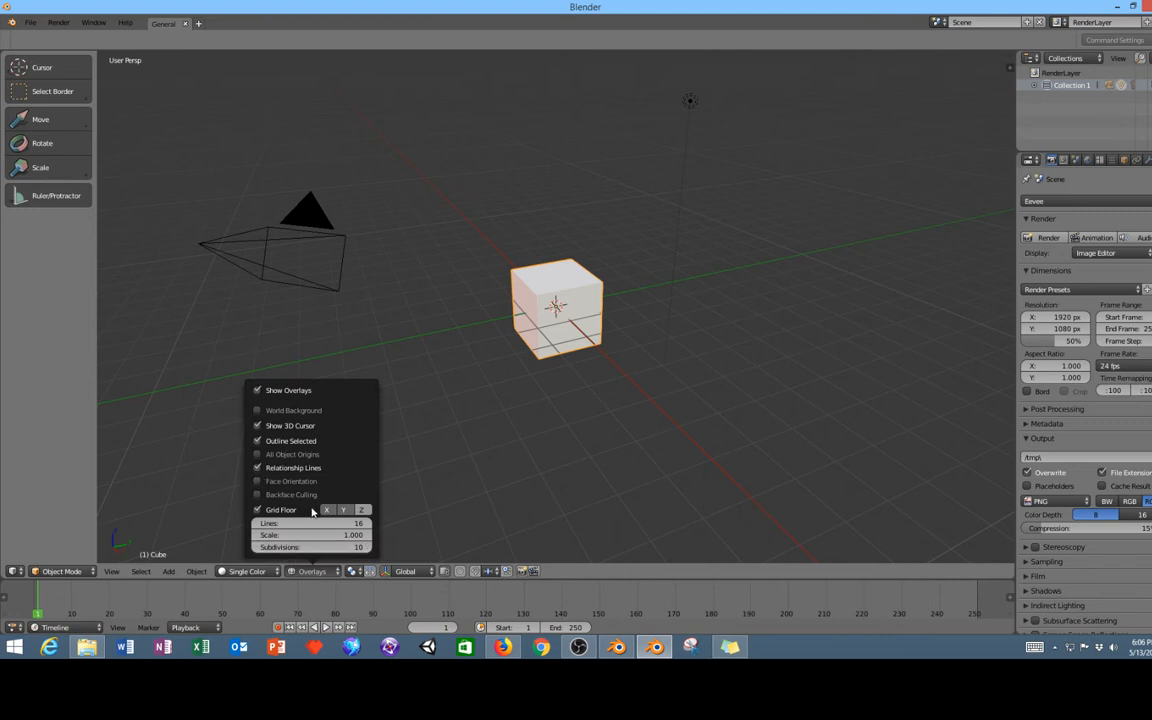
click(256, 424)
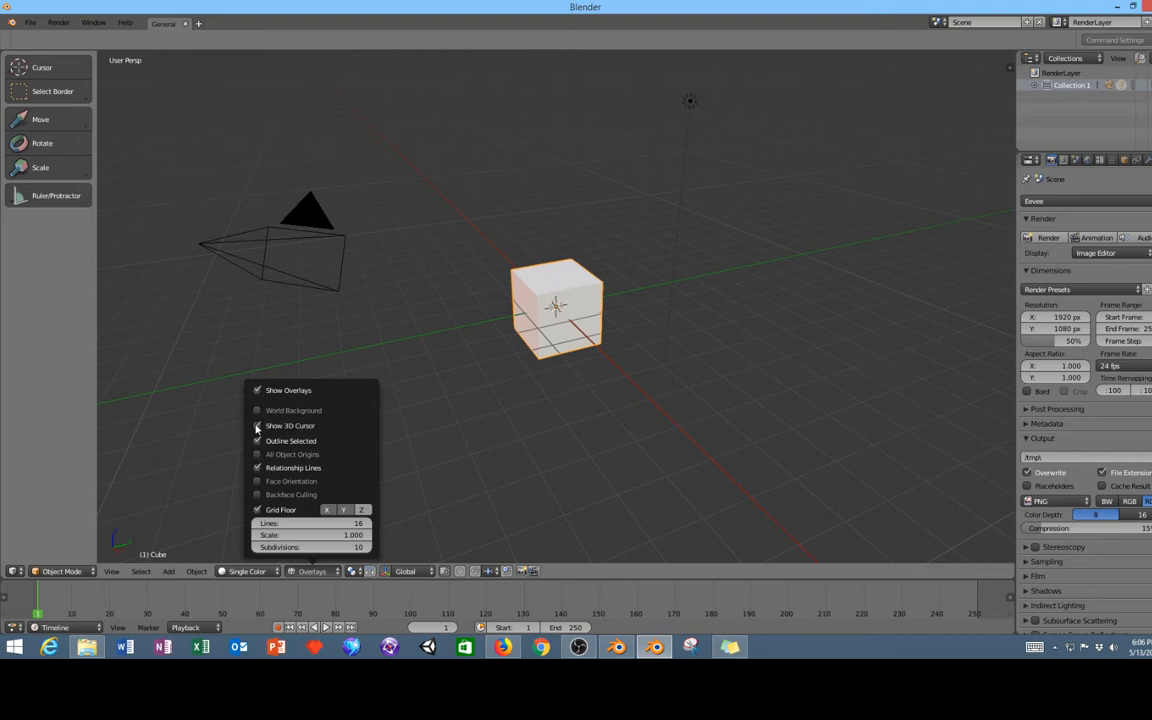
click(258, 424)
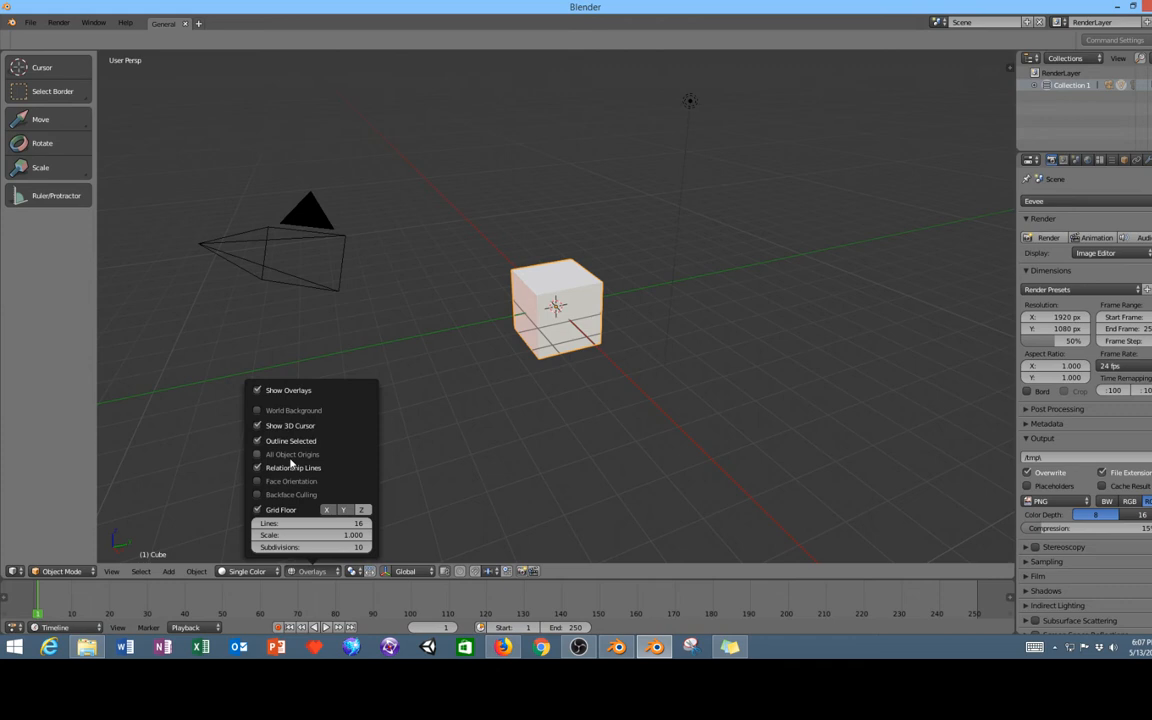
click(258, 510)
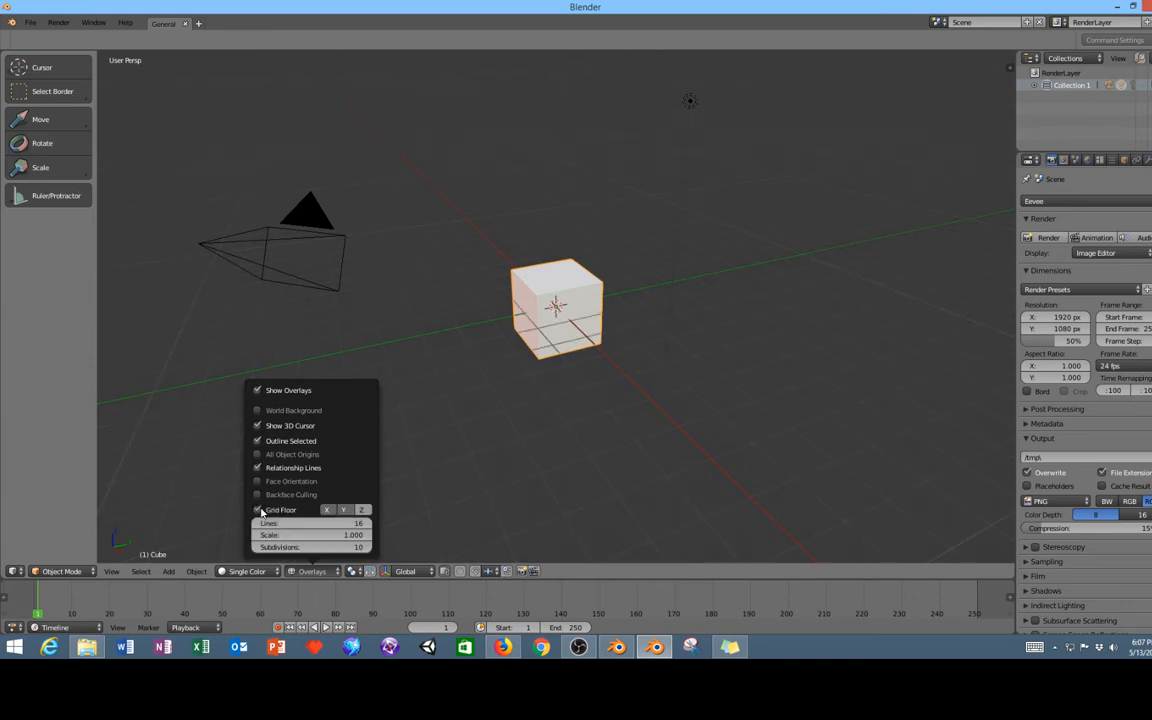
click(260, 510)
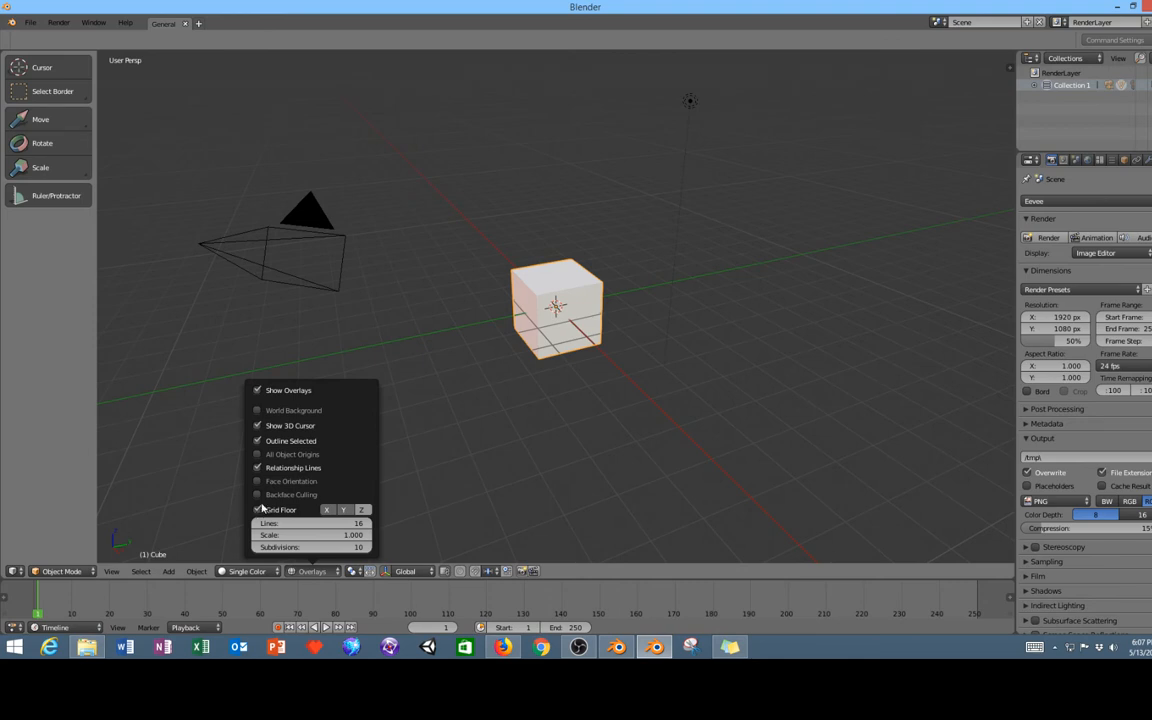
click(292, 572)
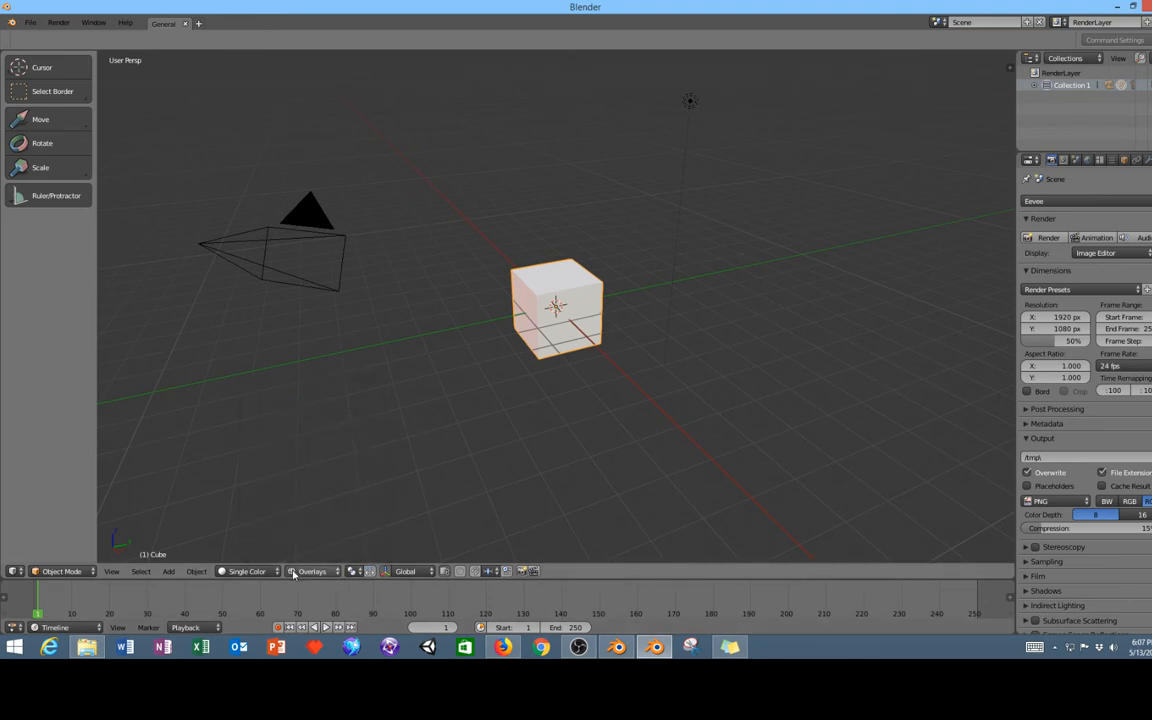
Check the viewport Shading popover, then return to the Blender 2.79 window.
click(248, 572)
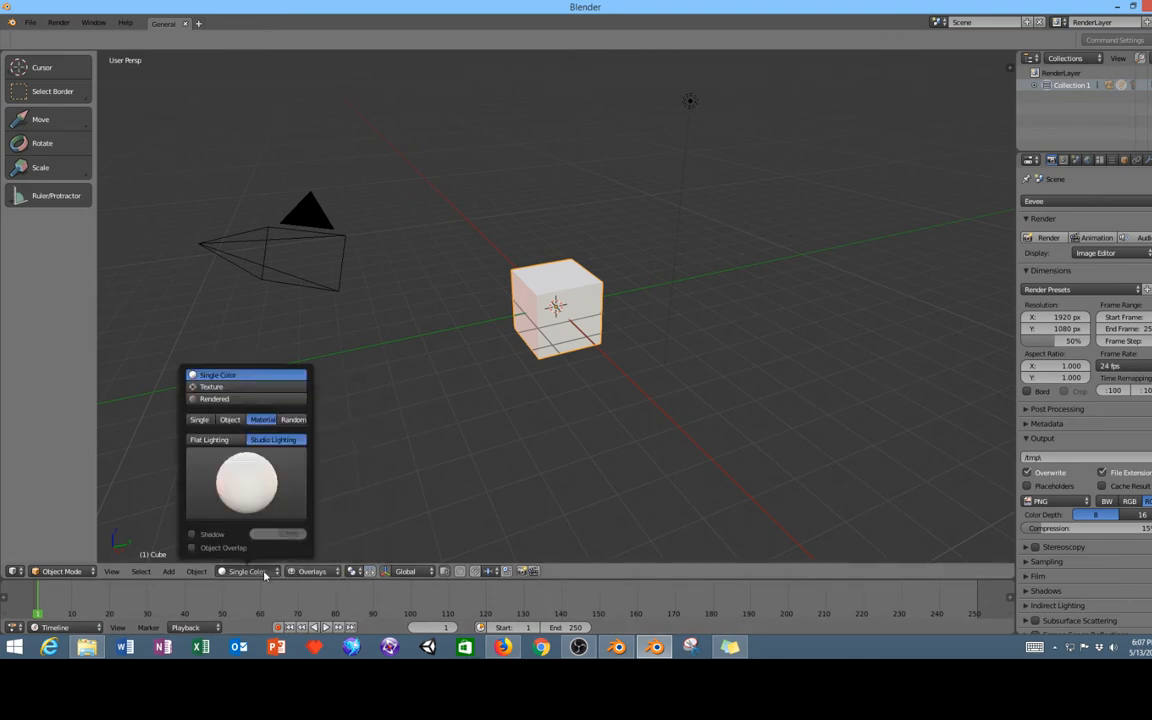
click(264, 572)
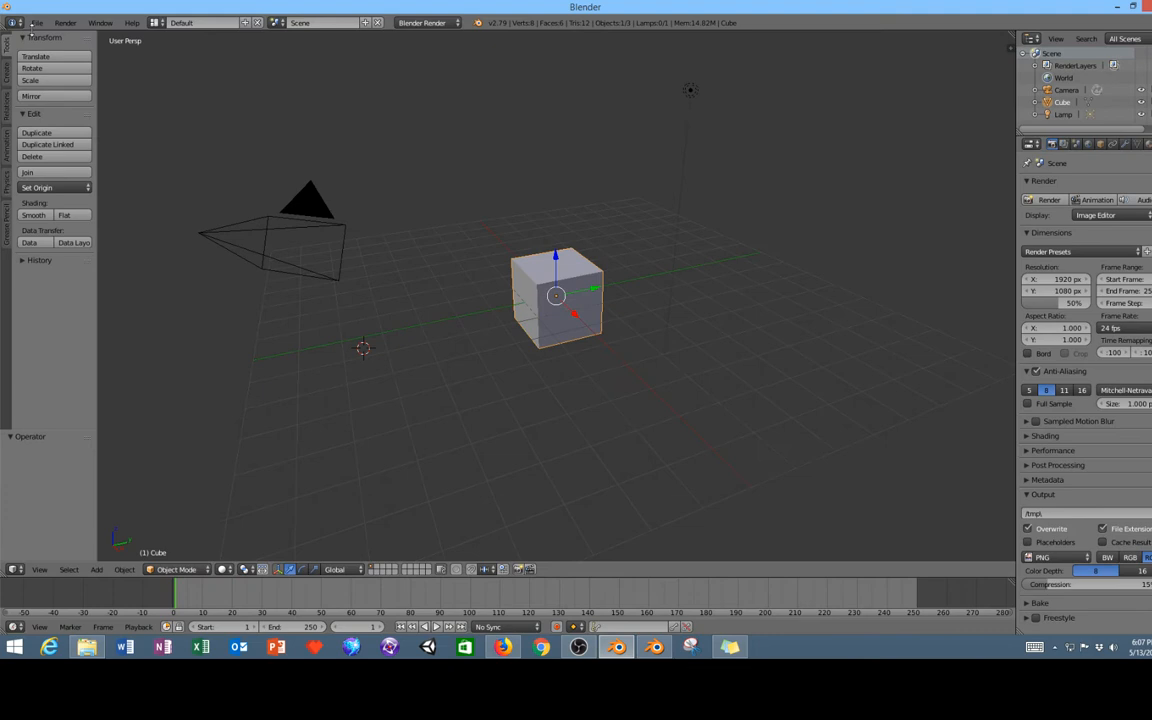
Switch to the Blender instance holding the bullet-casing scene with four views.
click(36, 22)
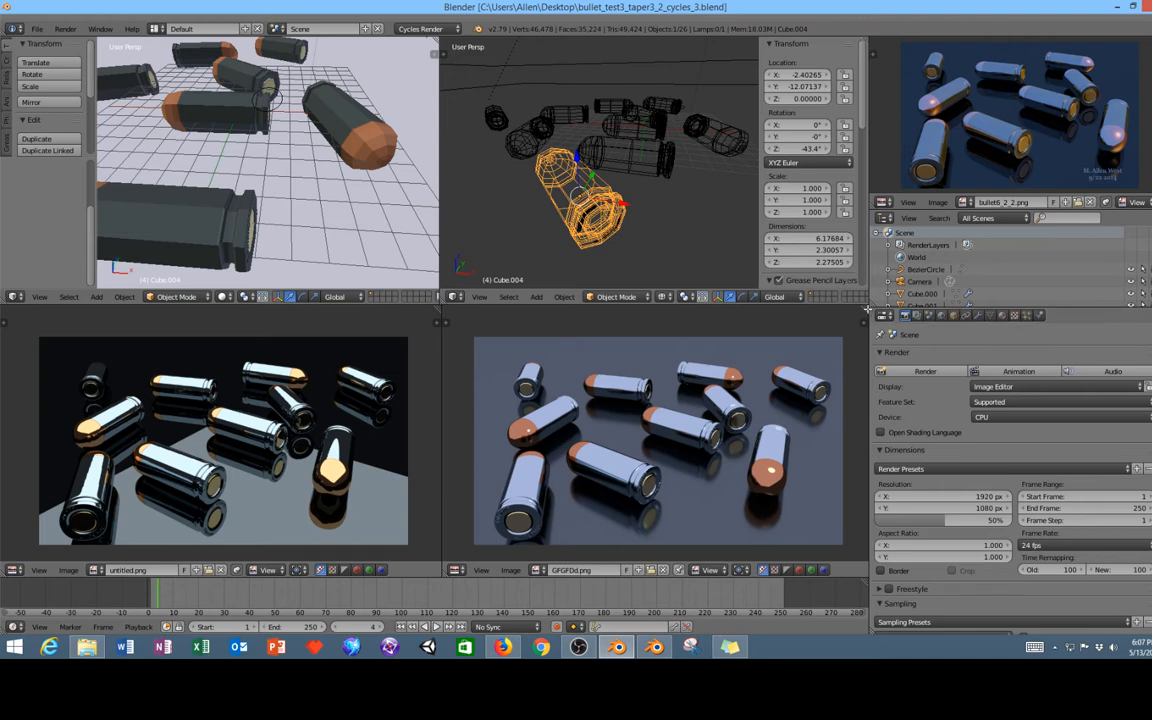
mouse_move(432, 360)
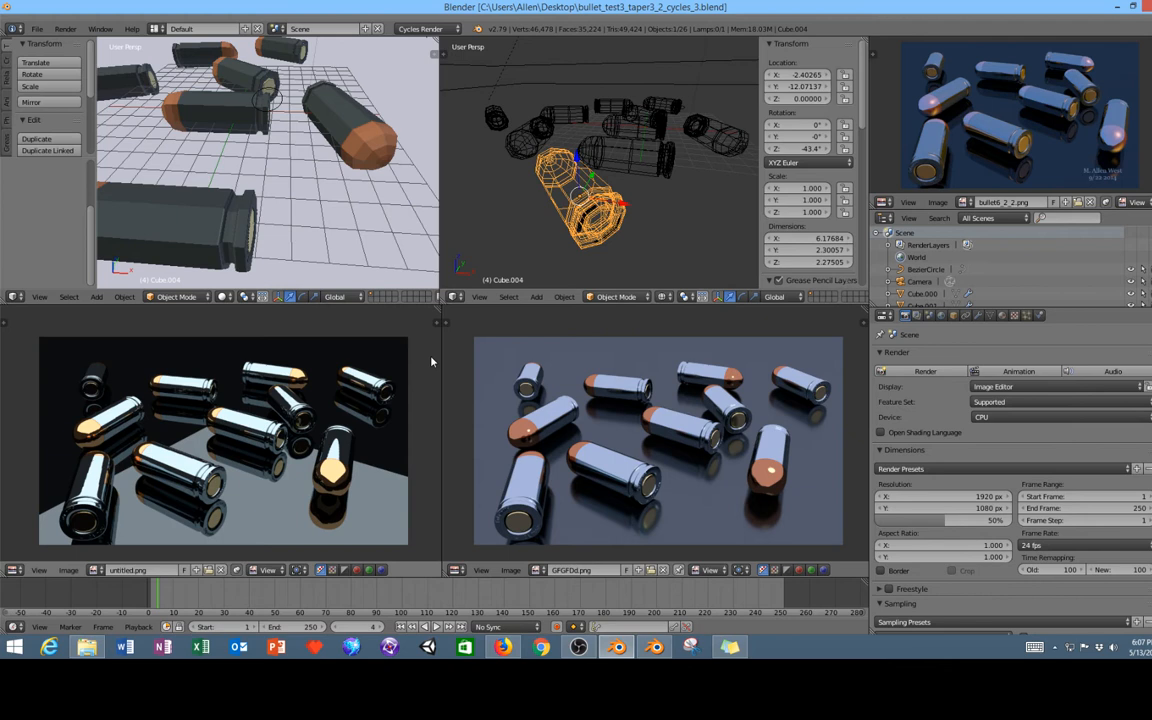
mouse_move(744, 344)
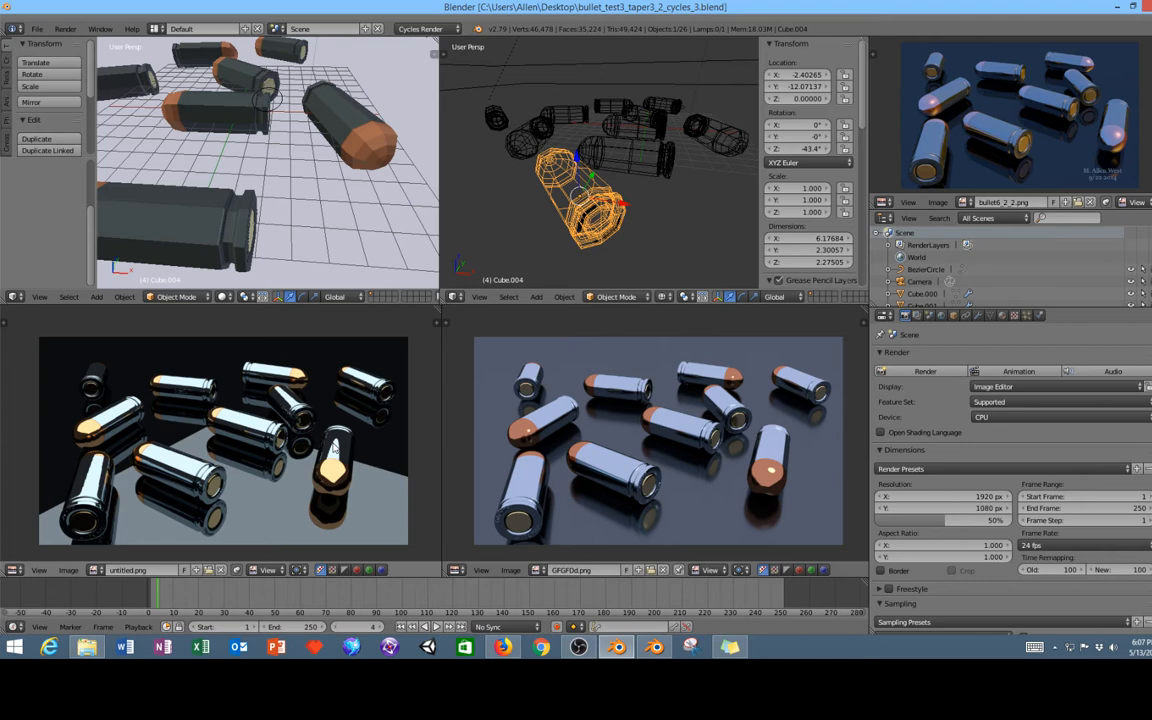
mouse_move(406, 440)
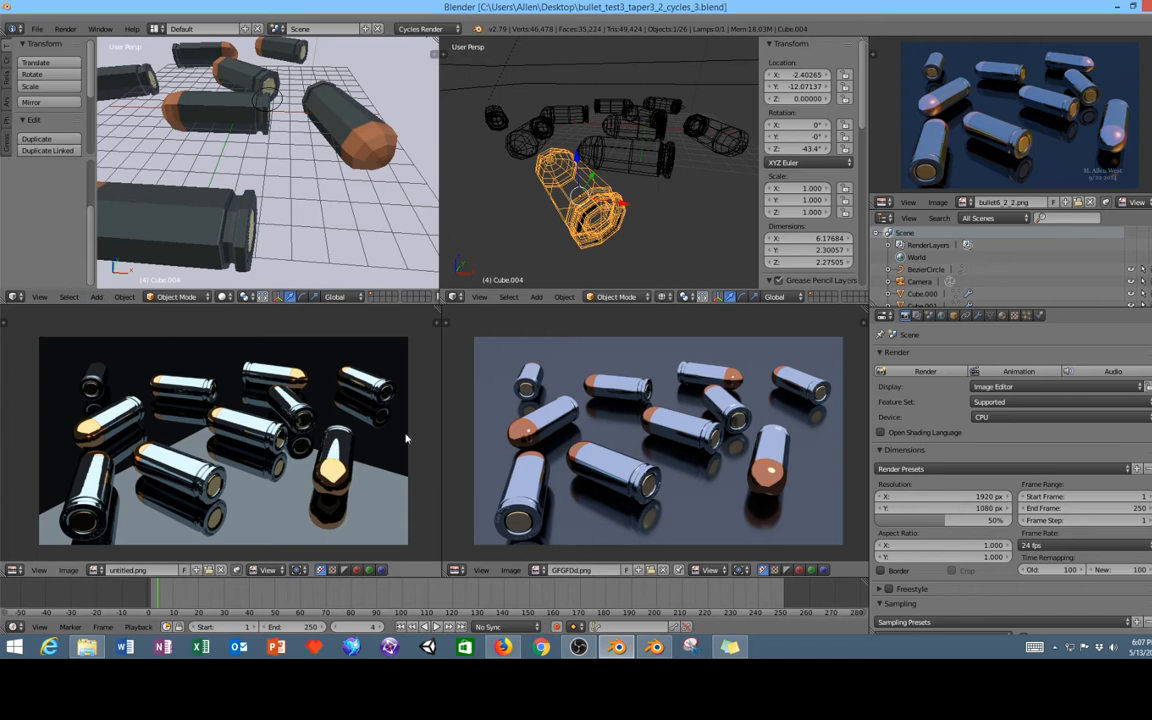
mouse_move(1088, 170)
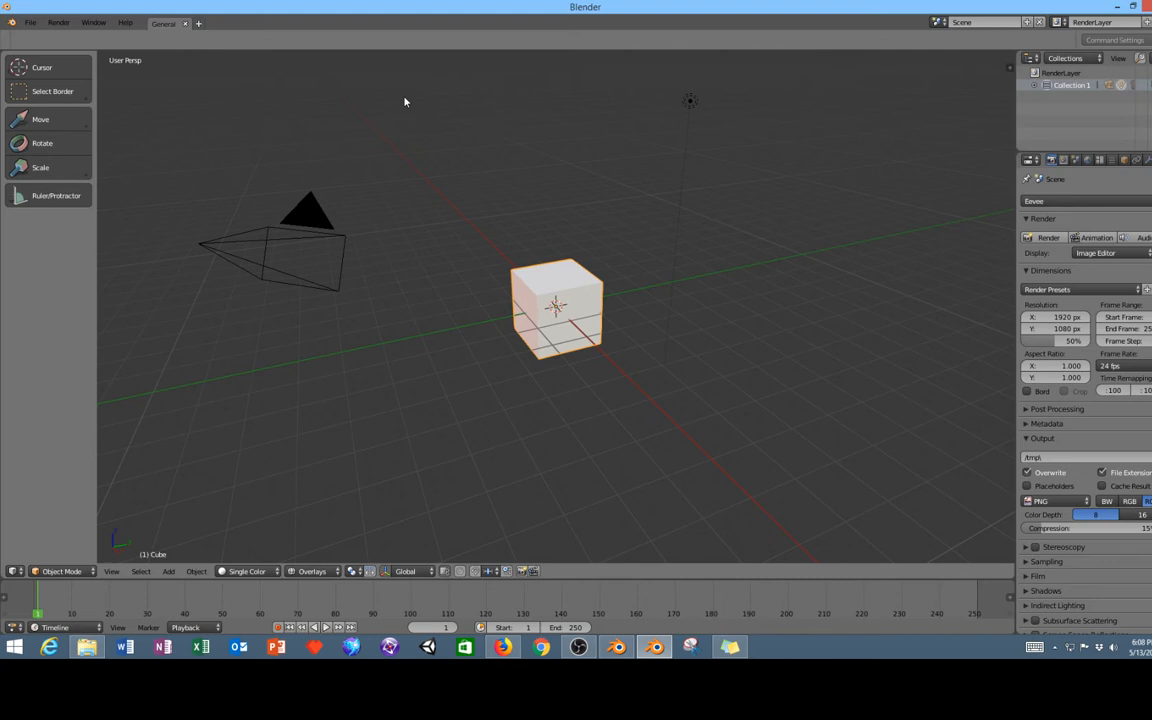
mouse_move(404, 418)
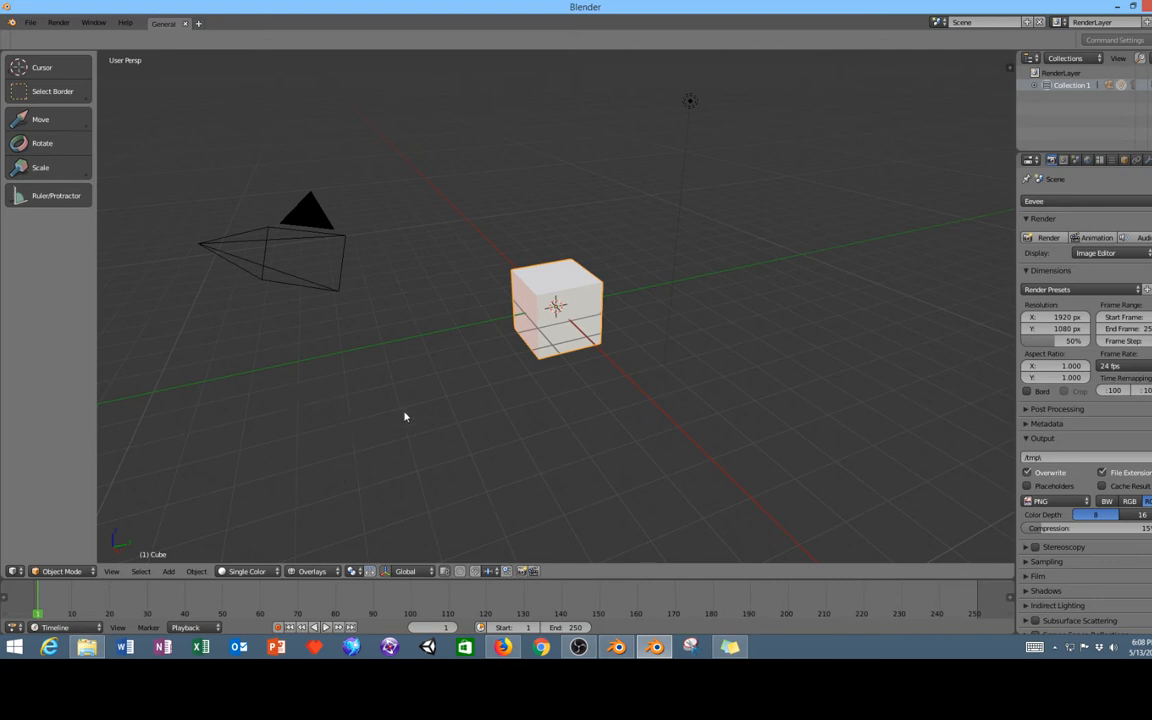
mouse_move(604, 336)
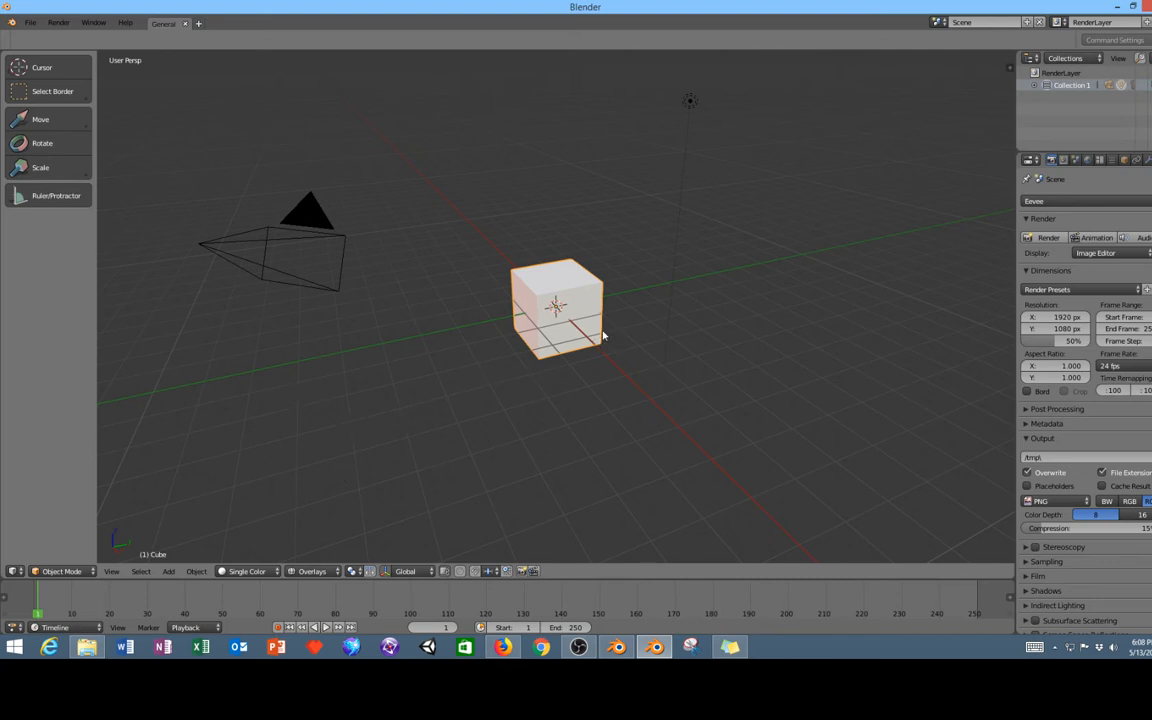
mouse_move(616, 648)
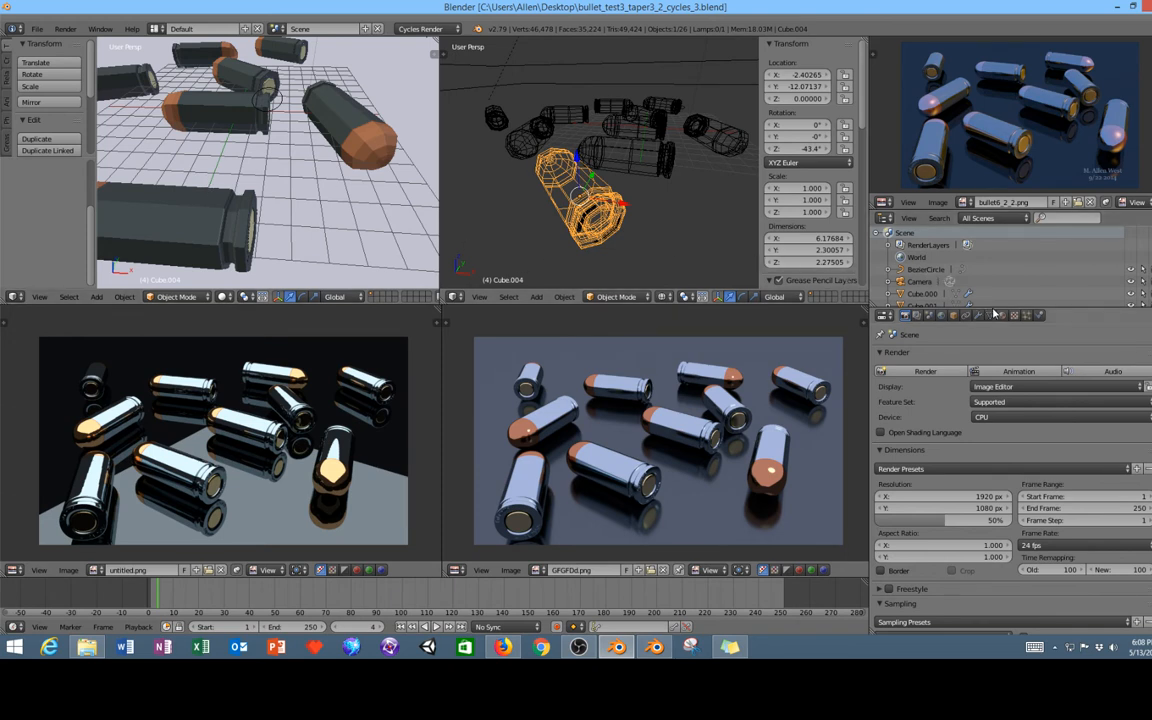
Bring the Blender 2.8 window with the default cube back in front.
click(978, 316)
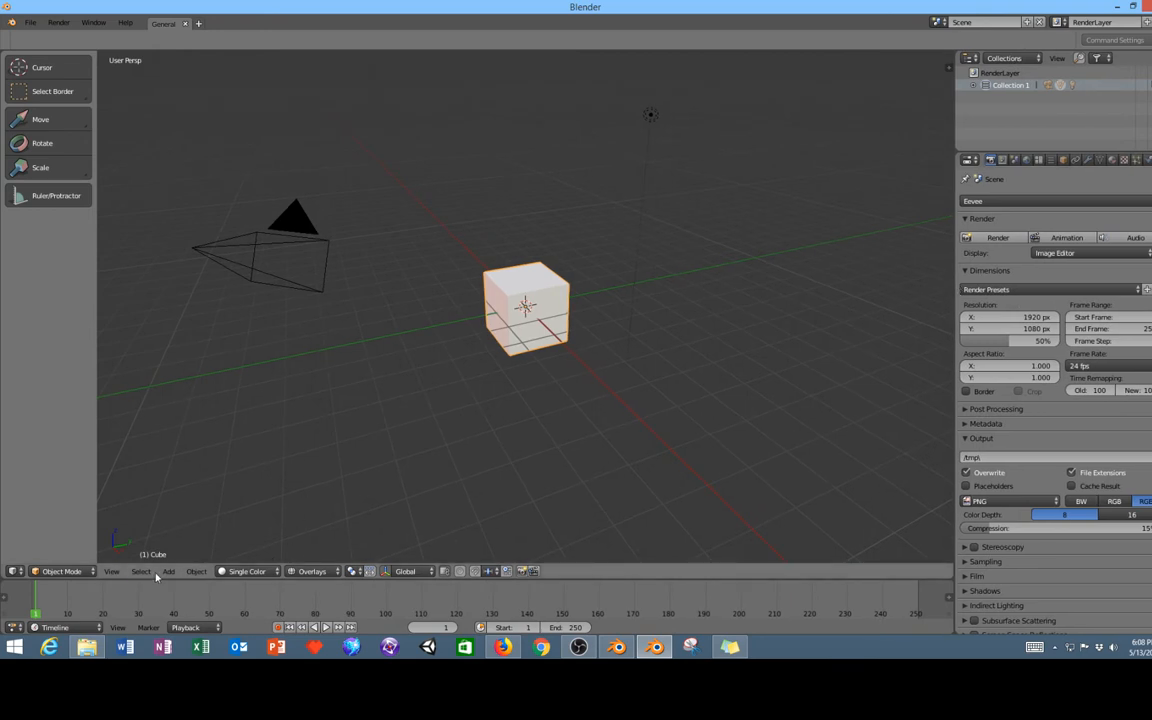
mouse_move(196, 588)
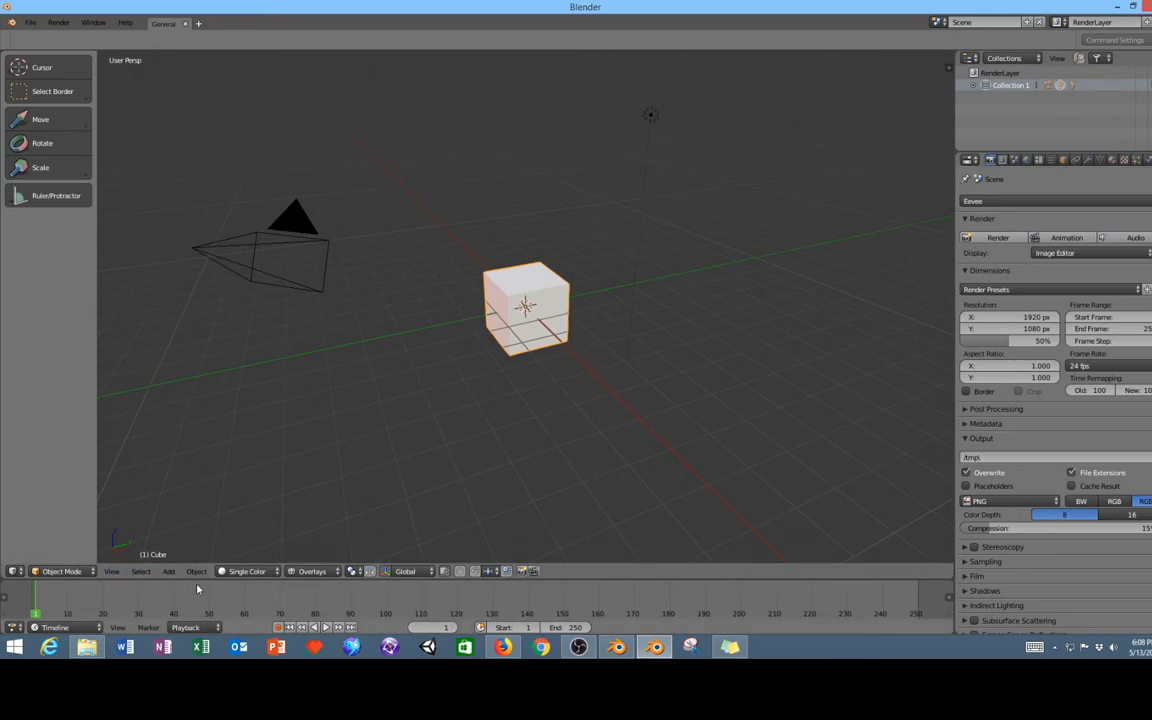
Check the 2.8 interaction mode dropdown, then switch to the Blender 2.79 window.
click(60, 572)
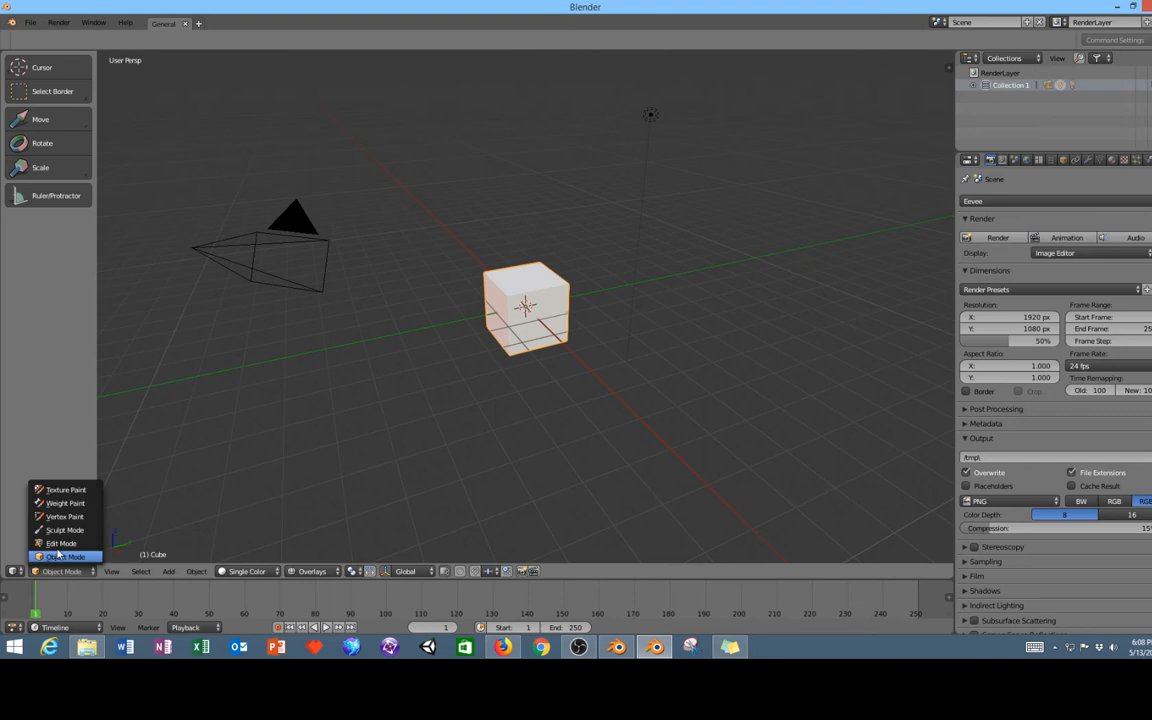
click(60, 544)
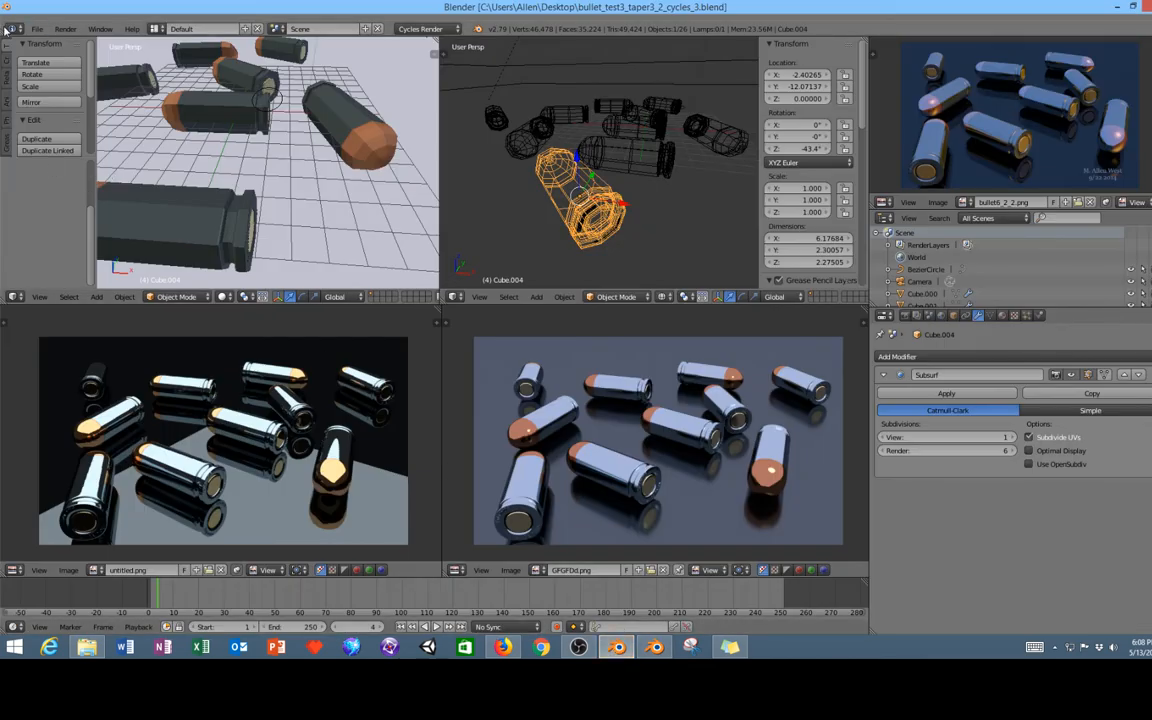
click(36, 28)
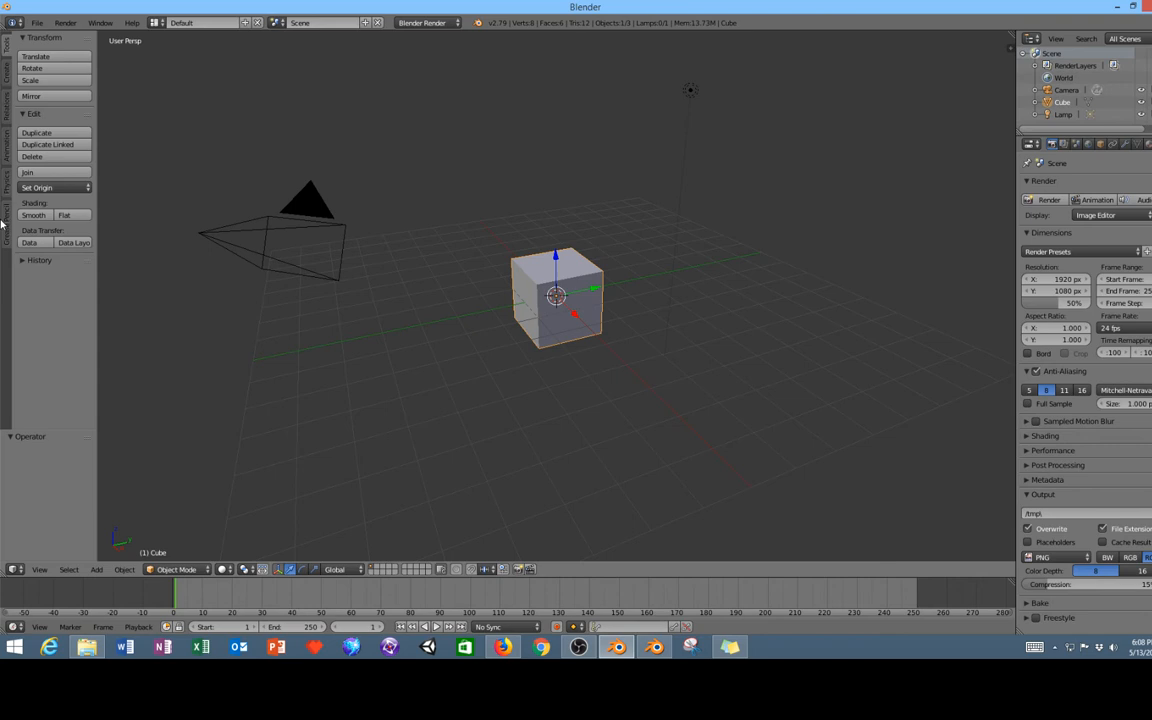
Put the 2.79 cube into Edit Mode and subdivide its mesh.
click(178, 568)
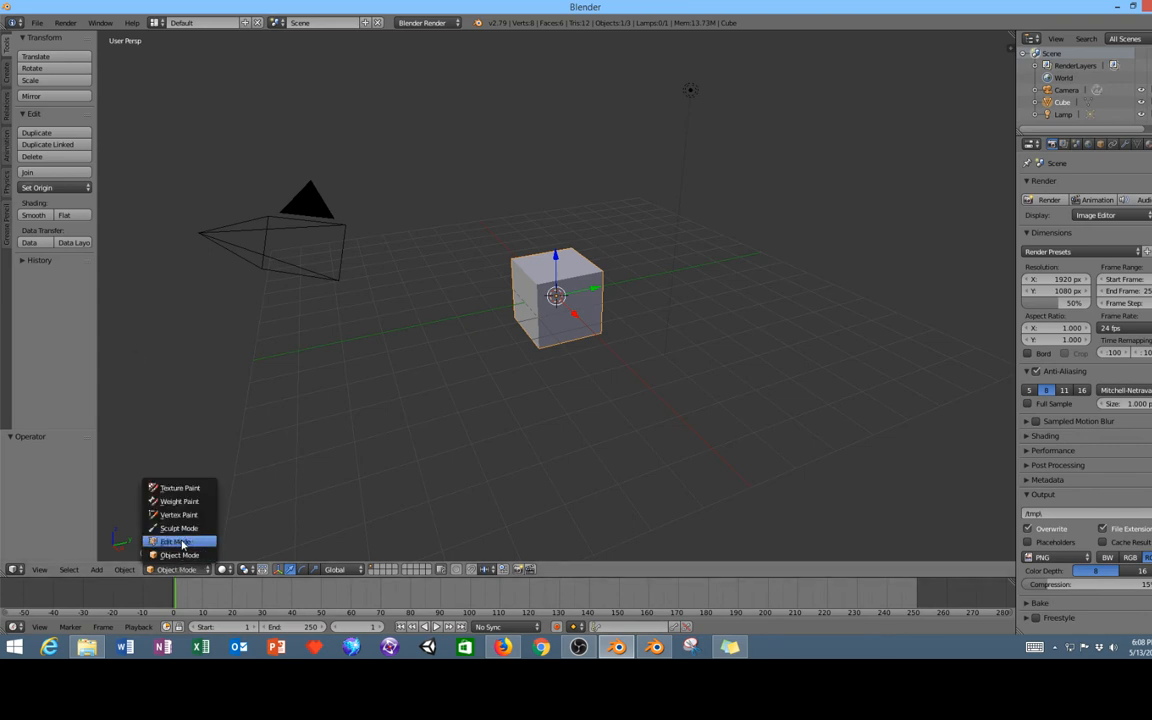
click(174, 540)
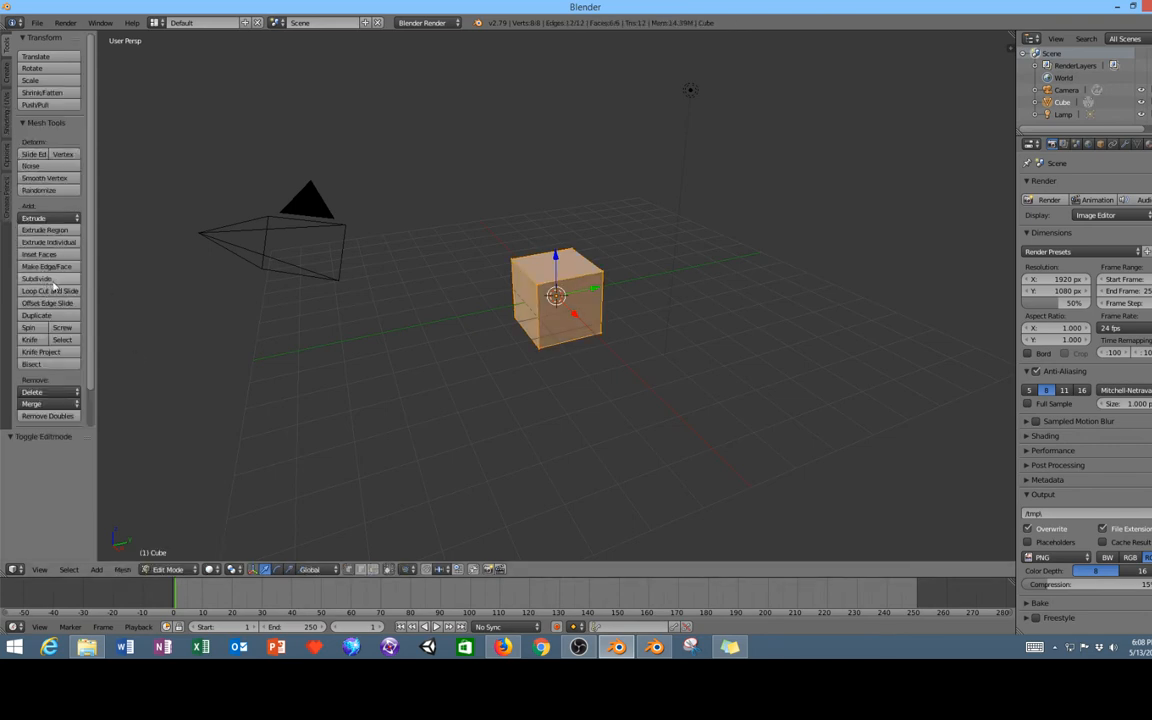
click(36, 278)
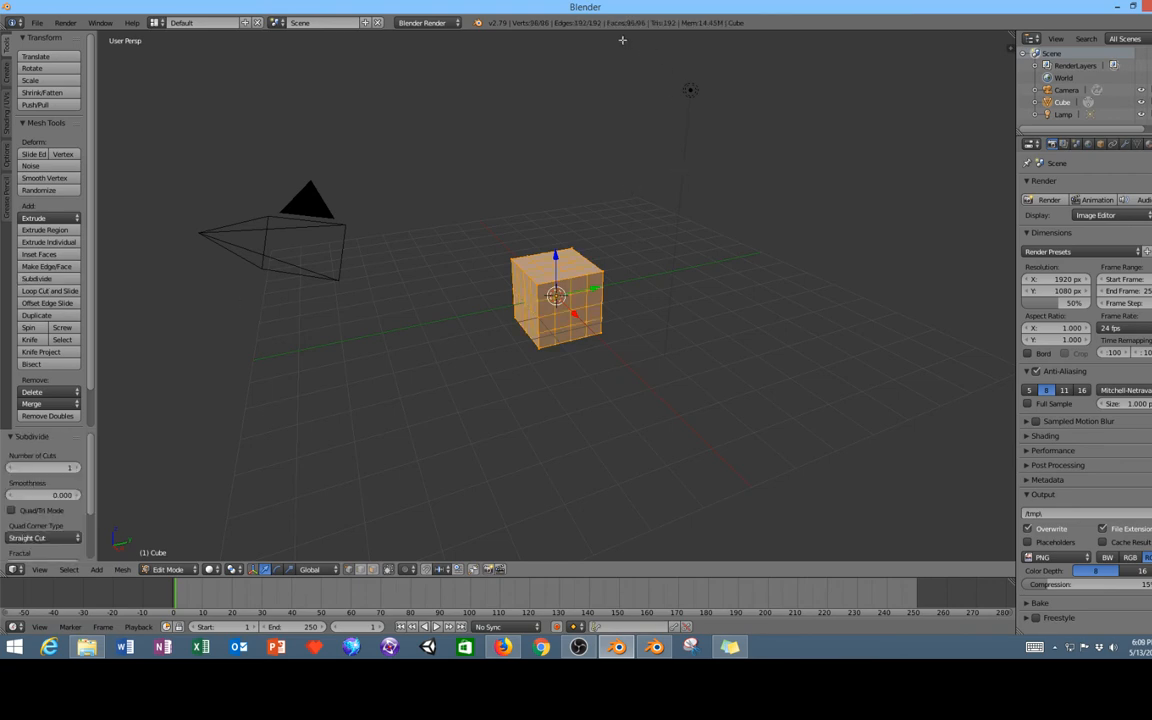
mouse_move(620, 34)
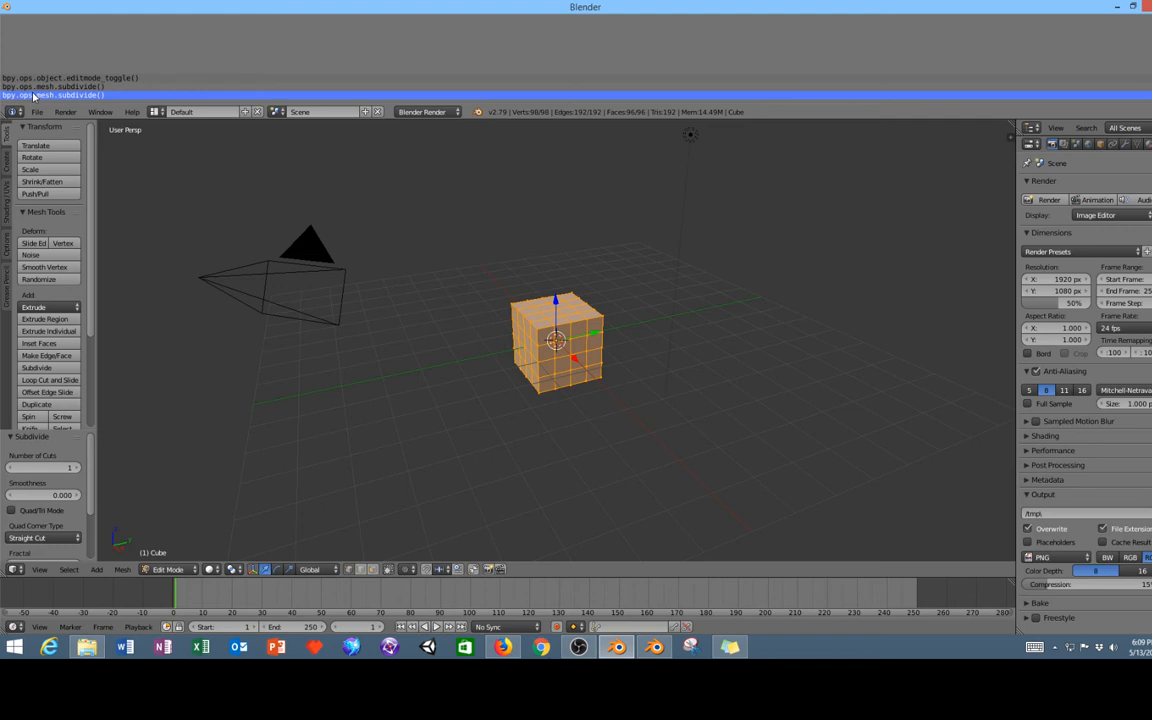
mouse_move(292, 112)
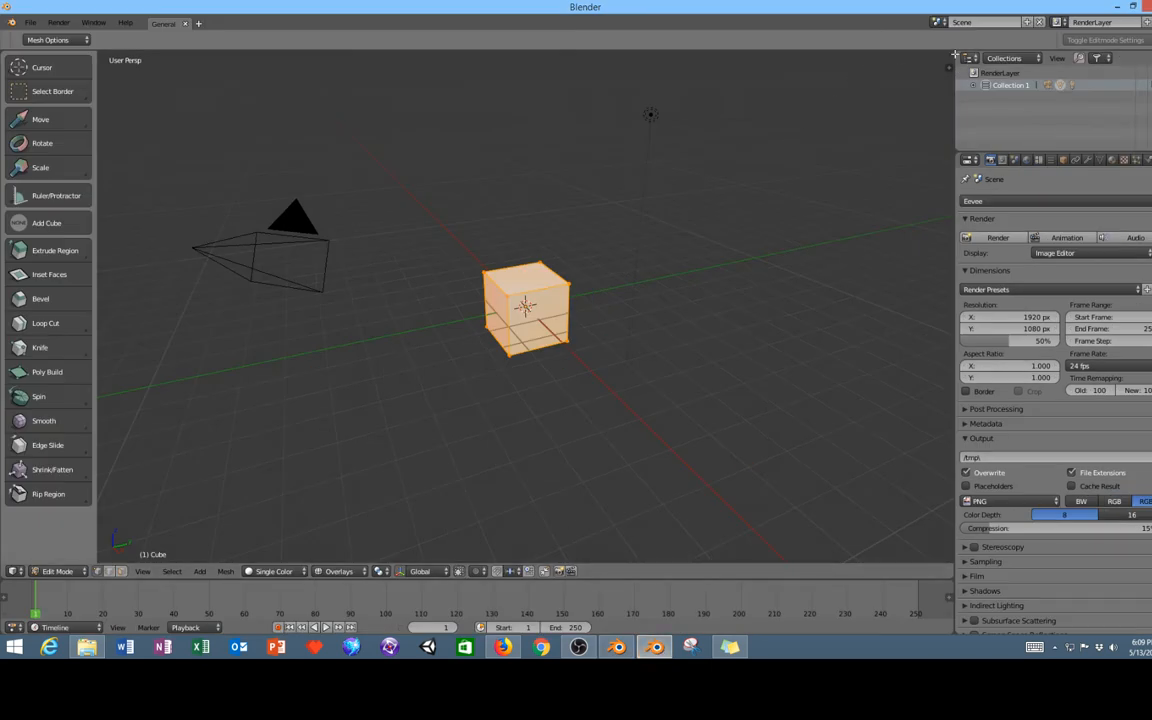
mouse_move(952, 56)
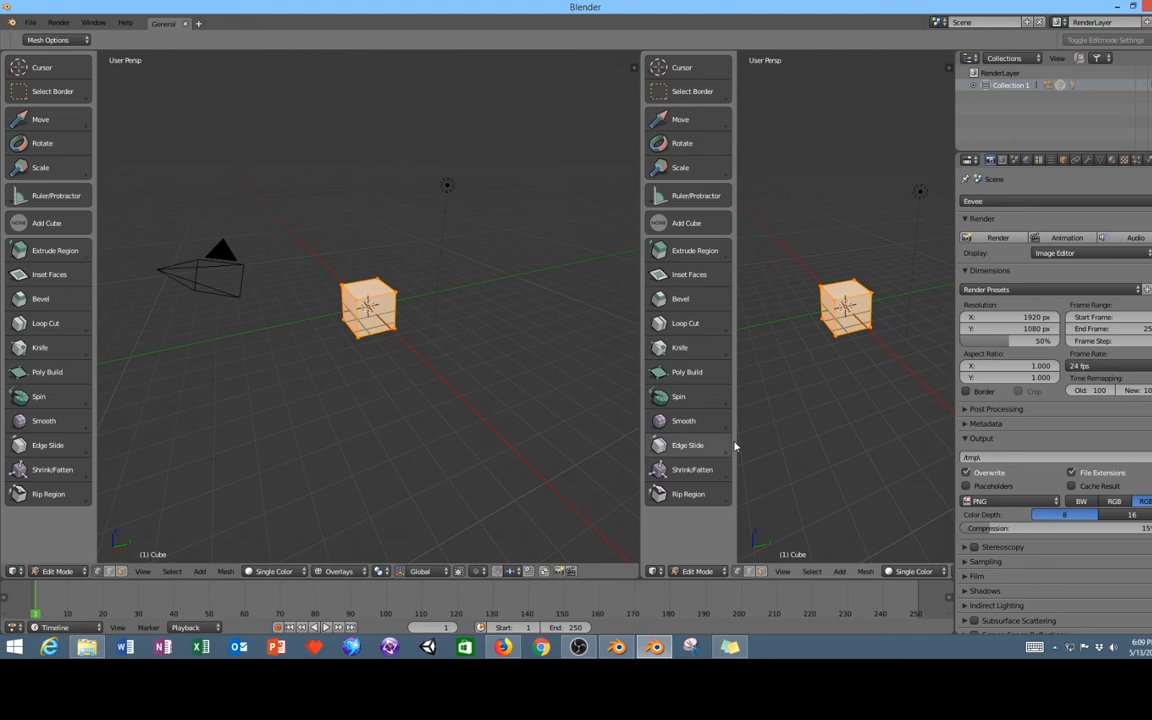
Run bpy.ops.mesh.subdivide() repeatedly from a temporary Python Console, then join the console area away.
click(656, 572)
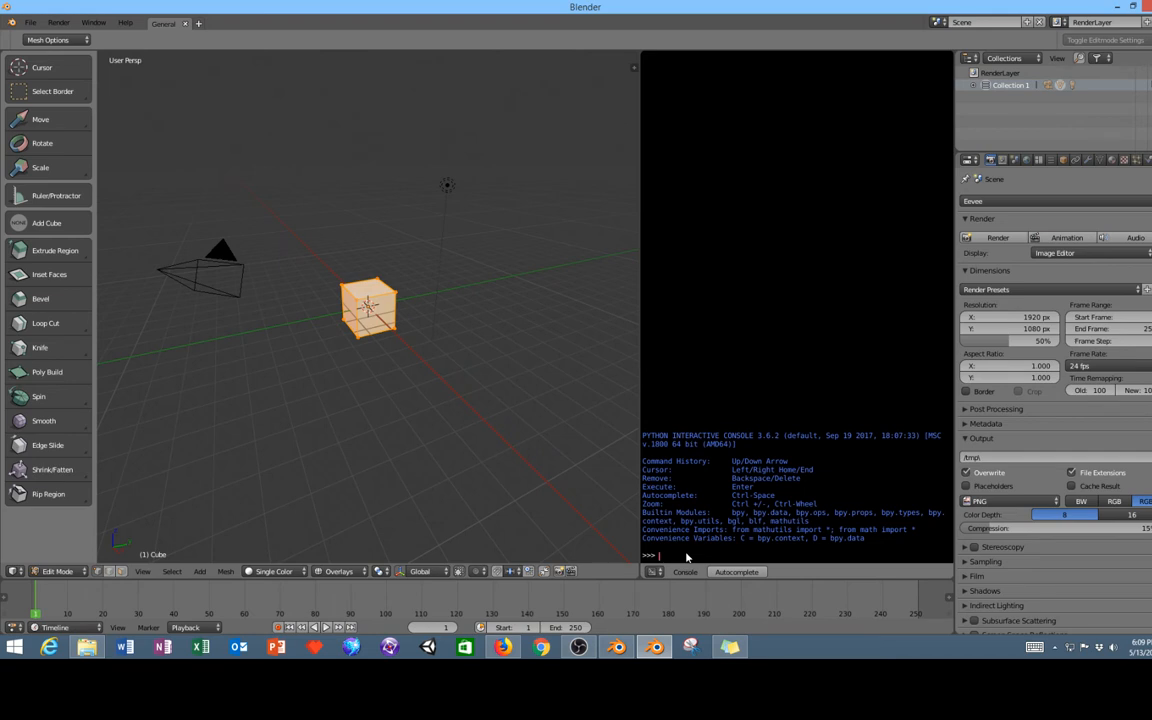
text(bpy.ops.mesh.subdivide()
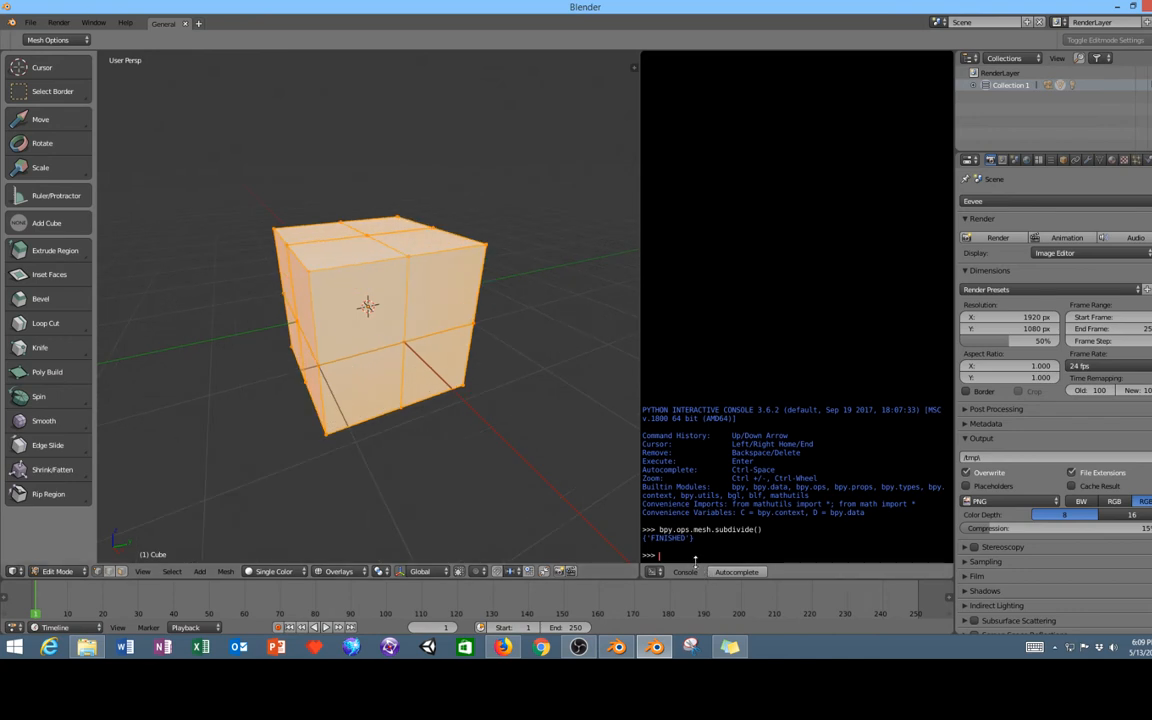
text(bpy.ops.mesh.subdivide()
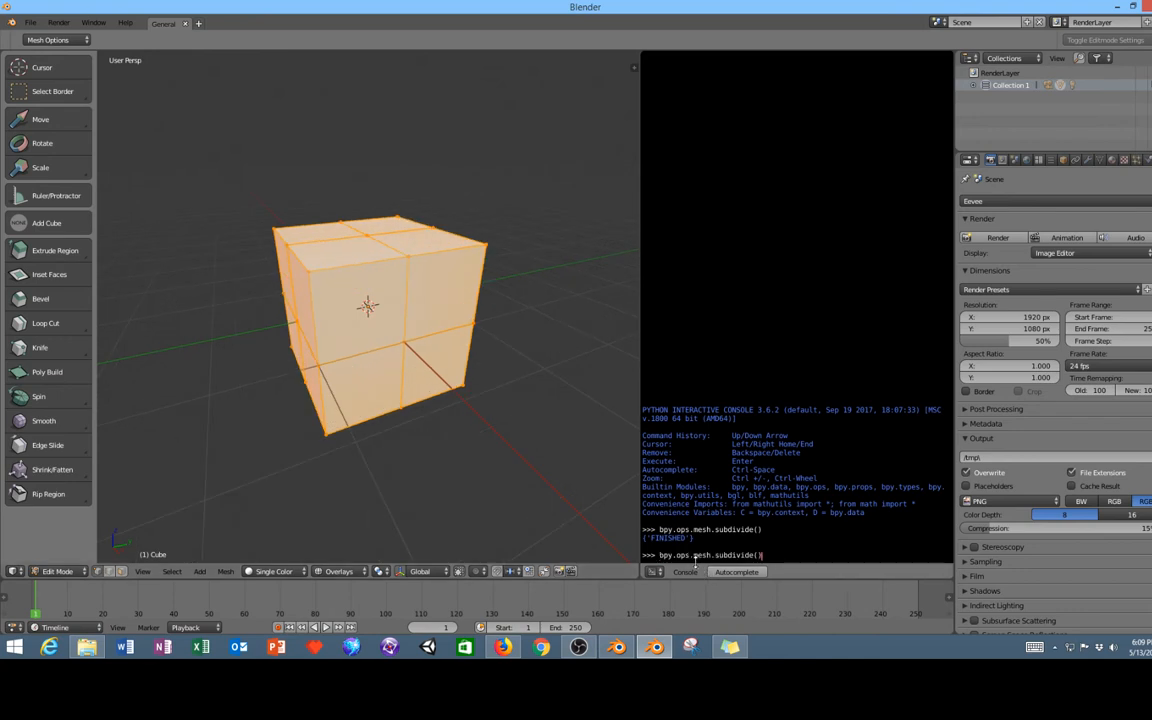
key(Return)
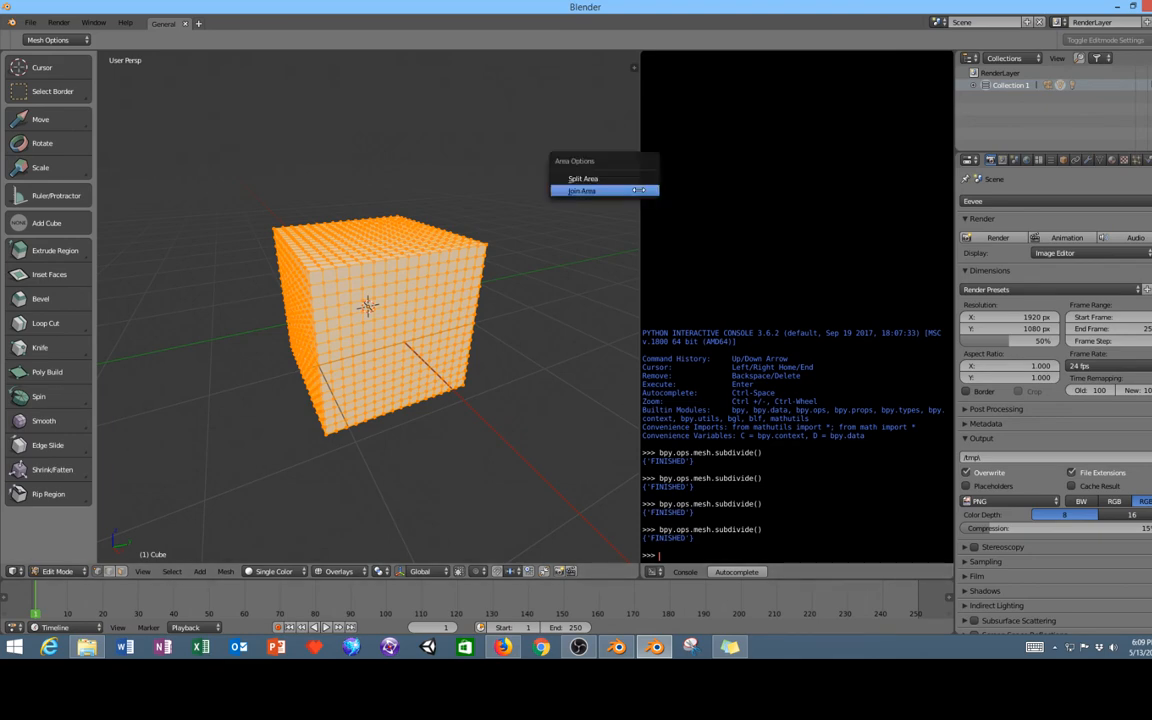
click(694, 180)
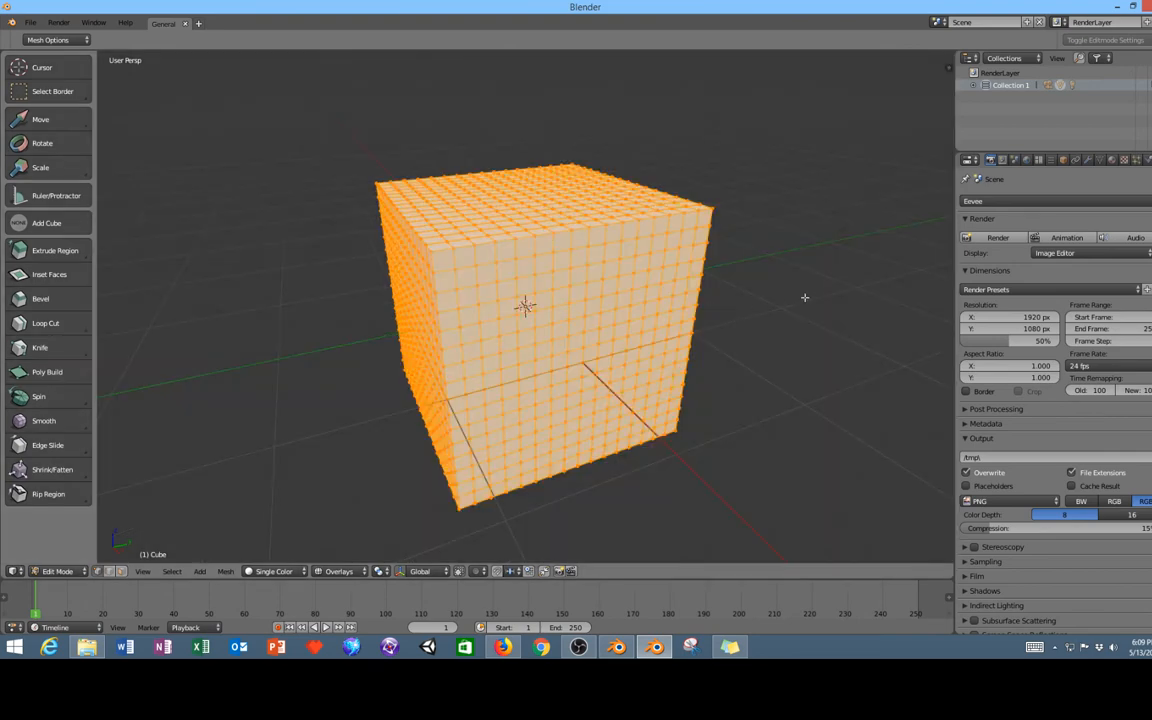
mouse_move(348, 54)
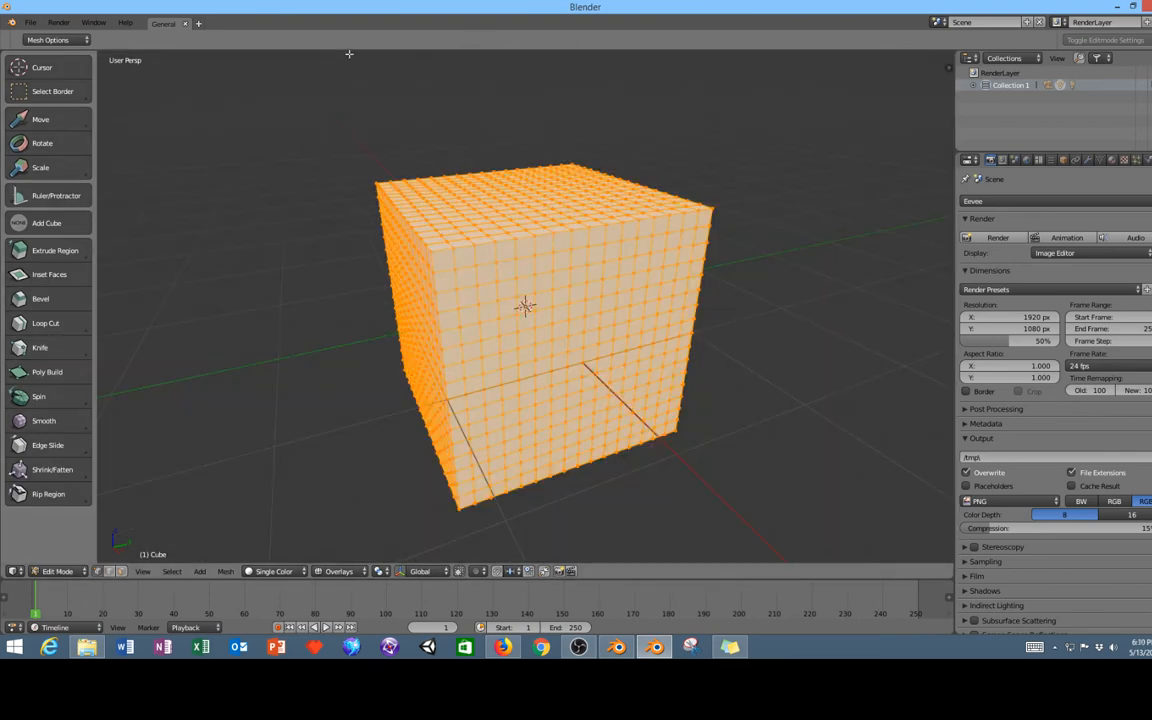
Switch back to the Blender 2.79 window with its subdivided cube.
click(616, 648)
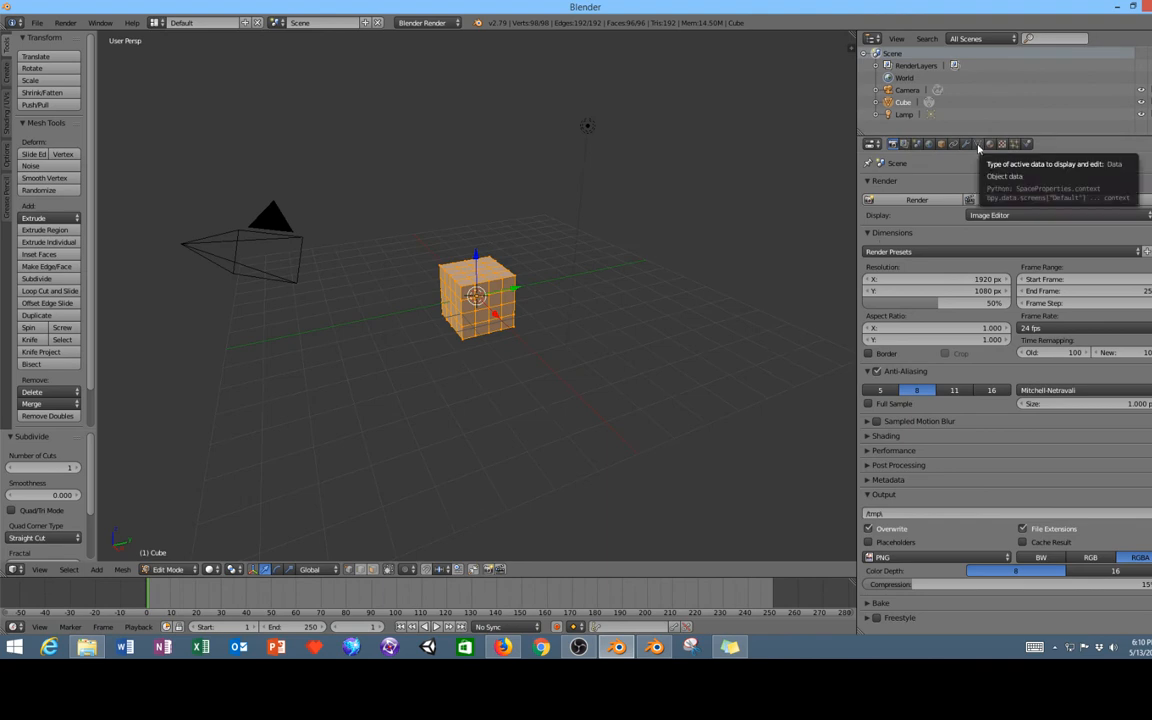
In the cube's Object Data properties, add Basis and Key 1 shape keys in Object Mode.
click(978, 144)
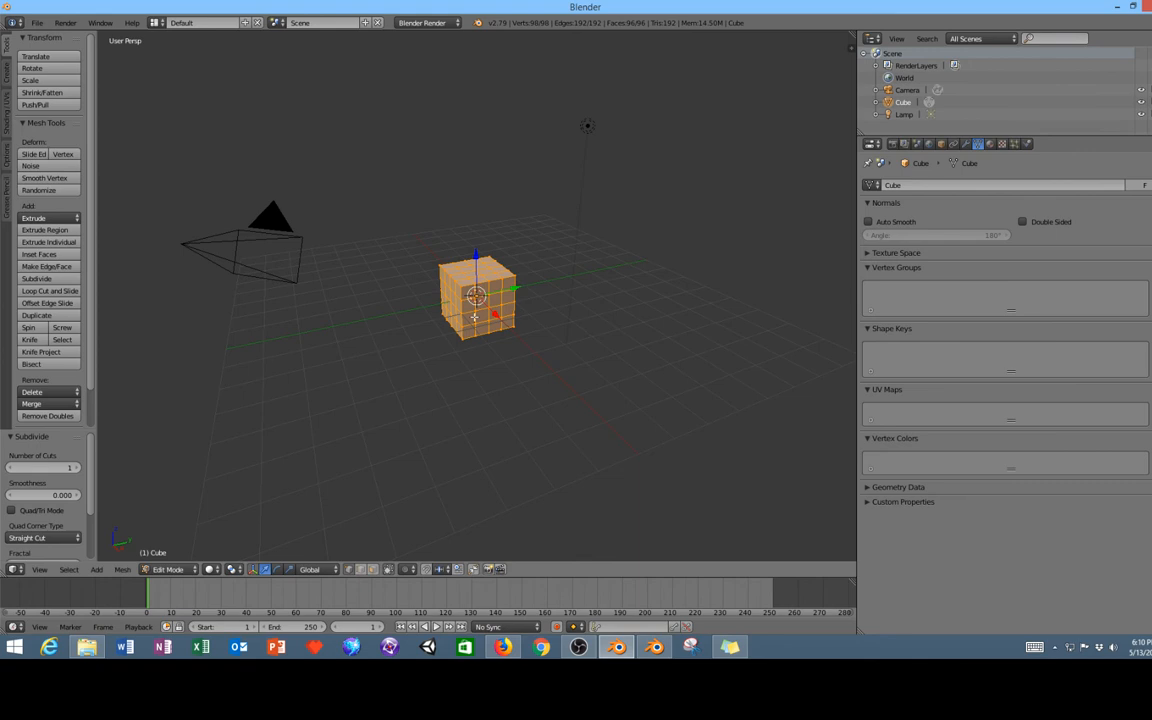
click(36, 22)
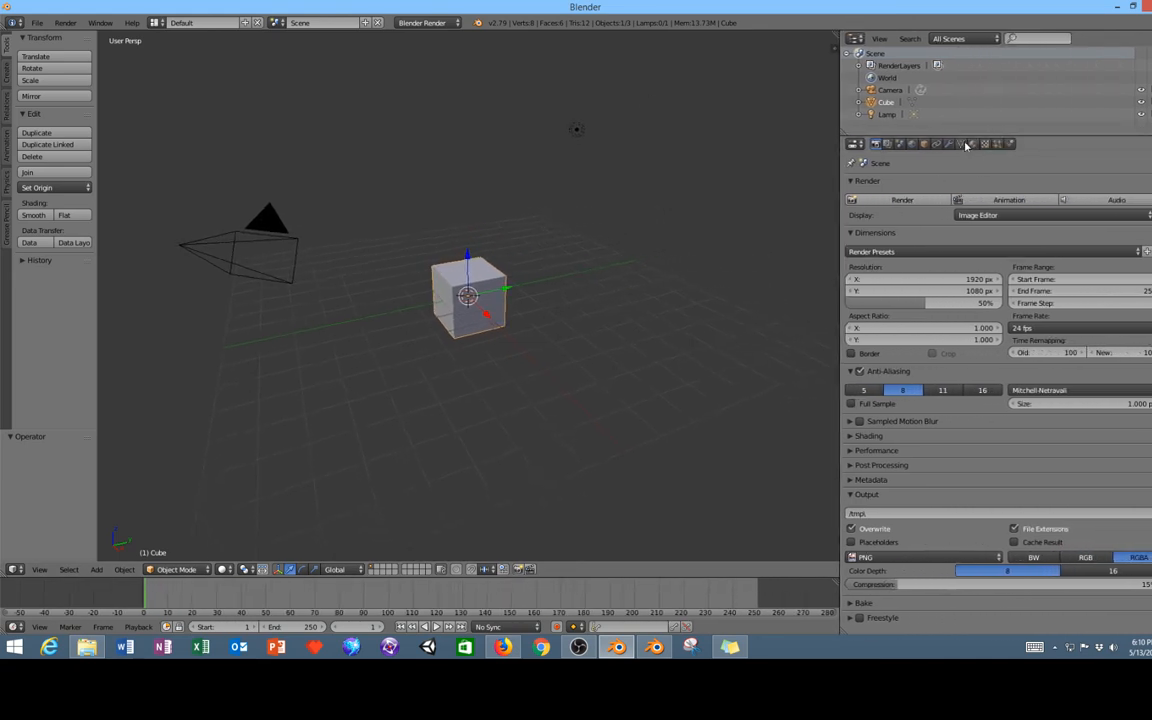
click(960, 144)
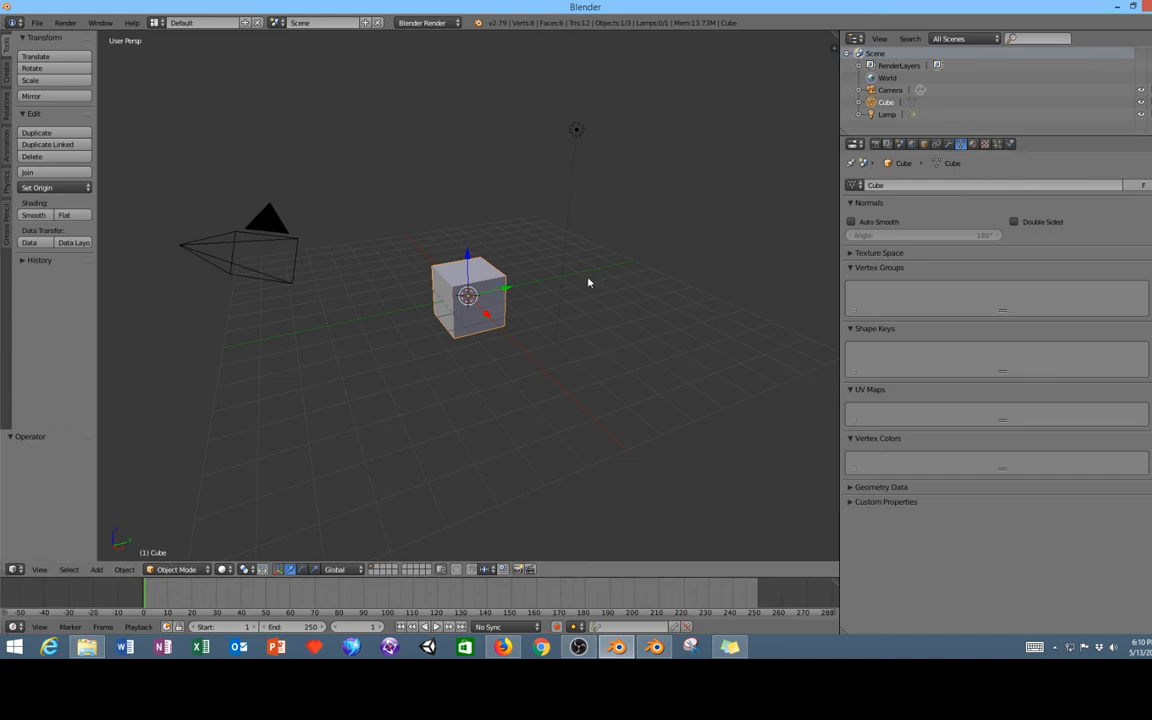
mouse_move(588, 442)
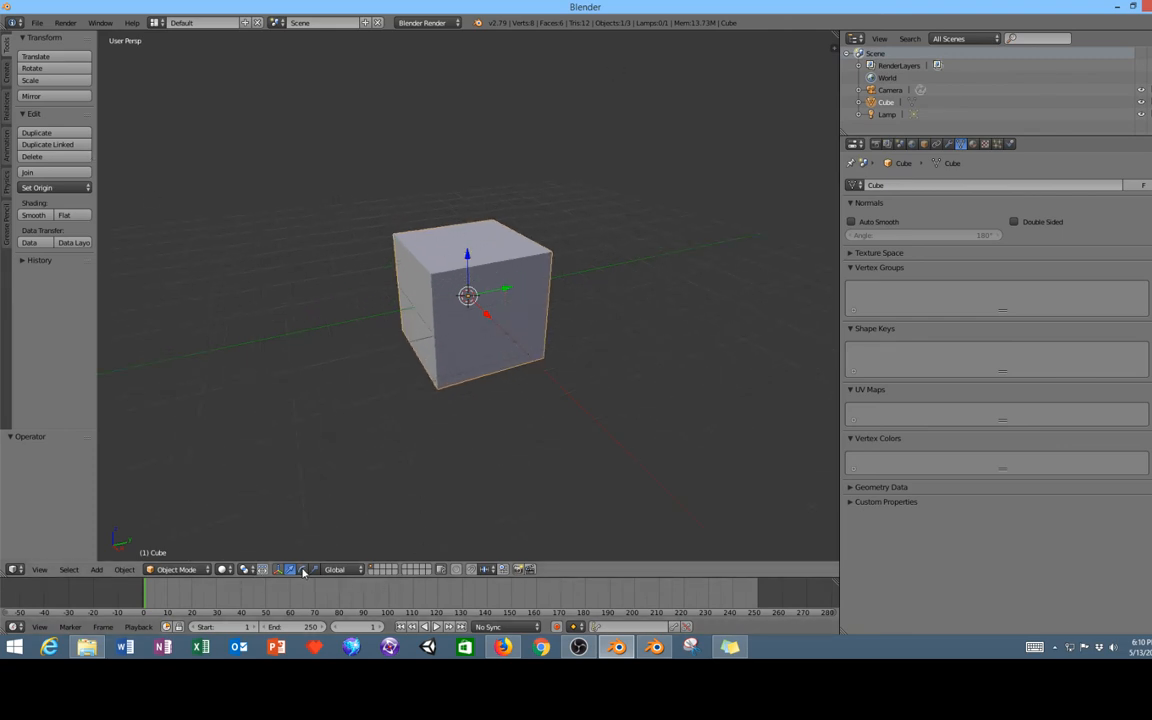
click(180, 568)
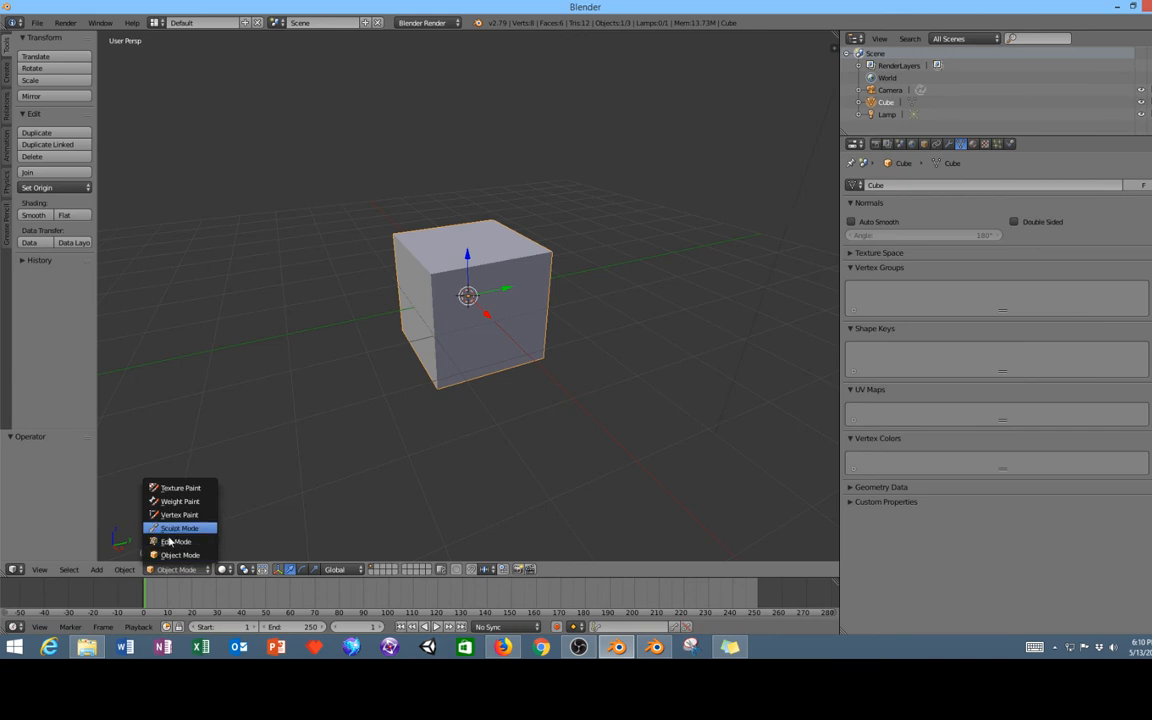
click(180, 554)
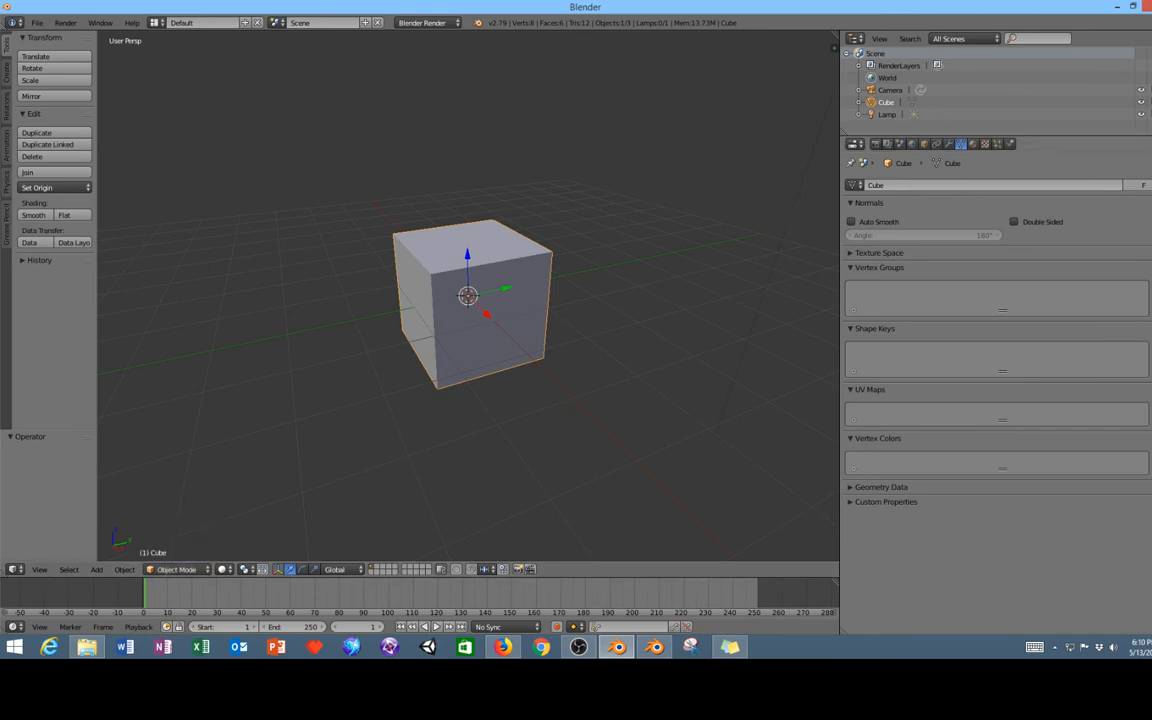
click(1140, 350)
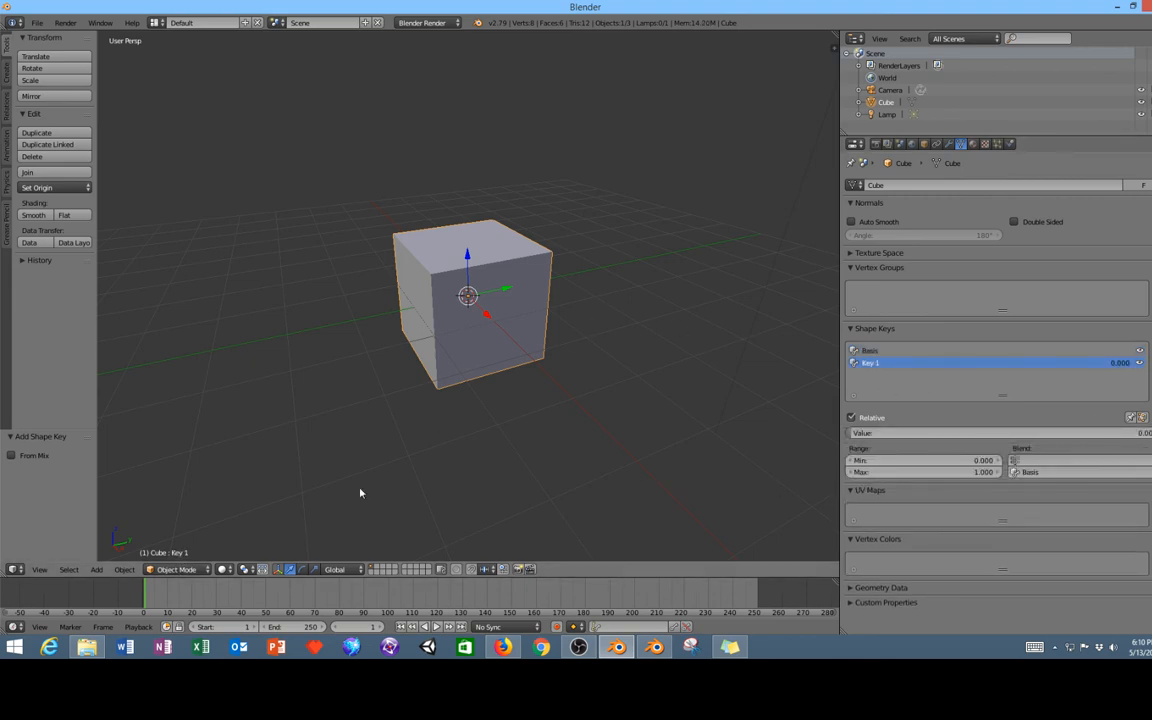
Shear the cube's top edge sideways in Edit Mode to store it in Key 1.
key(Tab)
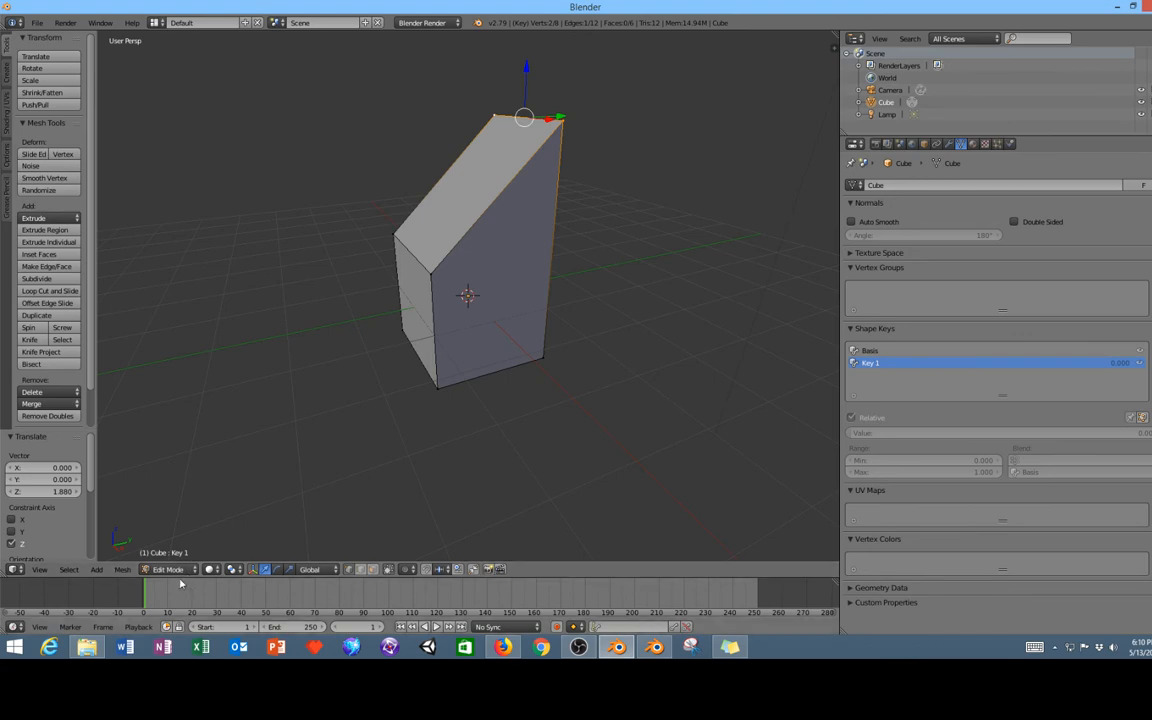
key(Tab)
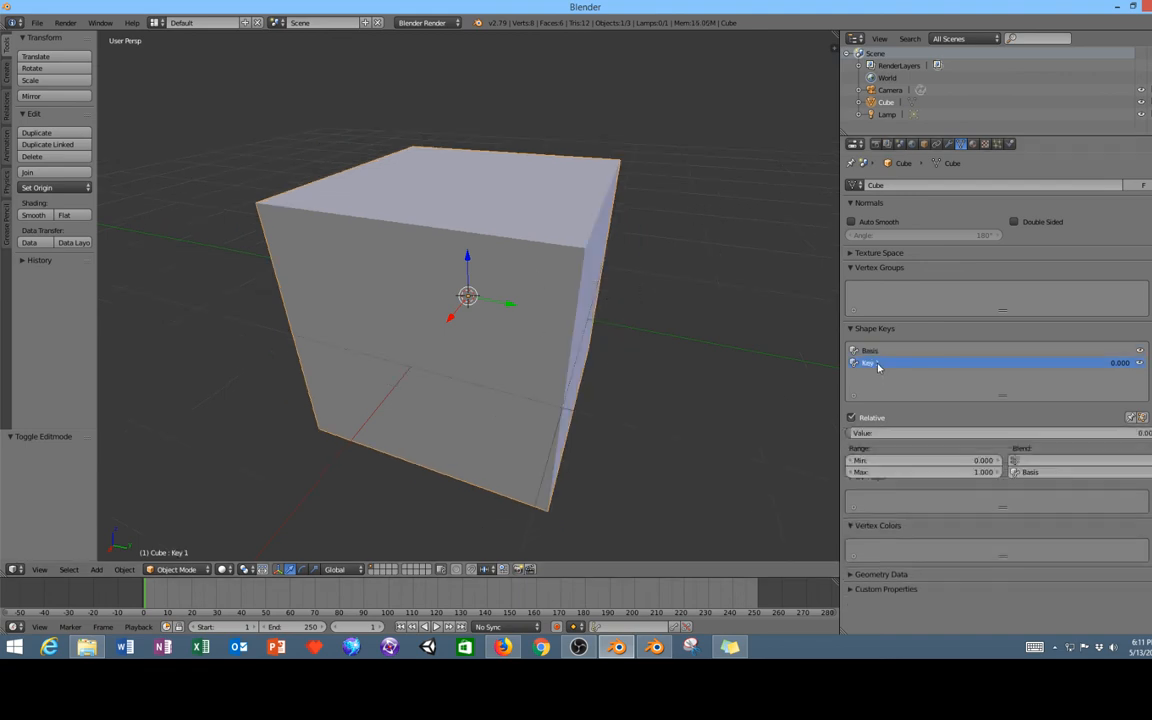
Raise Key 1's value from 0 to 1.000 so the cube shears into its slanted shape.
click(876, 350)
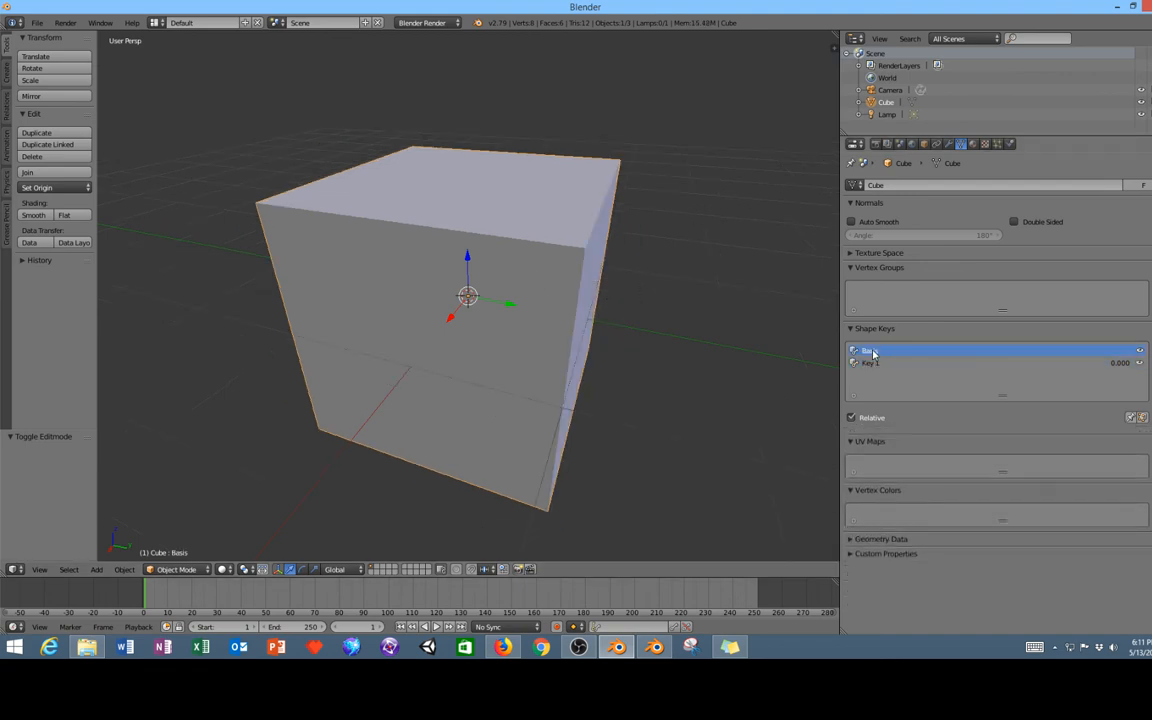
click(870, 362)
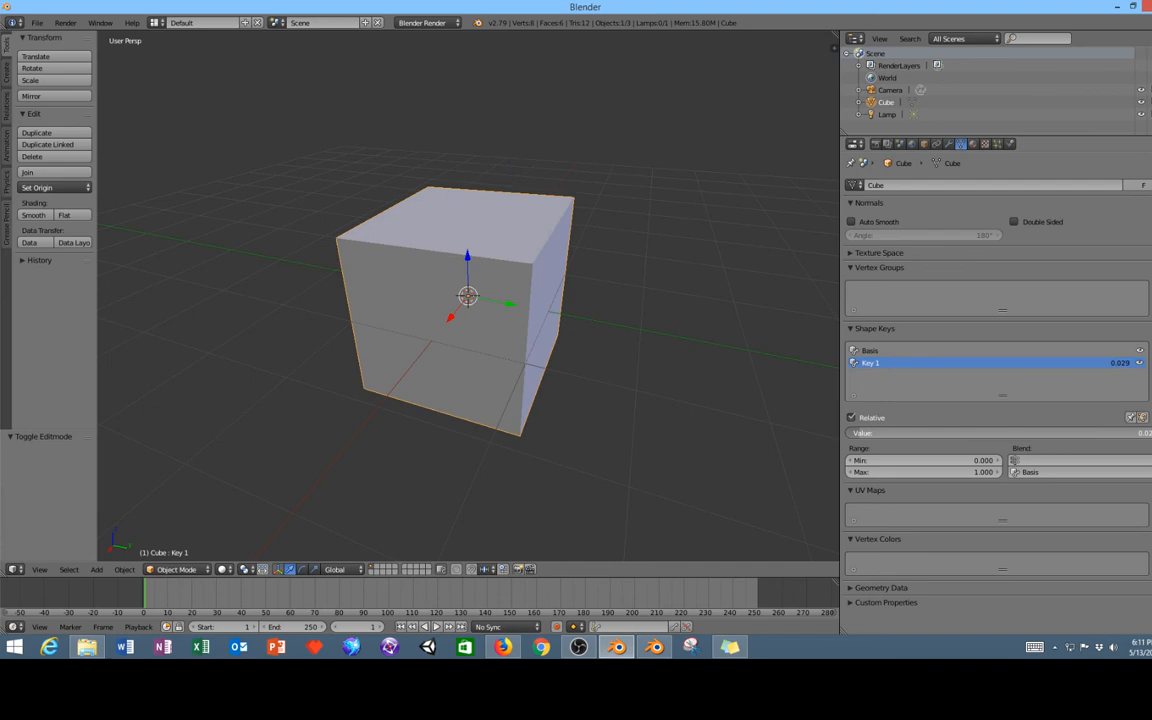
drag(900, 432, 1150, 432)
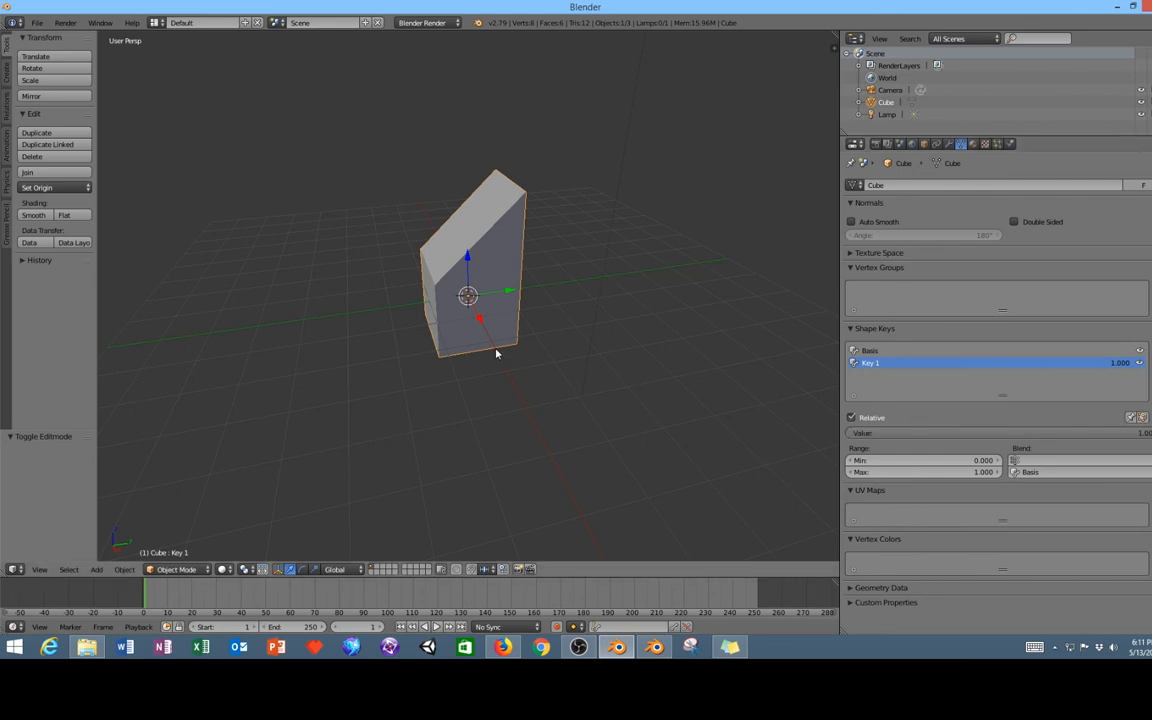
mouse_move(584, 336)
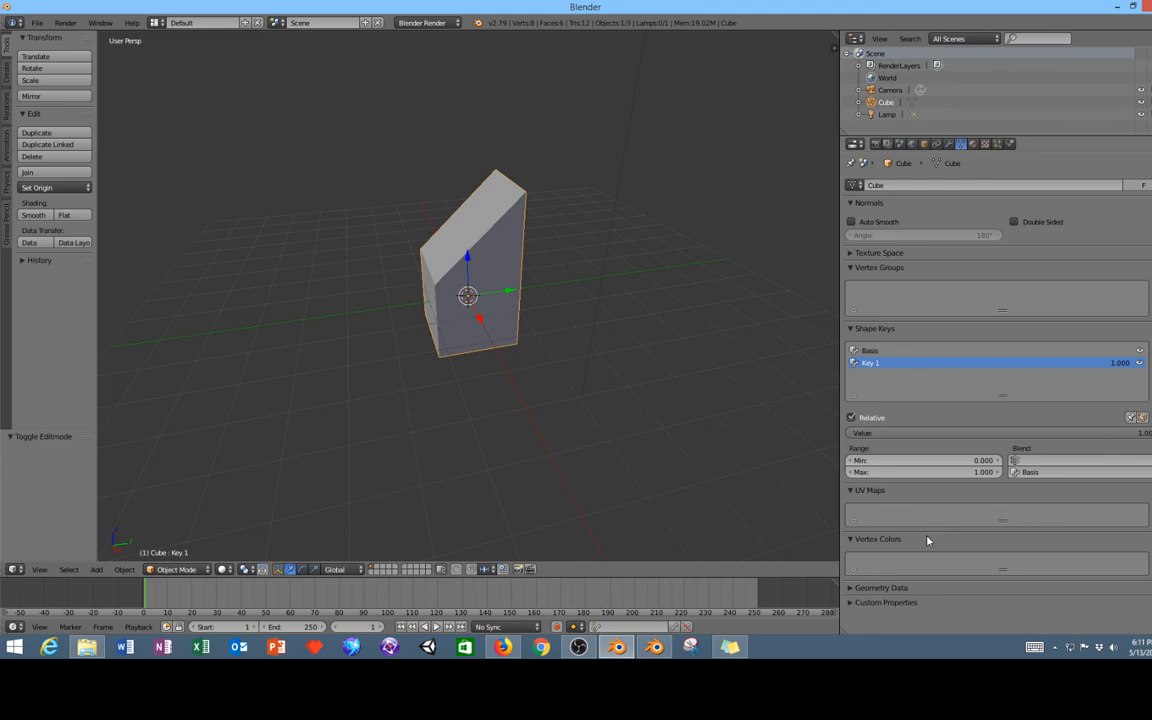
Fold closed the mesh property sections, leaving the slanted Key 1 cube in view.
click(880, 588)
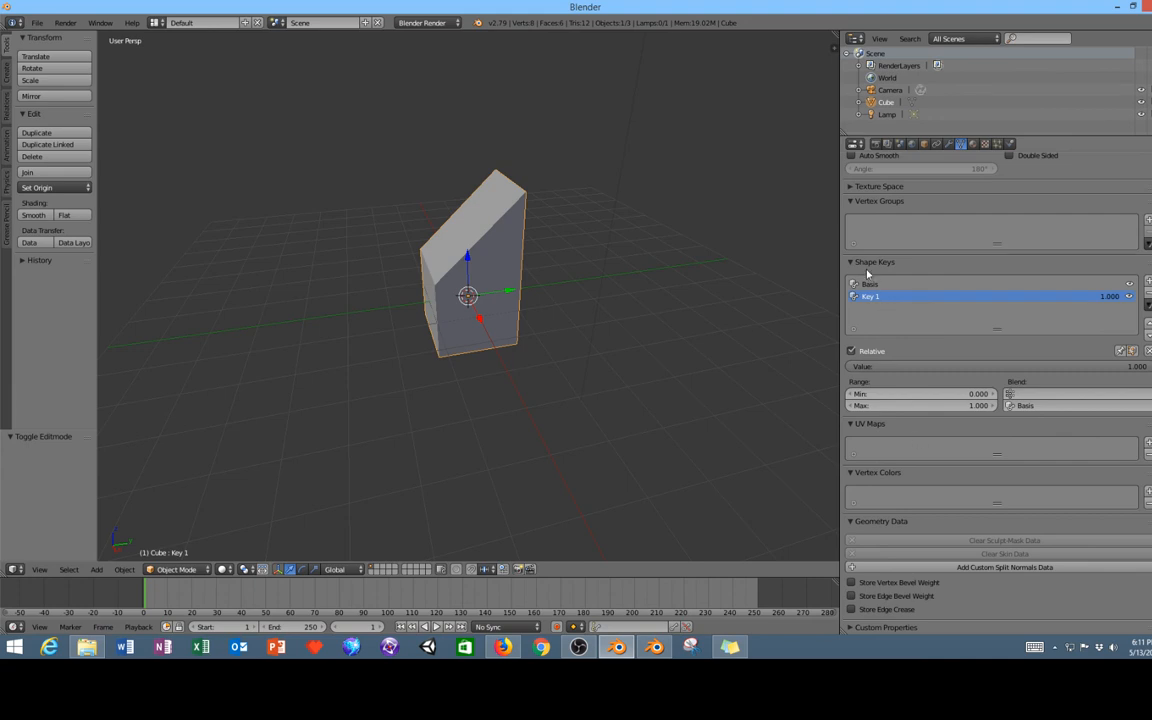
click(852, 260)
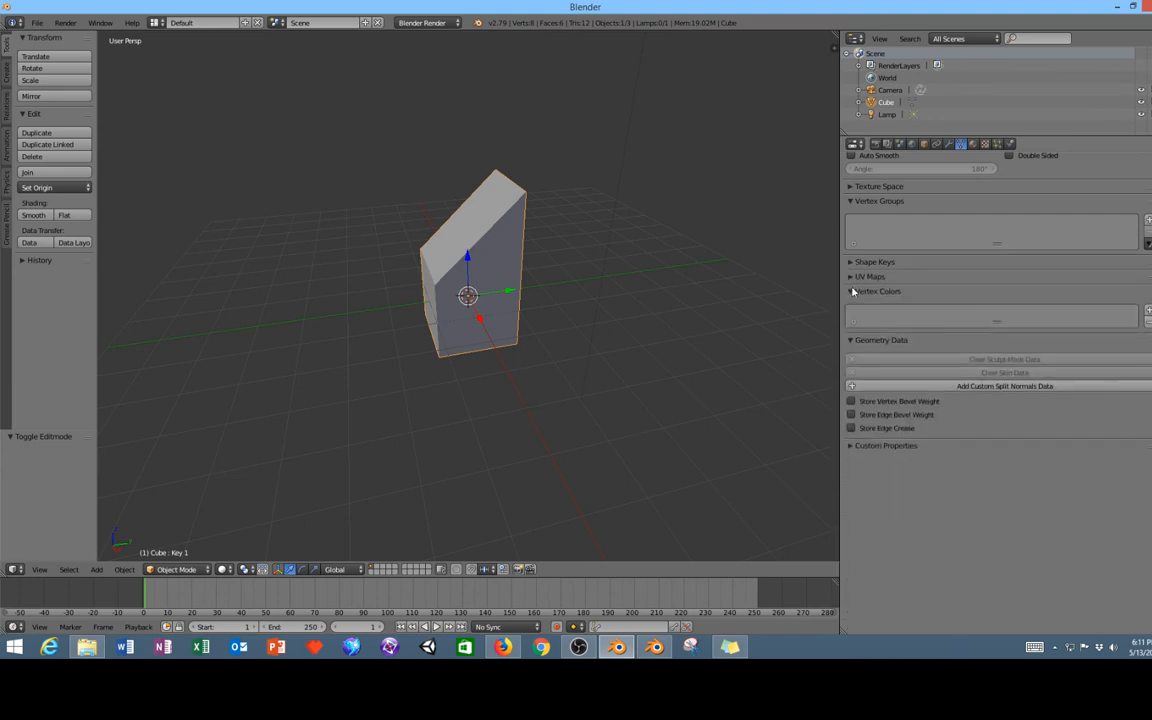
click(852, 292)
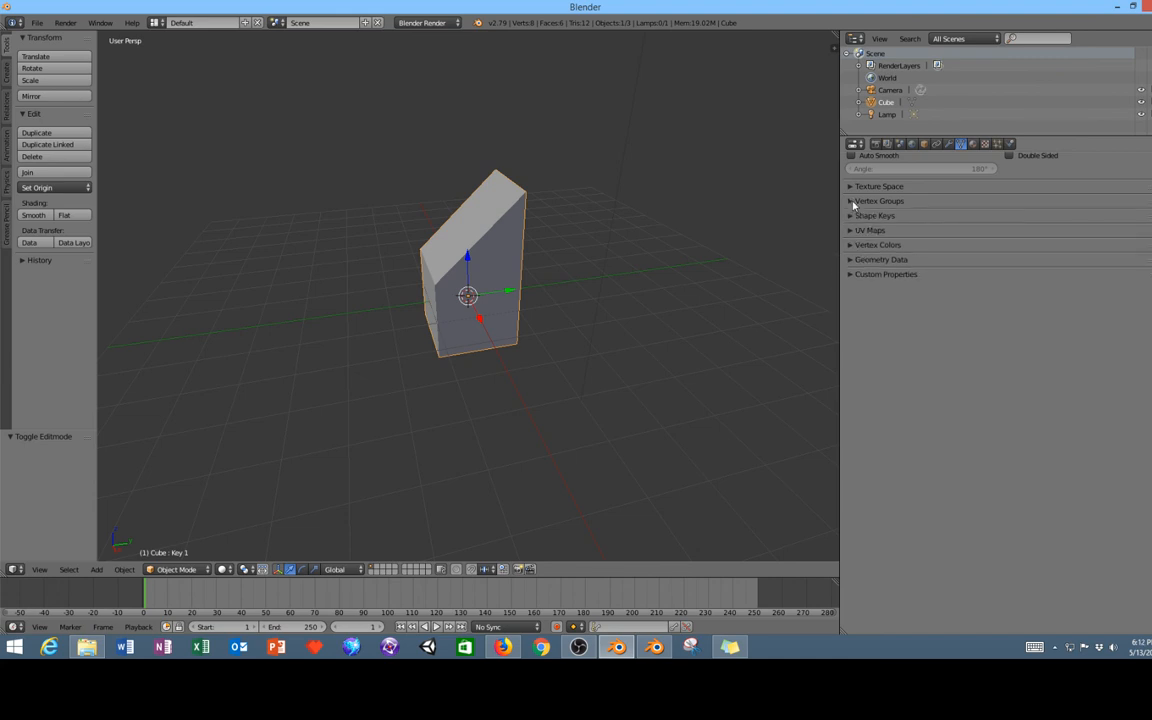
mouse_move(576, 304)
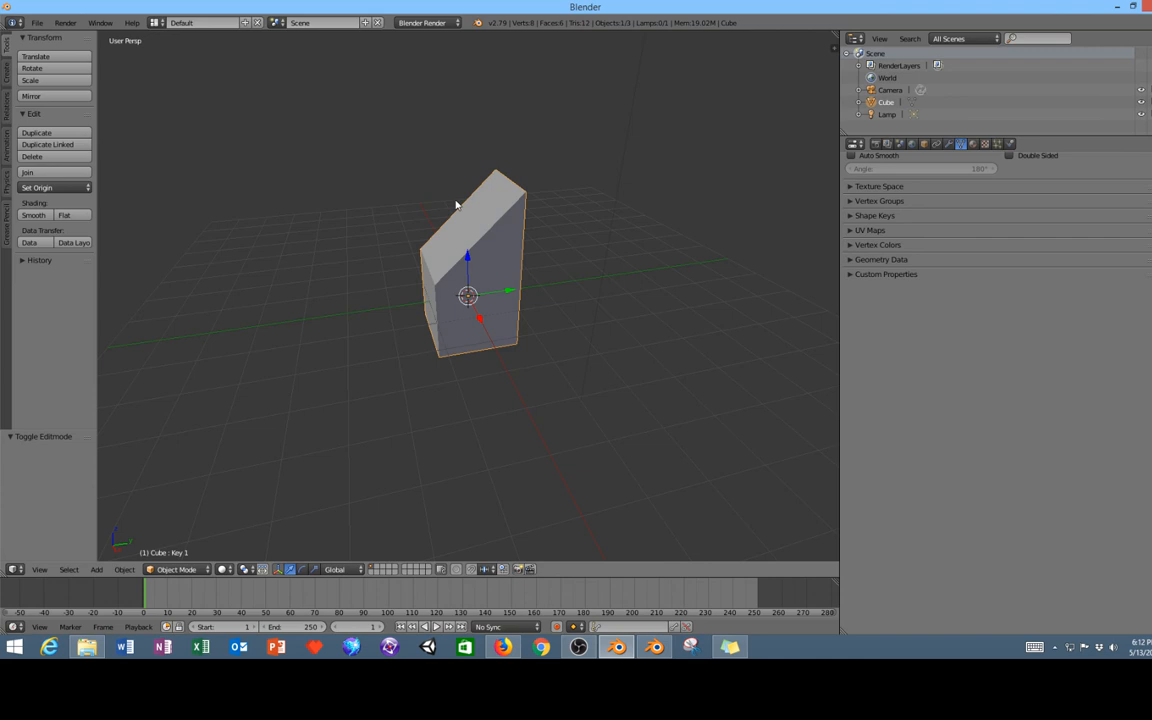
mouse_move(448, 252)
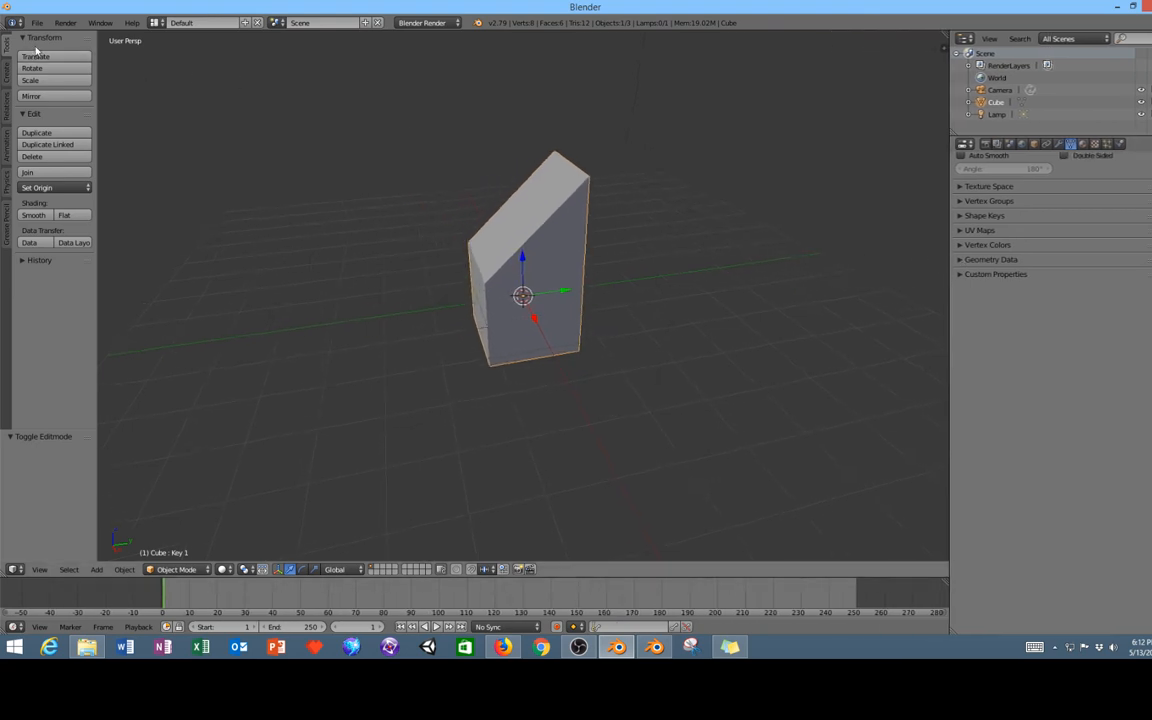
Bring the Blender 2.8 window forward with its default cube scene in Object Mode.
click(36, 24)
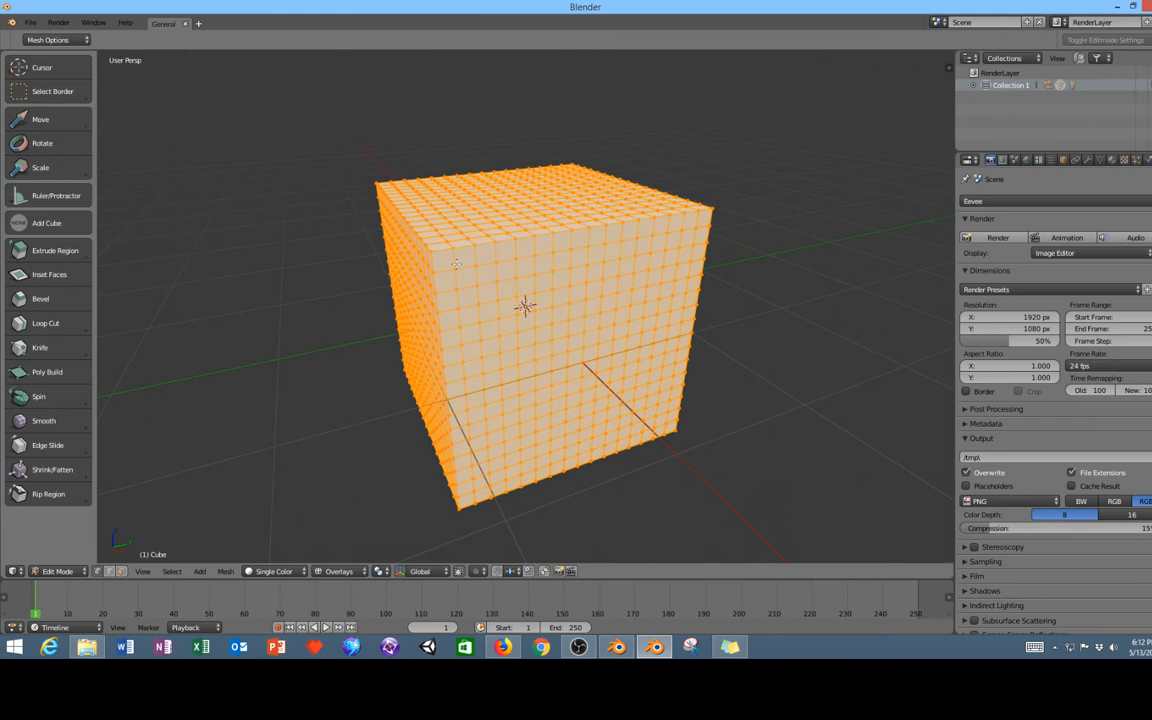
click(30, 22)
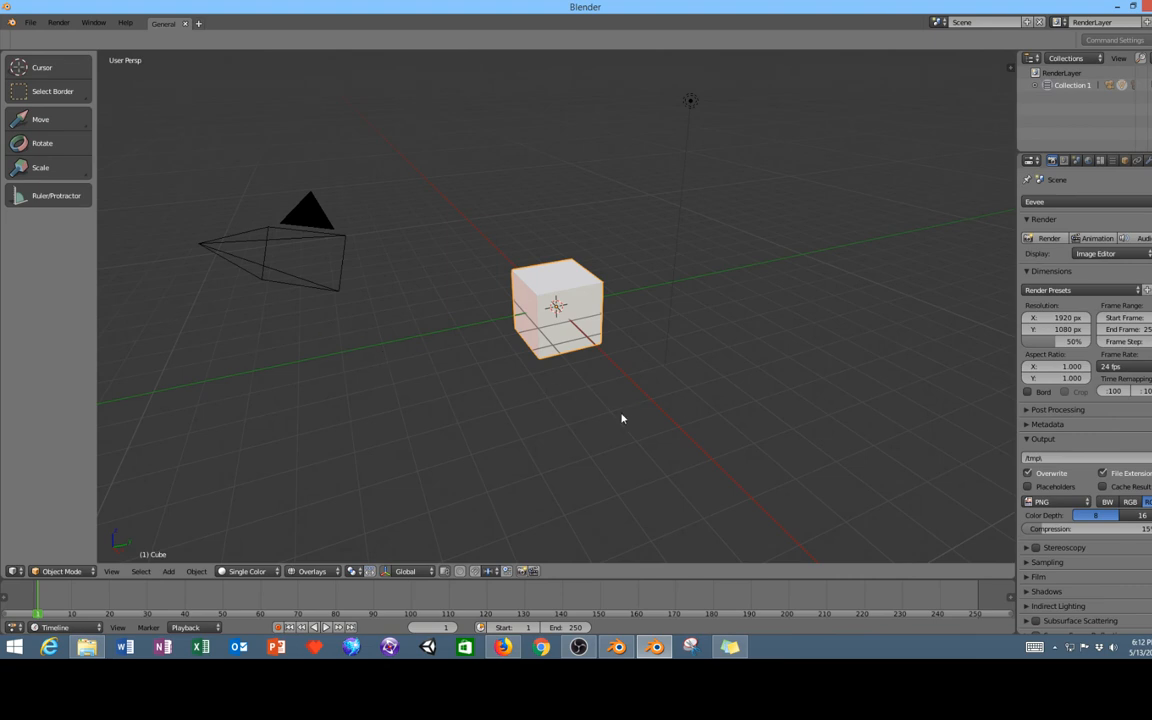
mouse_move(356, 324)
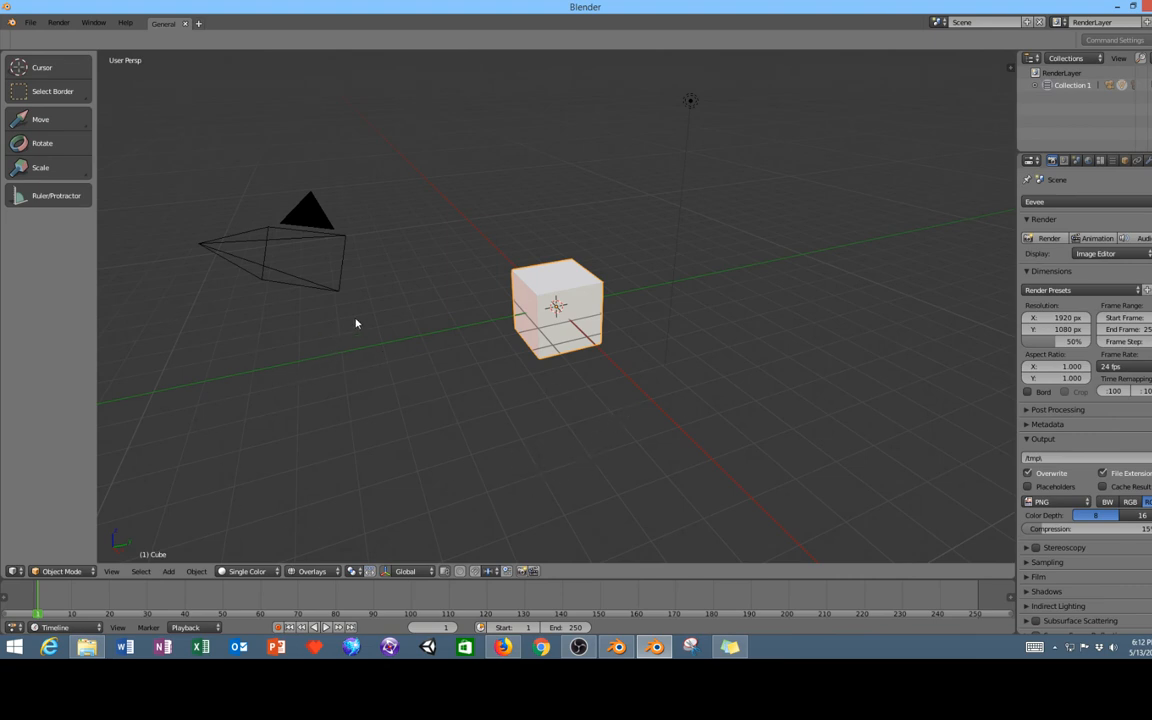
mouse_move(536, 362)
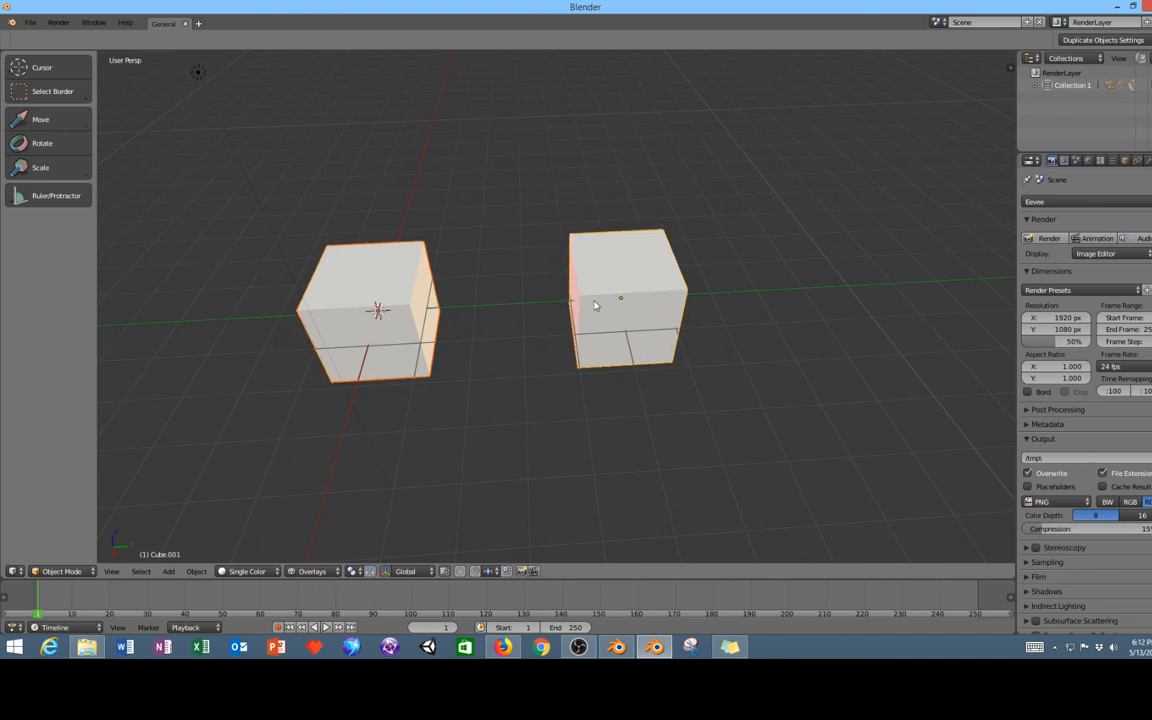
Add the duplicated second cube to the selection for multi-object editing.
click(196, 572)
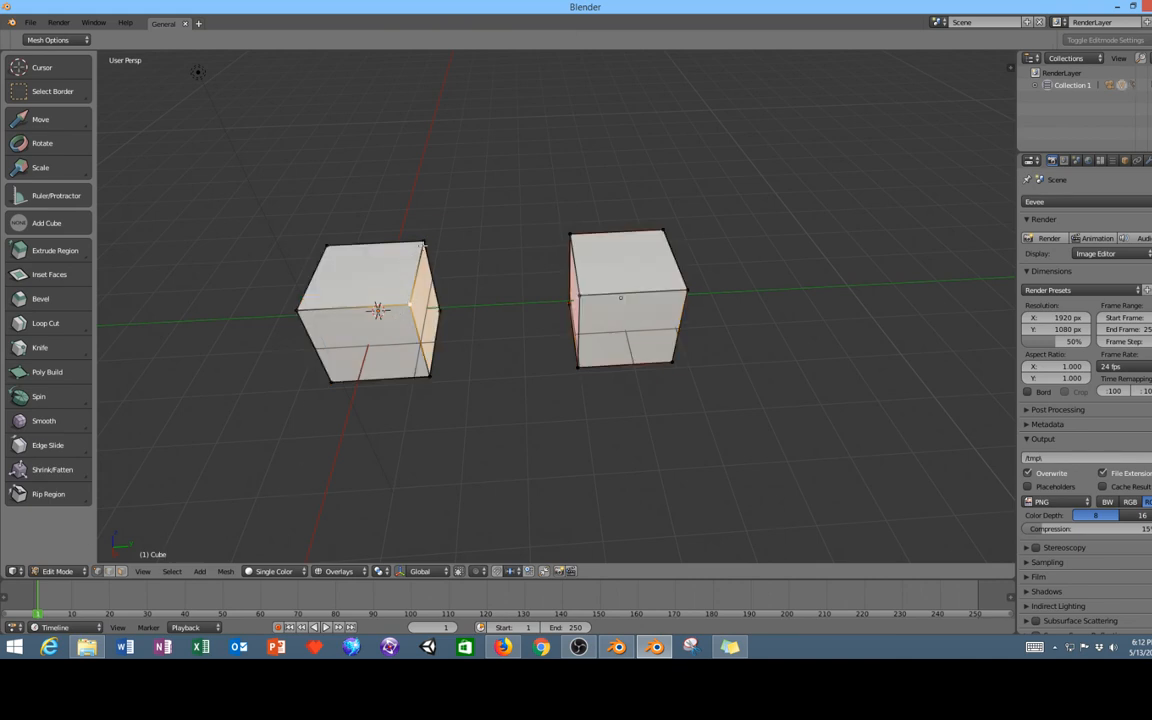
Pull a top edge of both cubes upward with the Move tool into peaked roofs.
click(620, 296)
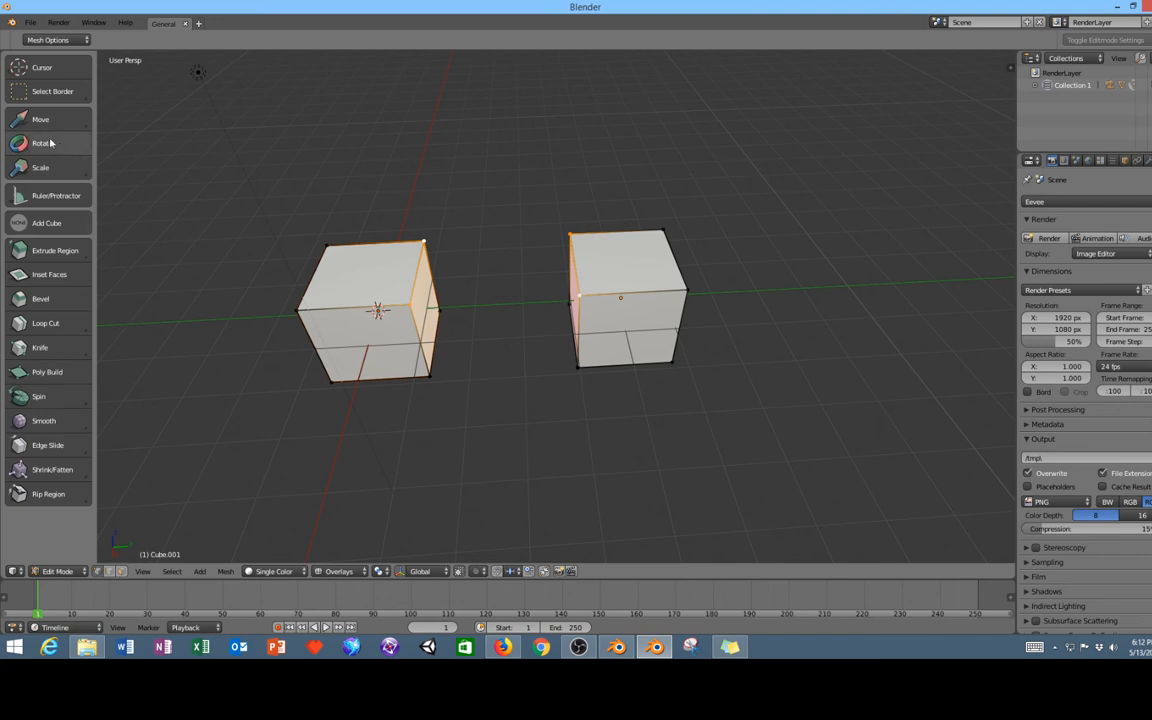
click(40, 120)
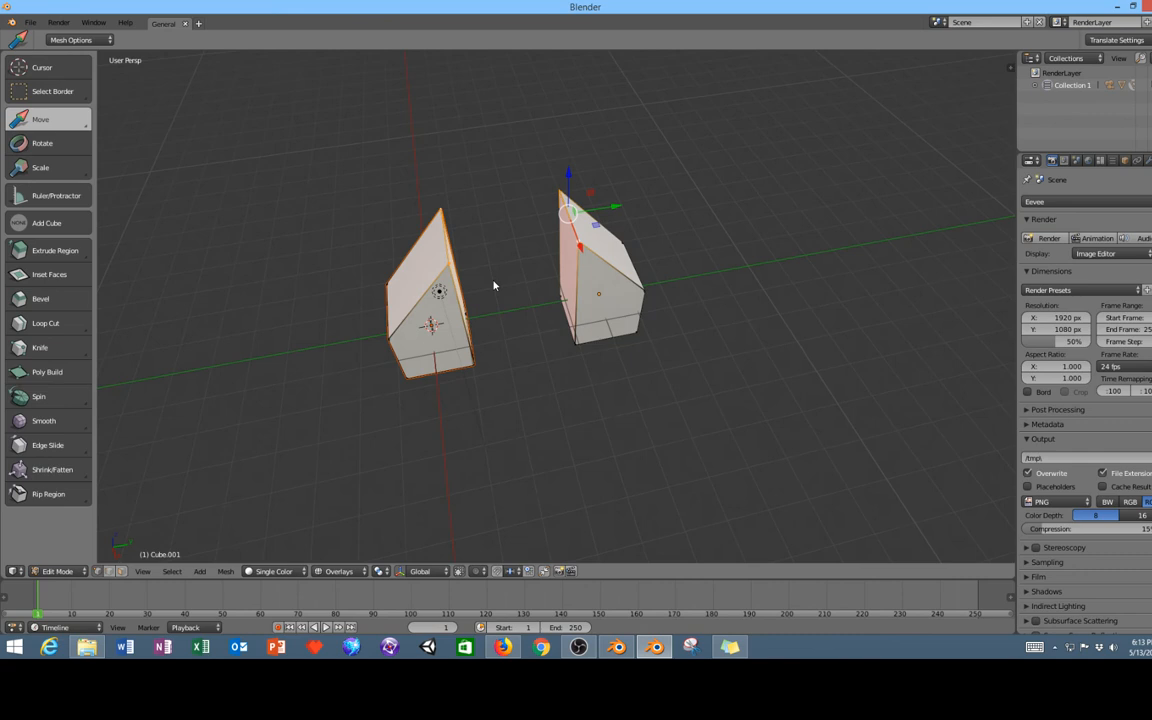
key(f3)
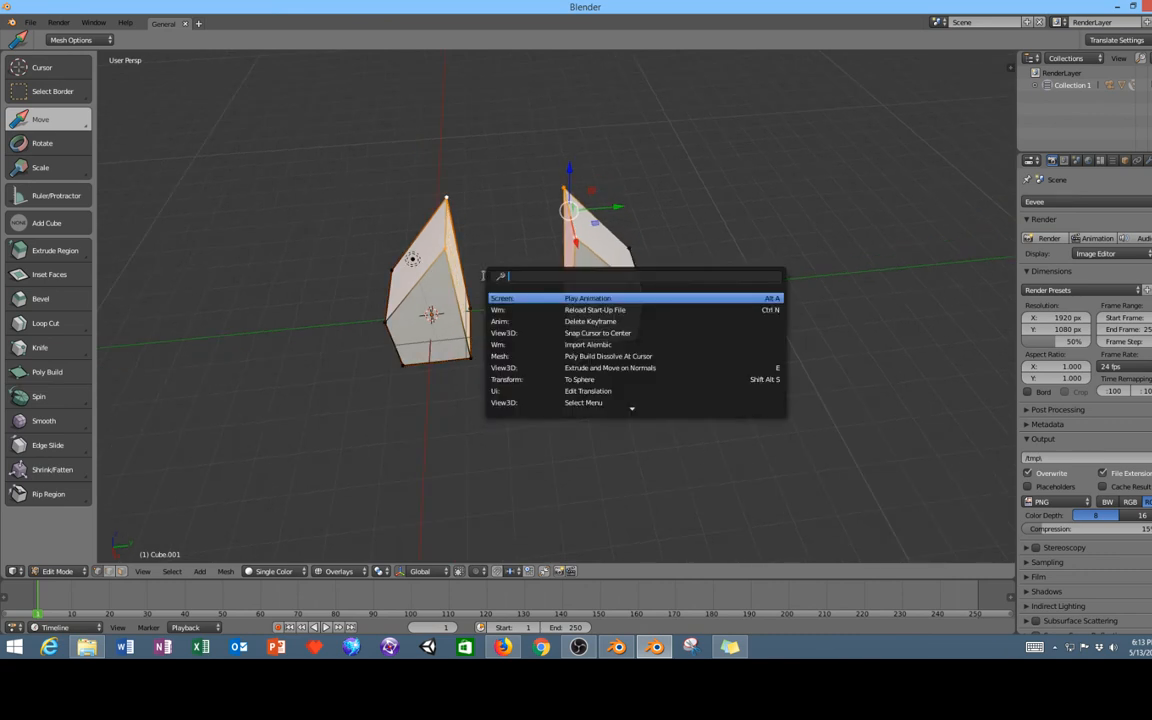
Search 'bri' and run Bridge Edge Loops on the two 2.8 cubes.
text(p)
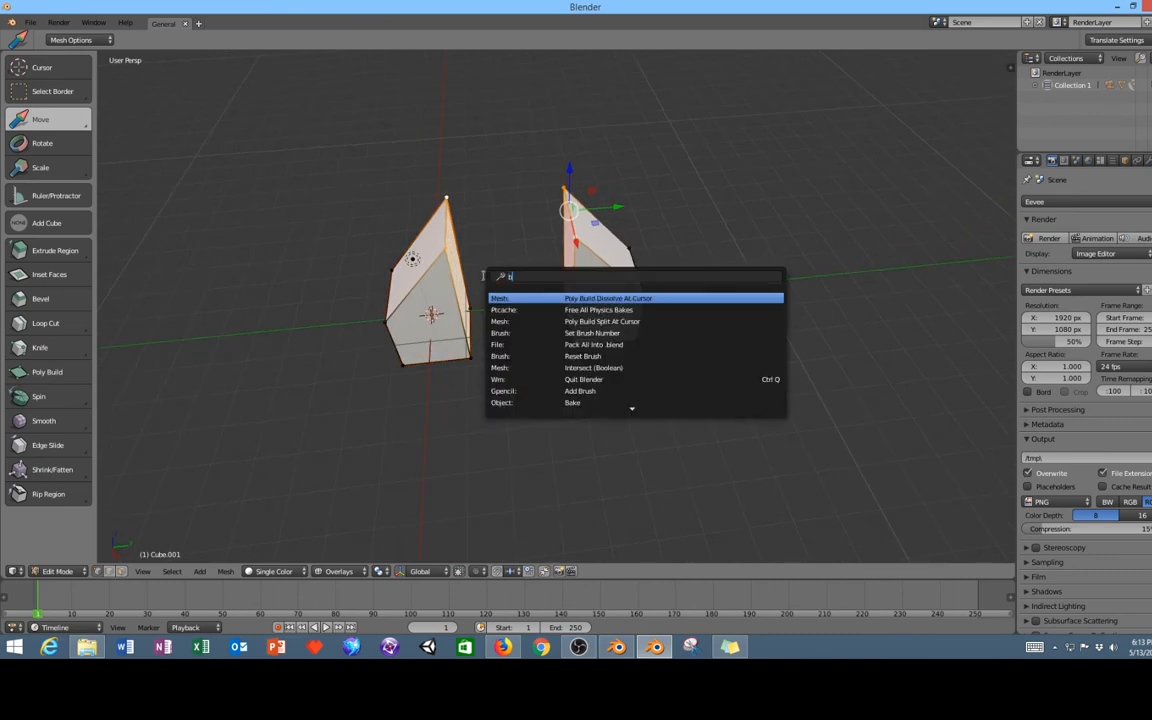
text(bri)
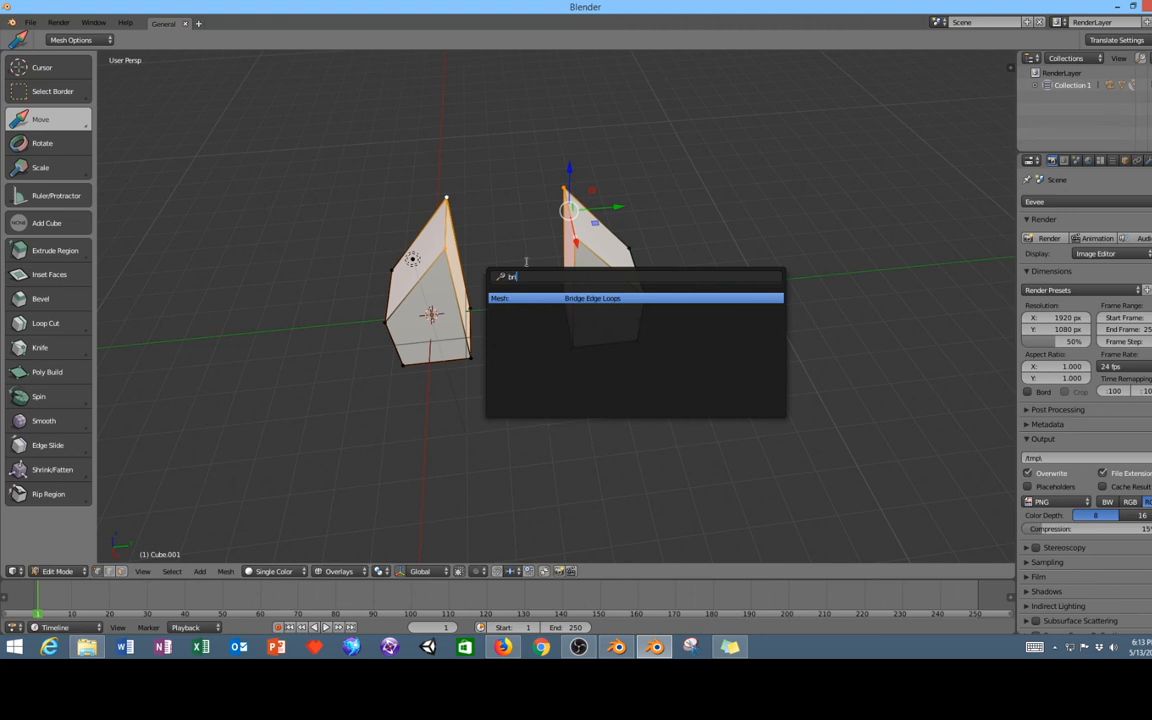
click(592, 298)
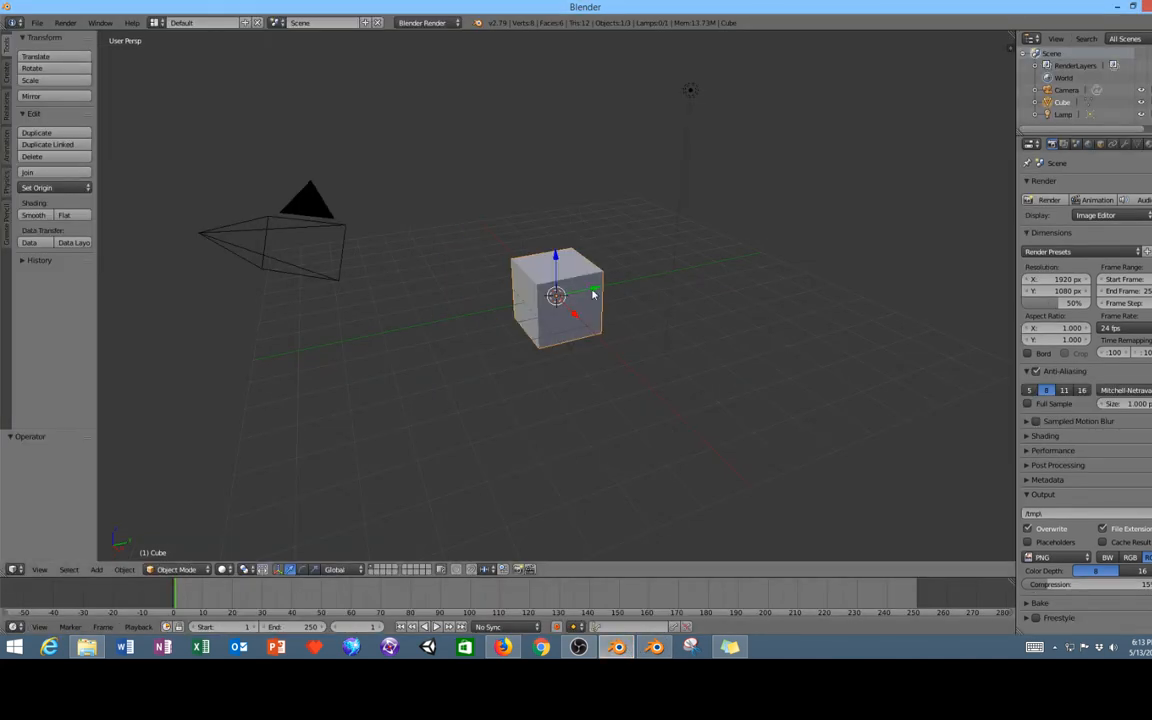
In face select mode, bridge the two sloped faces and adjust the bridge's Number of Cuts.
key(Tab)
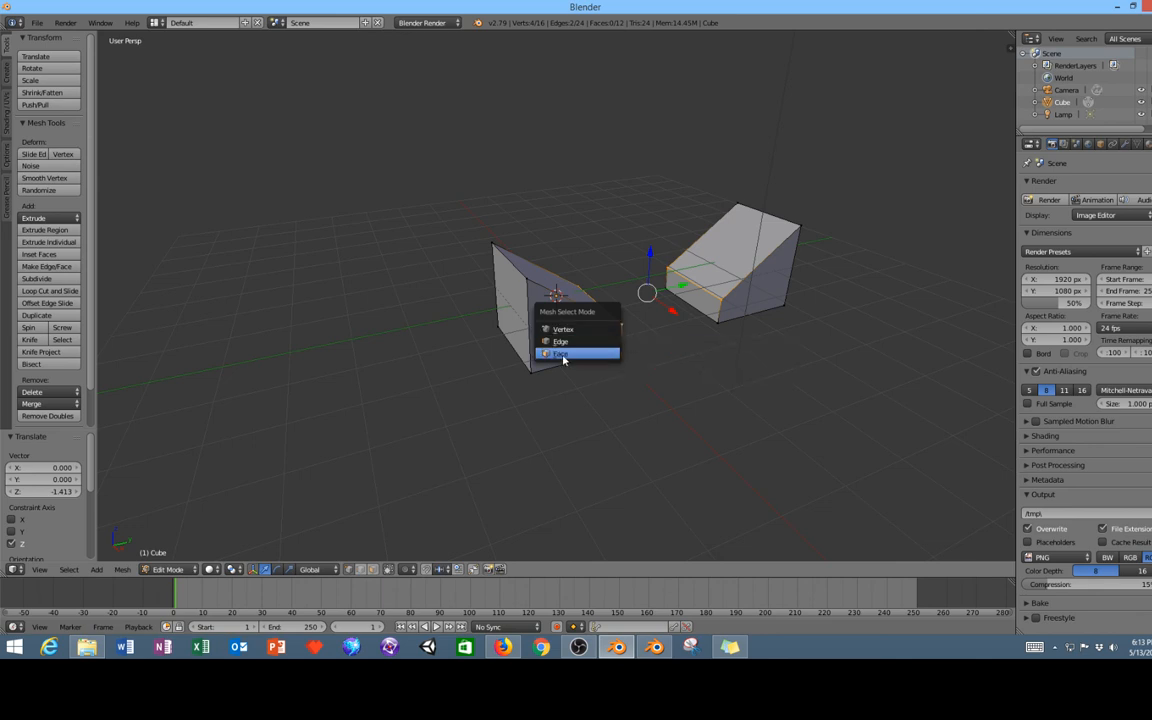
mouse_move(560, 352)
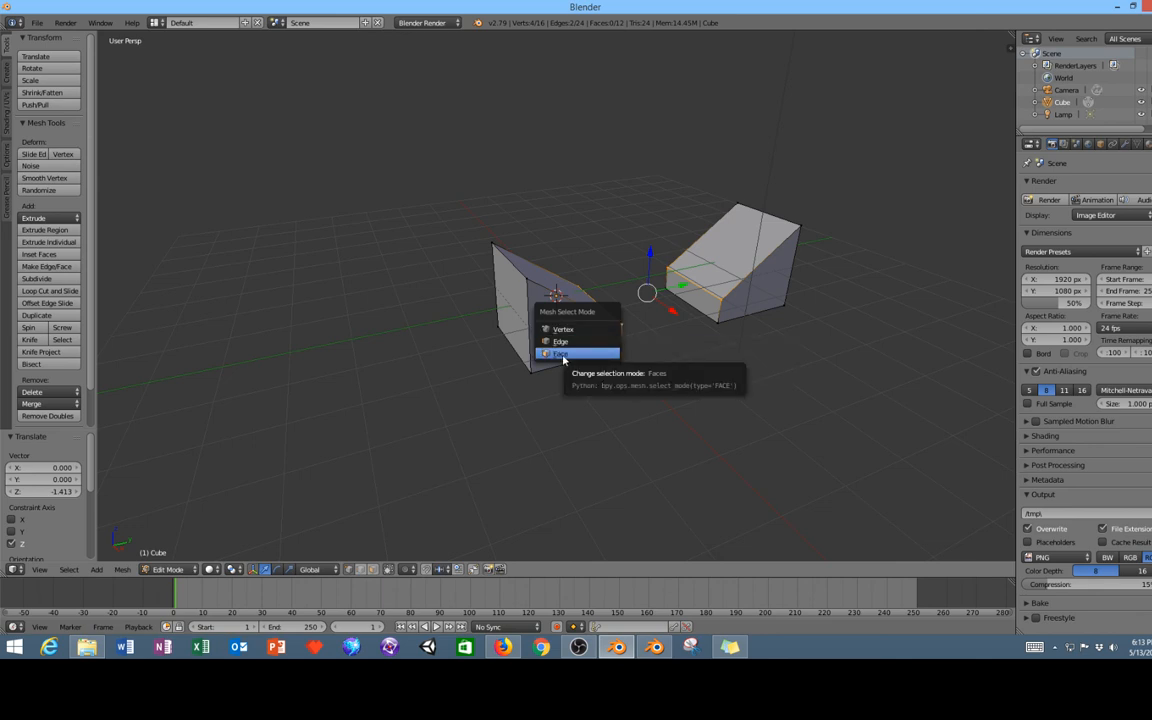
click(560, 354)
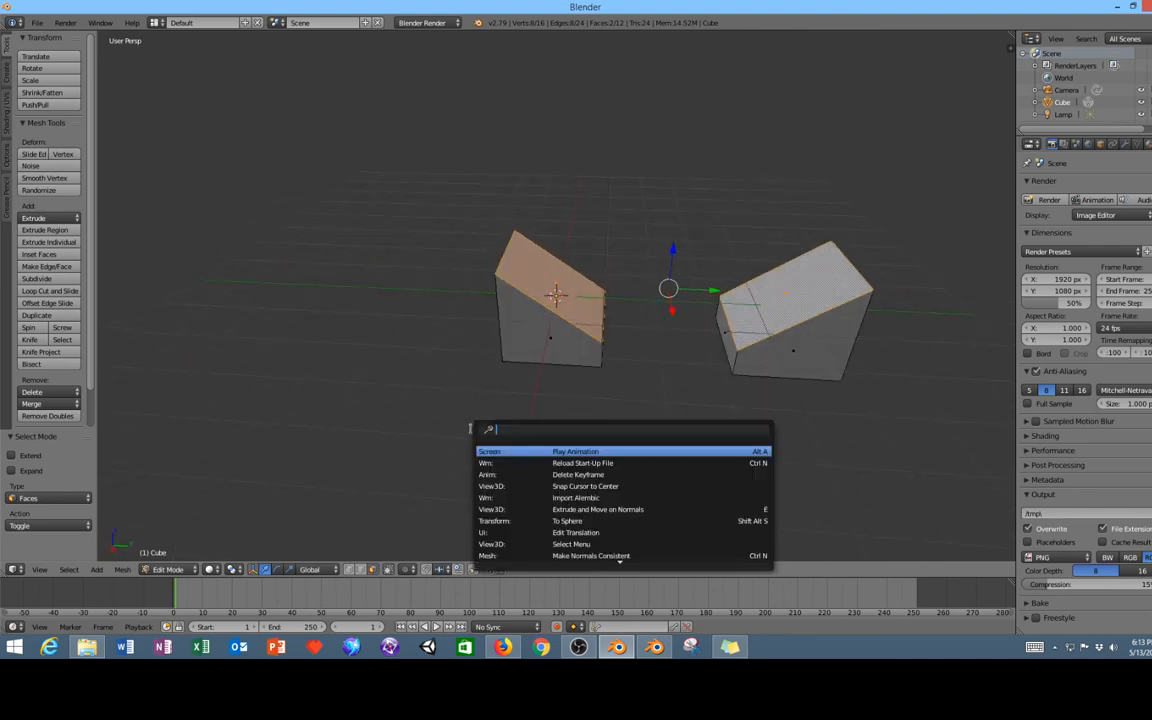
text(bri)
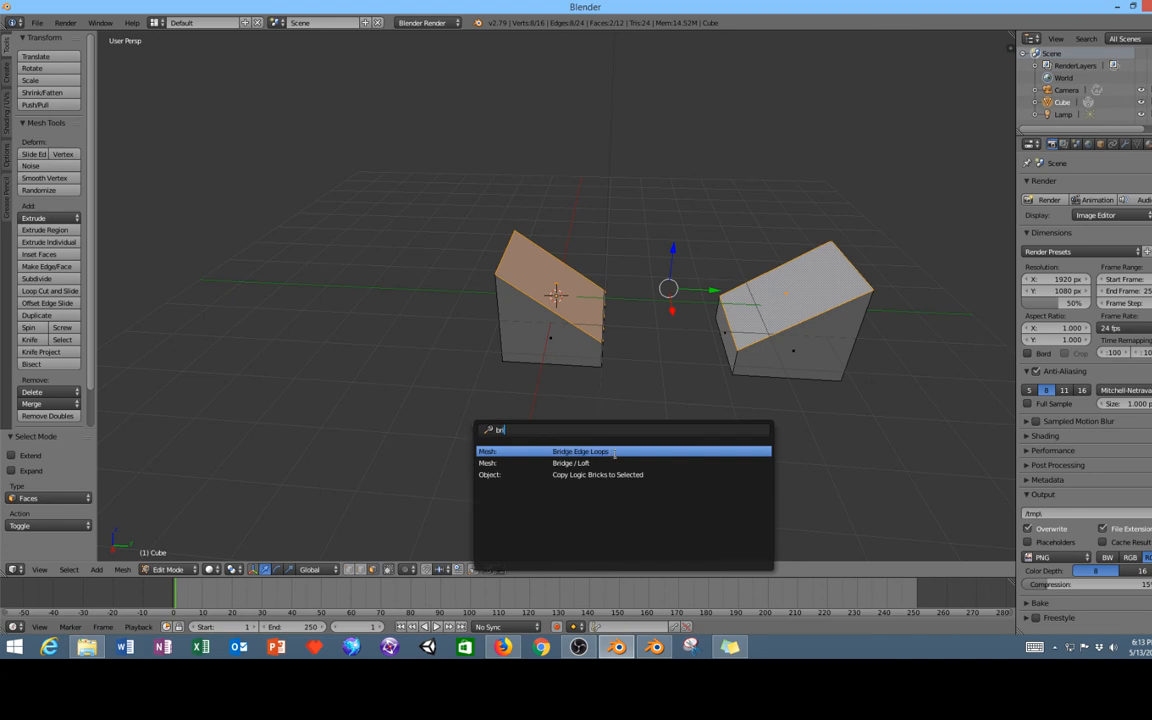
click(580, 452)
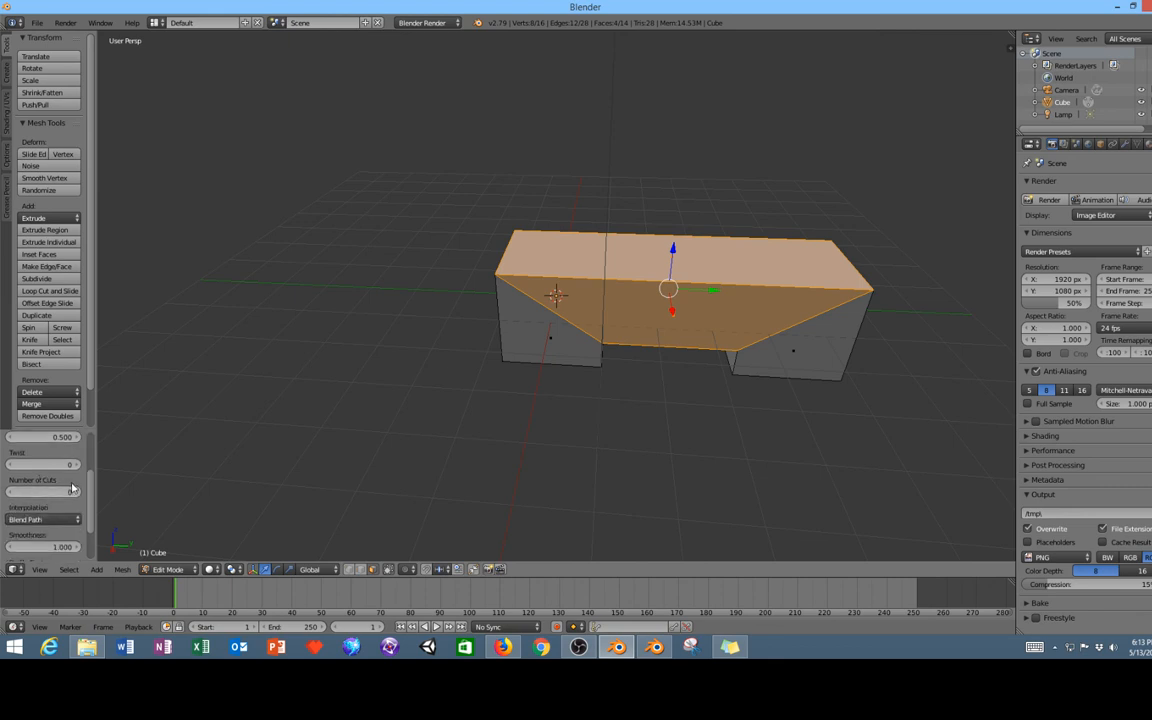
drag(40, 490, 70, 490)
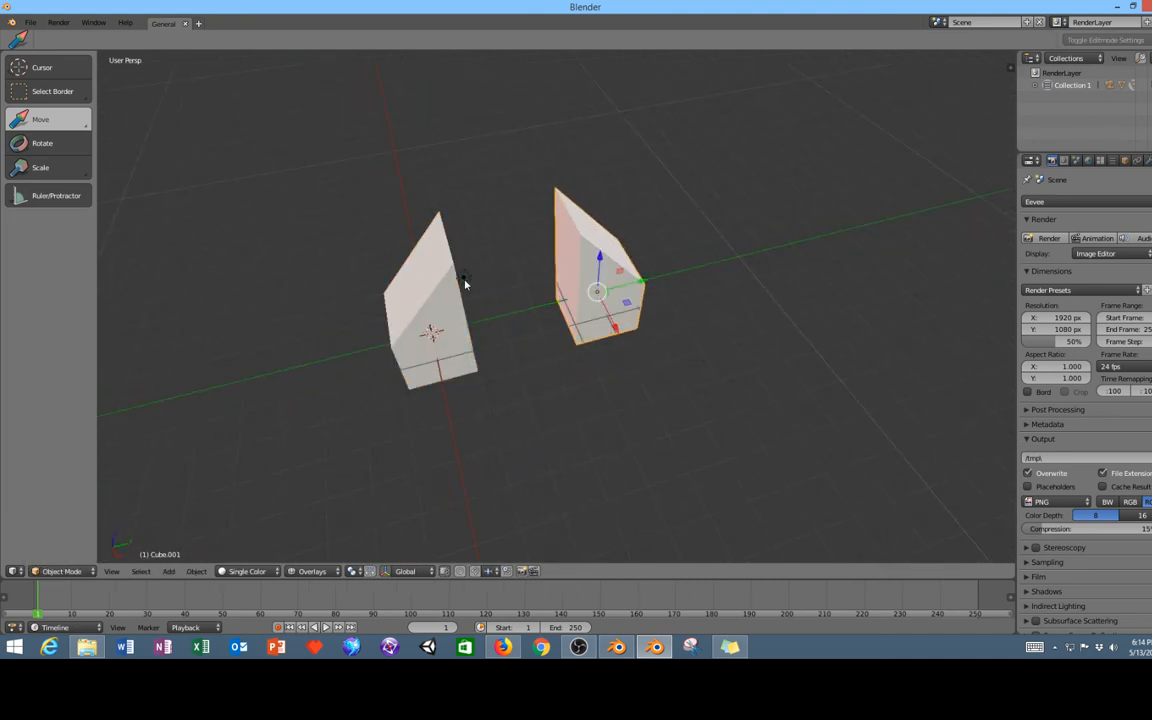
mouse_move(476, 300)
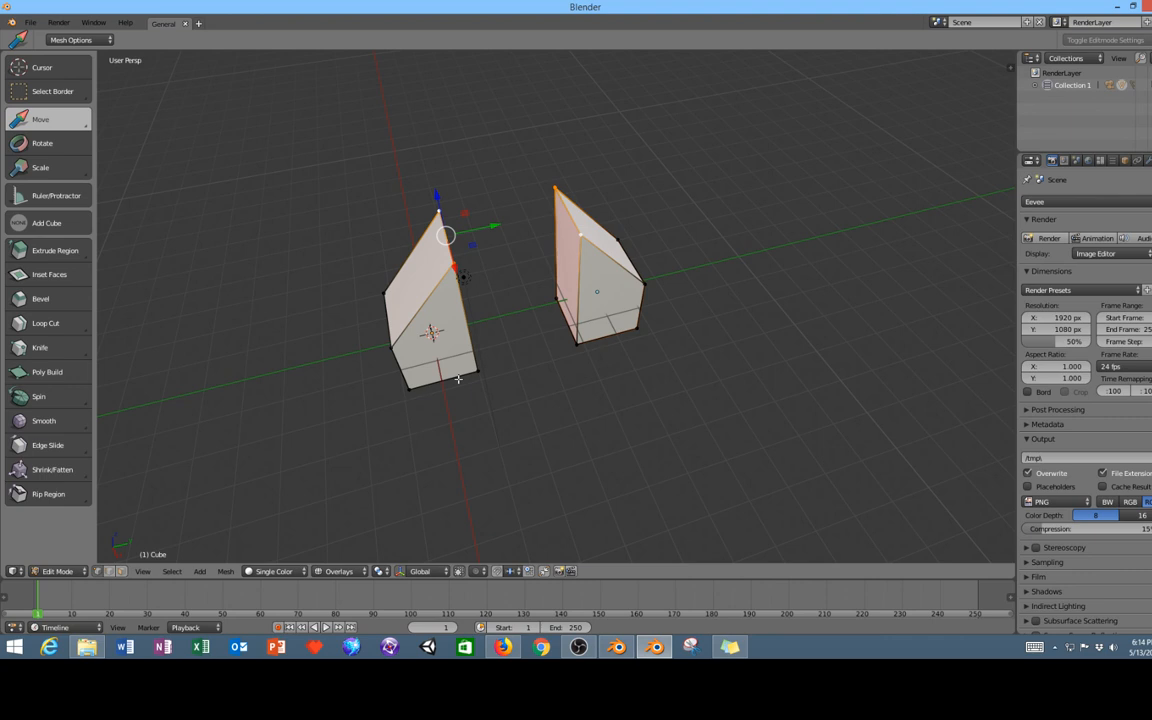
mouse_move(400, 460)
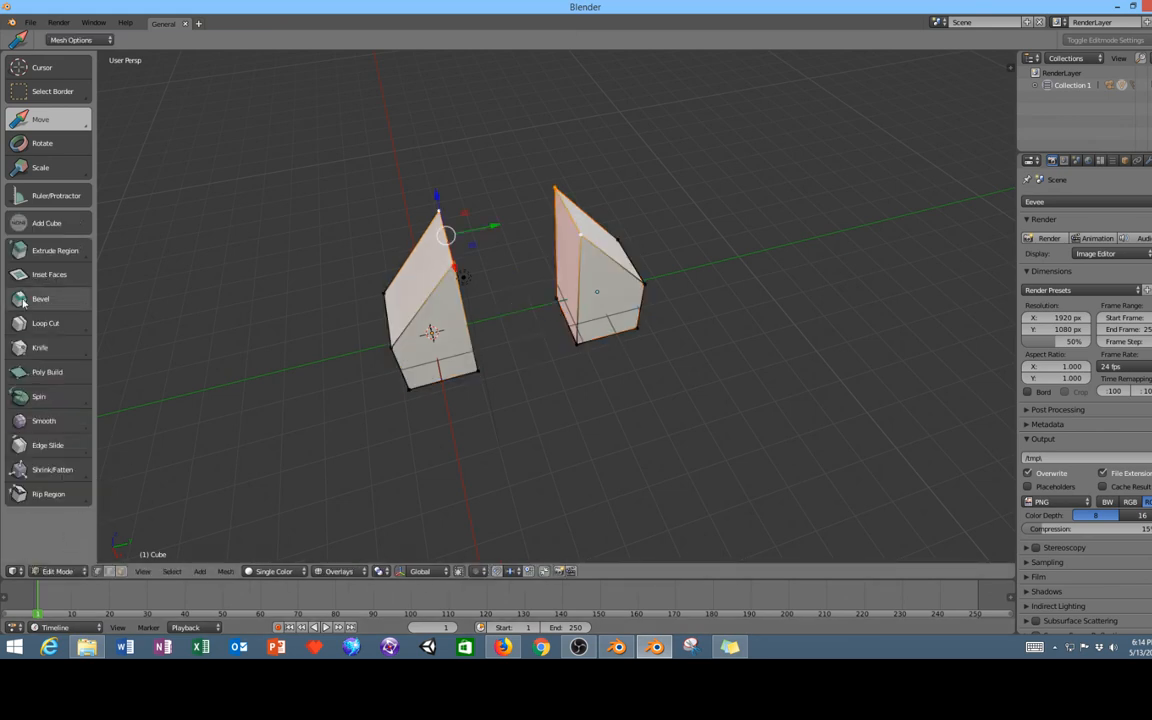
mouse_move(80, 334)
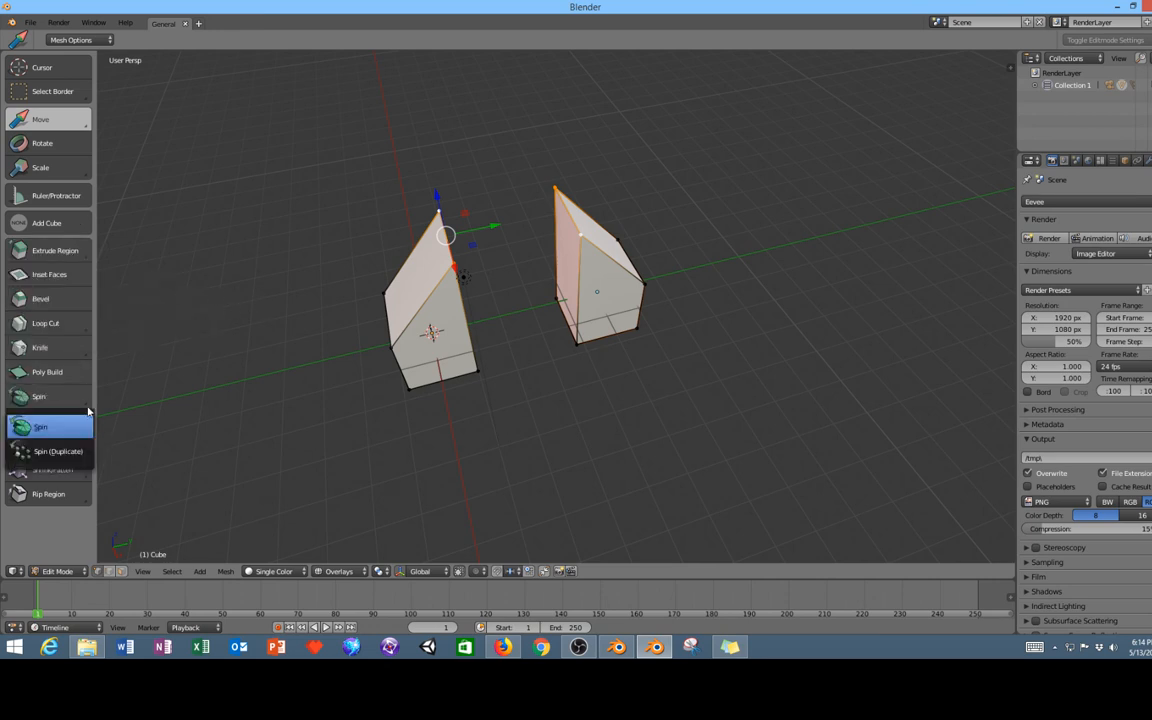
mouse_move(56, 452)
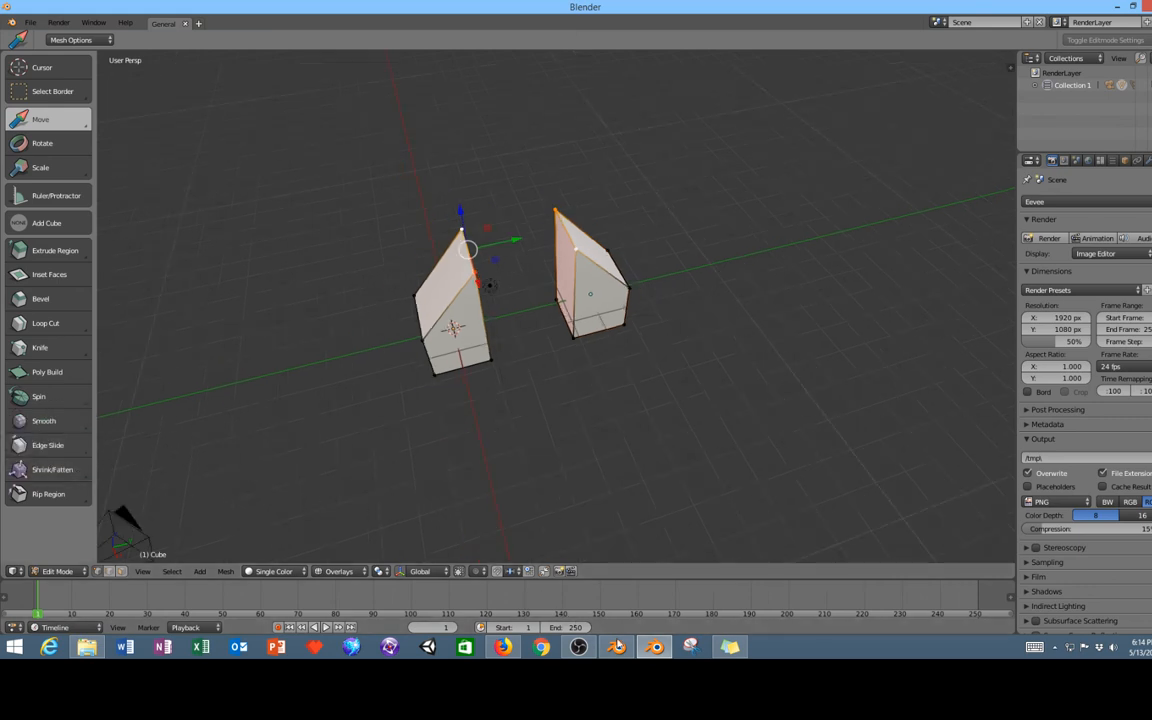
mouse_move(616, 648)
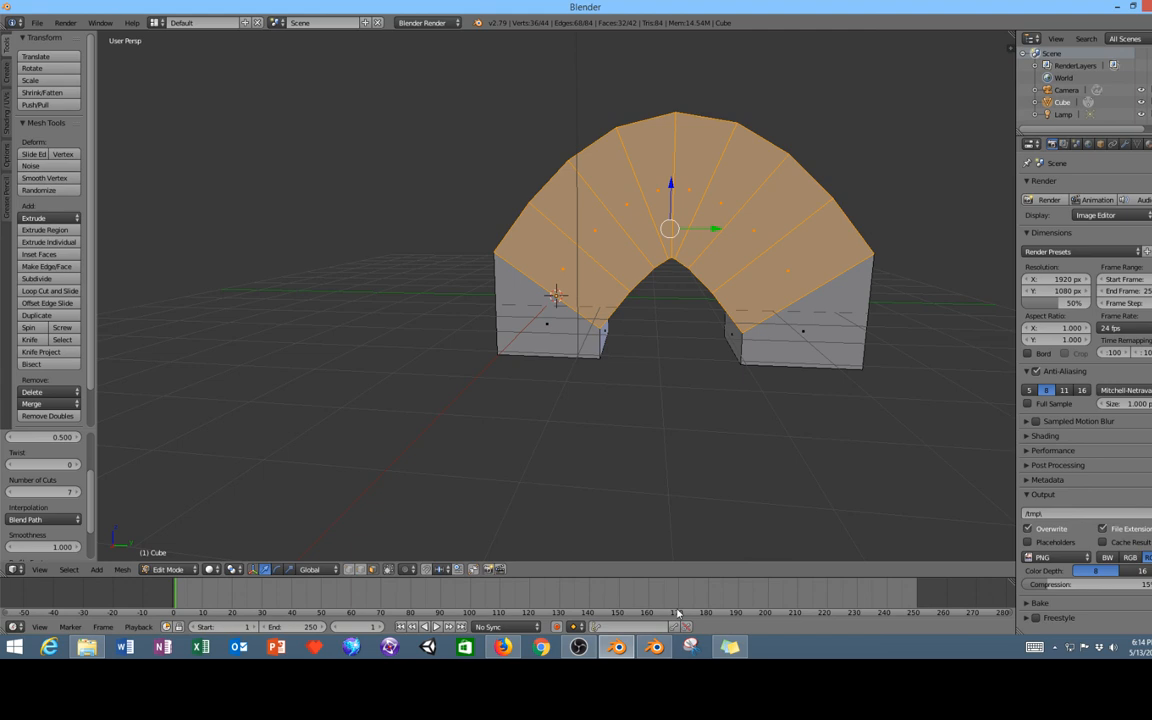
mouse_move(544, 516)
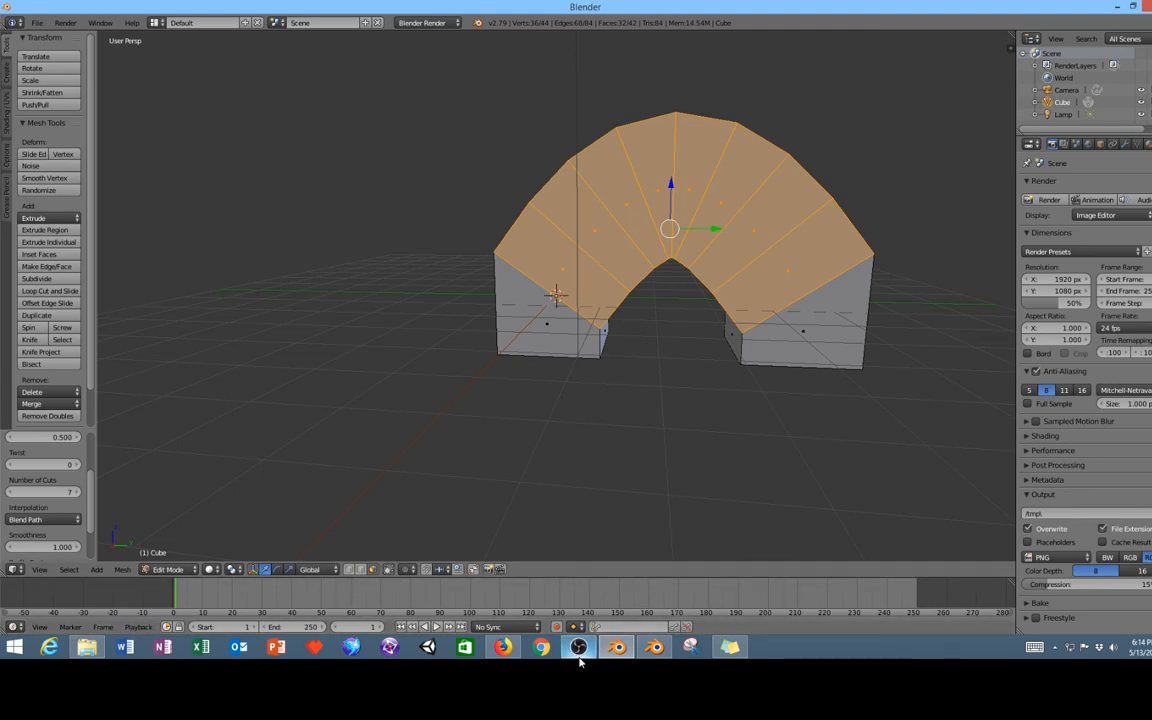
mouse_move(578, 646)
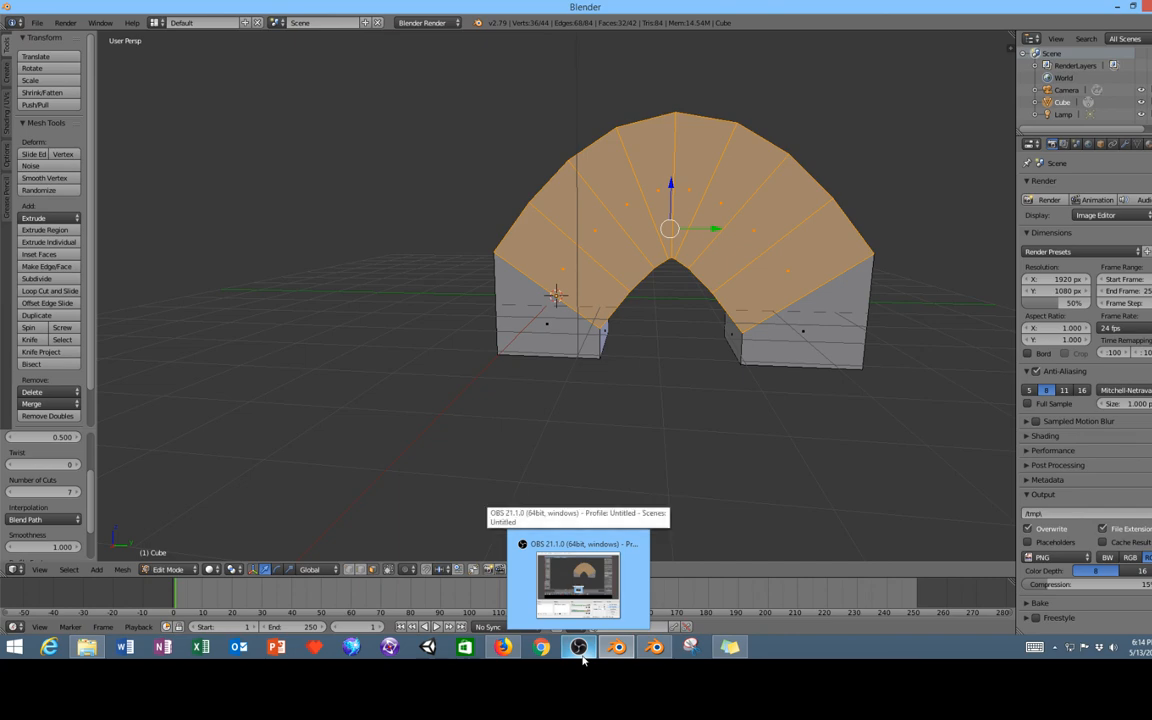